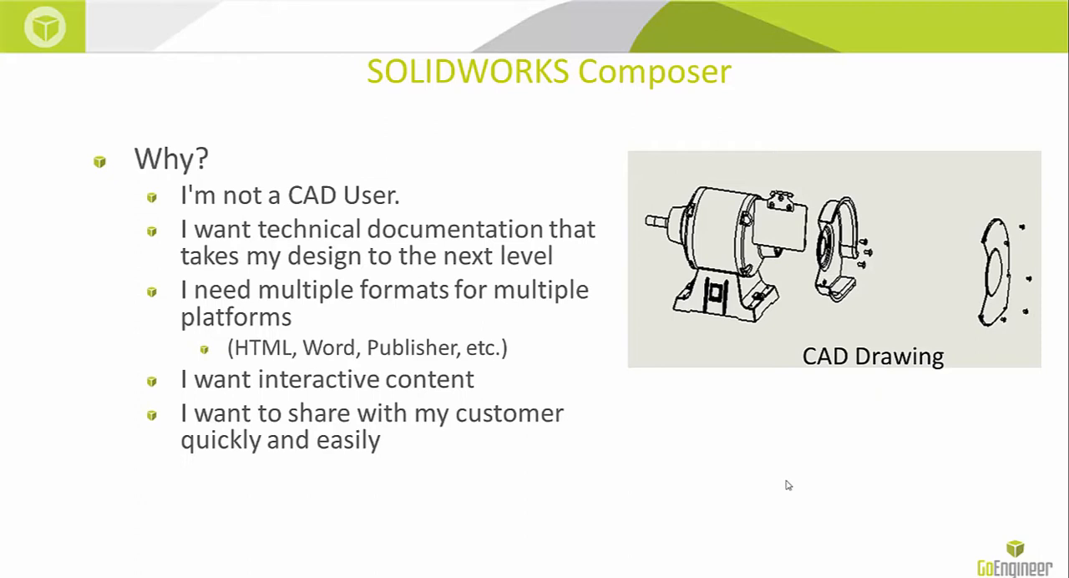
# Browse to the demo's Refresh folder in Documents, filtering for SOLIDWORKS Assembly files.
pyautogui.press('Right')
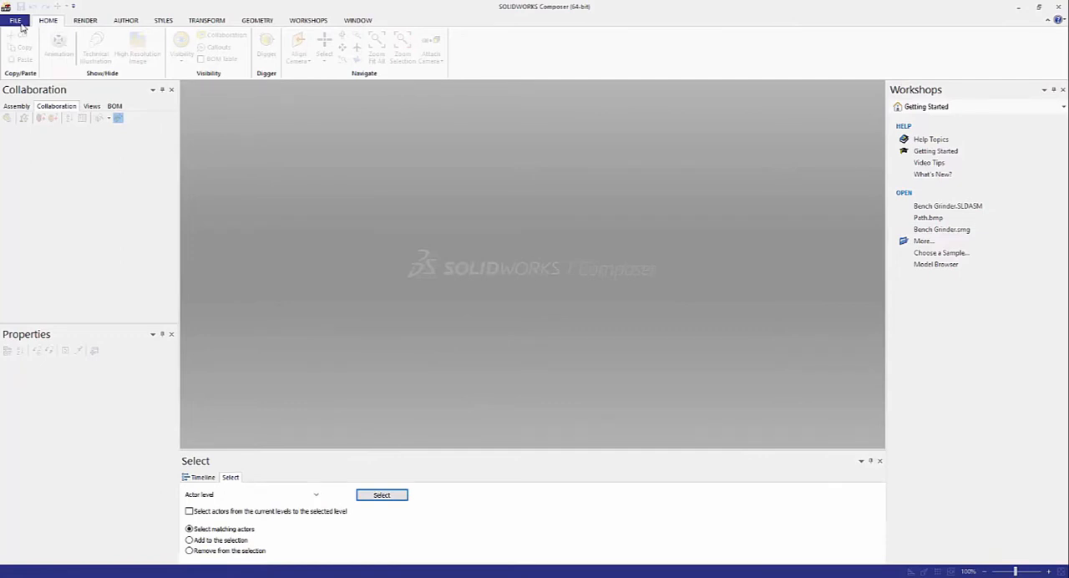
pyautogui.click(14, 19)
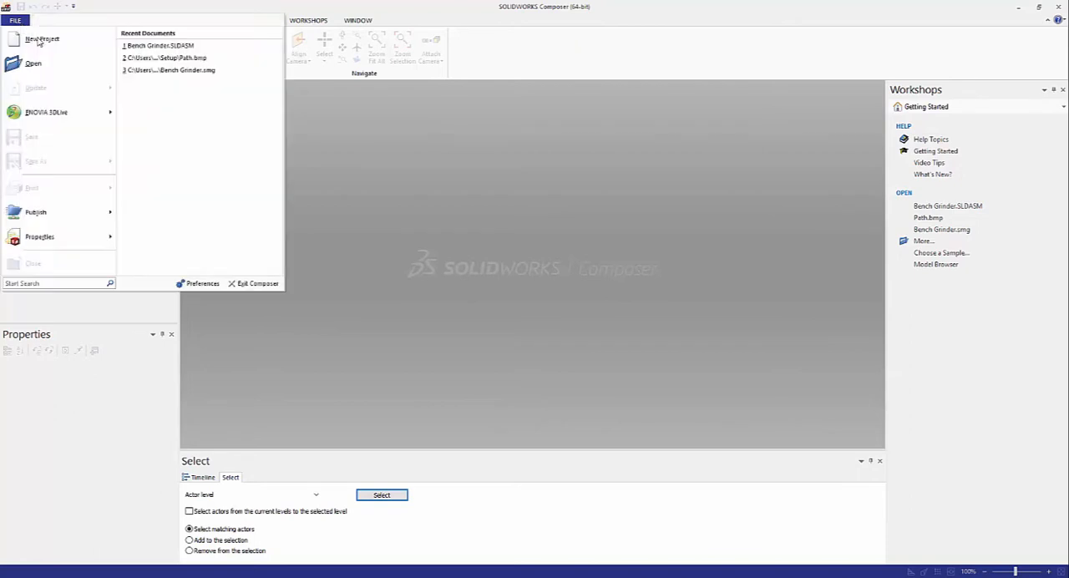
pyautogui.moveTo(33, 64)
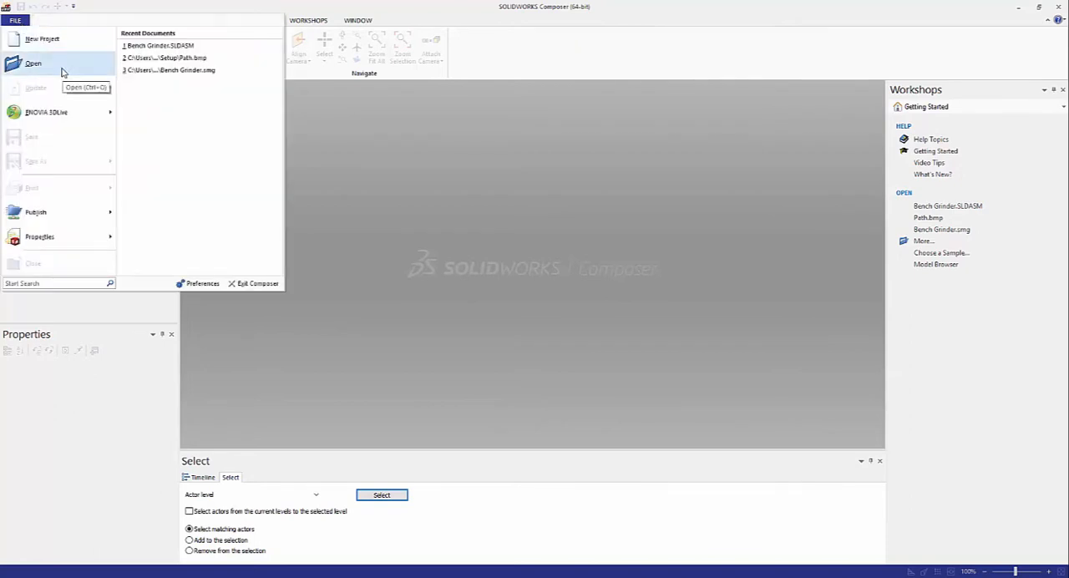
pyautogui.click(33, 63)
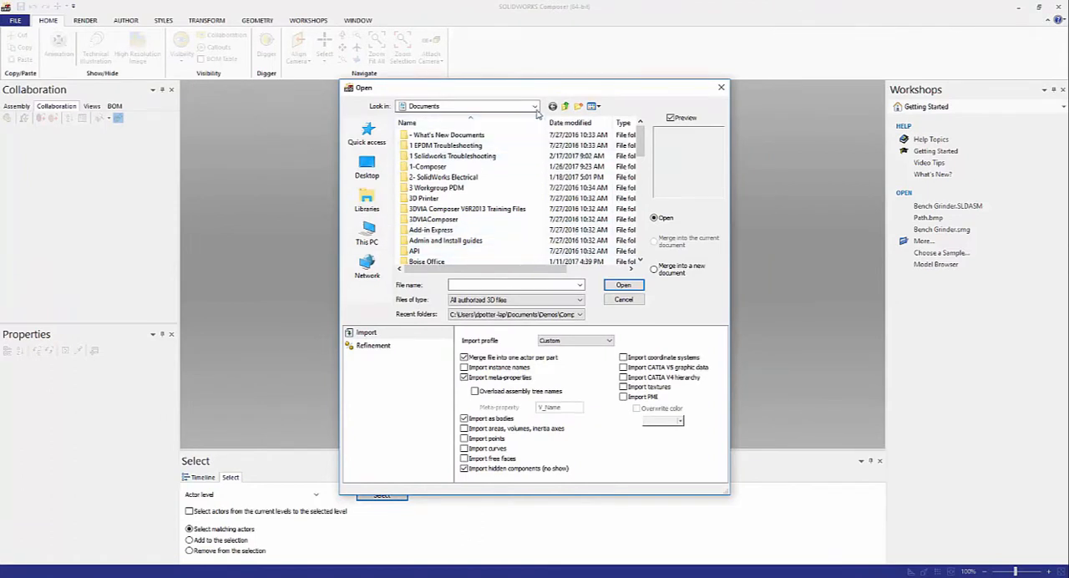
pyautogui.click(534, 106)
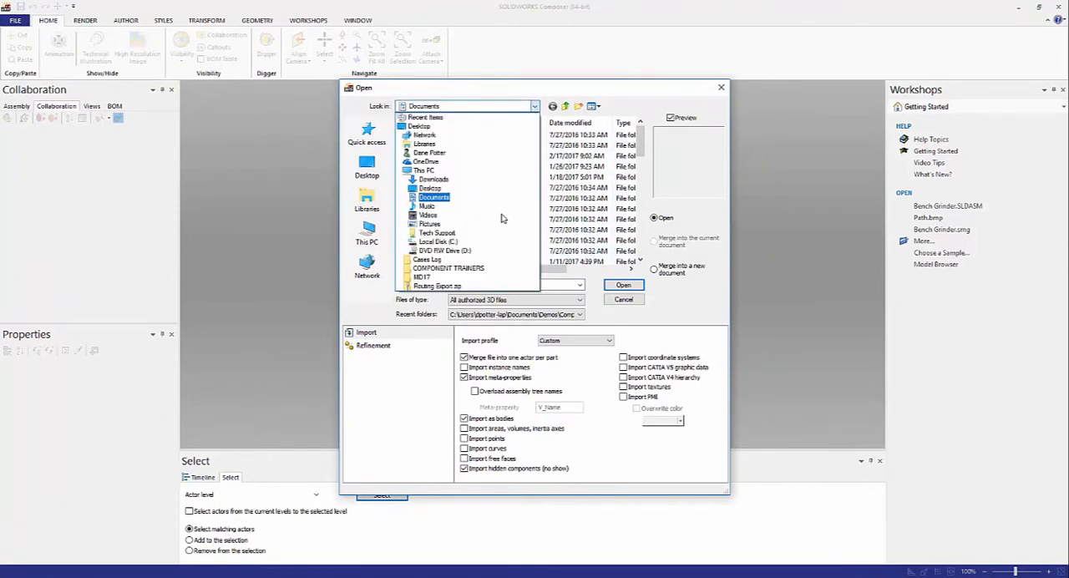
pyautogui.click(438, 241)
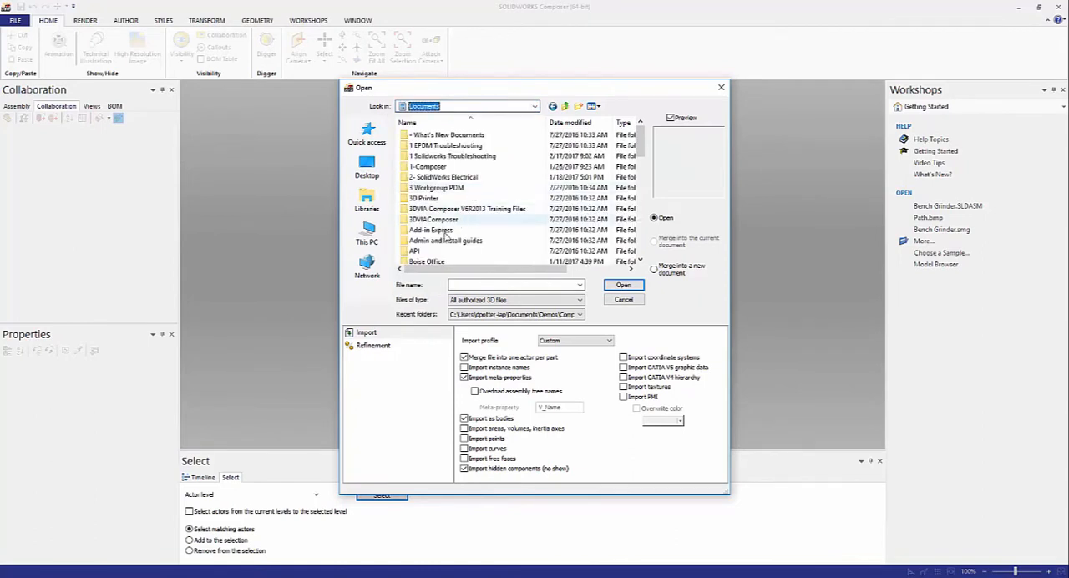
pyautogui.scroll(-3)
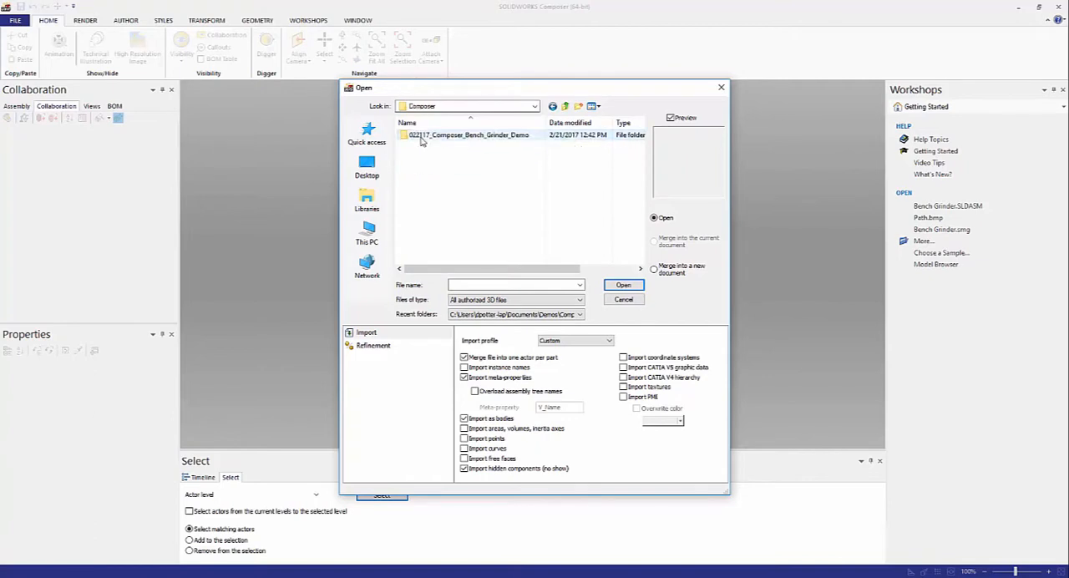
pyautogui.doubleClick(472, 135)
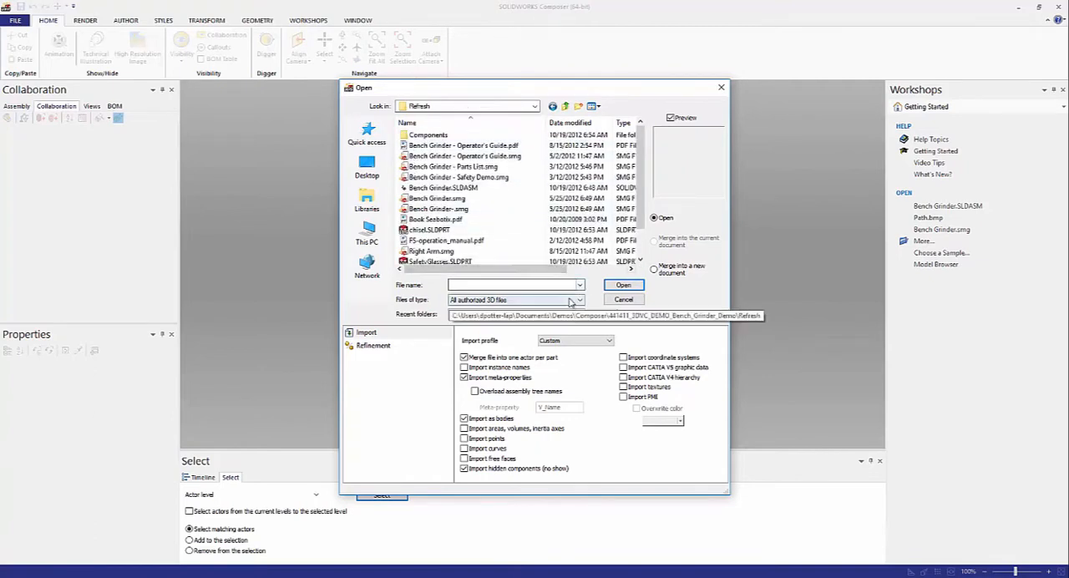
pyautogui.click(578, 300)
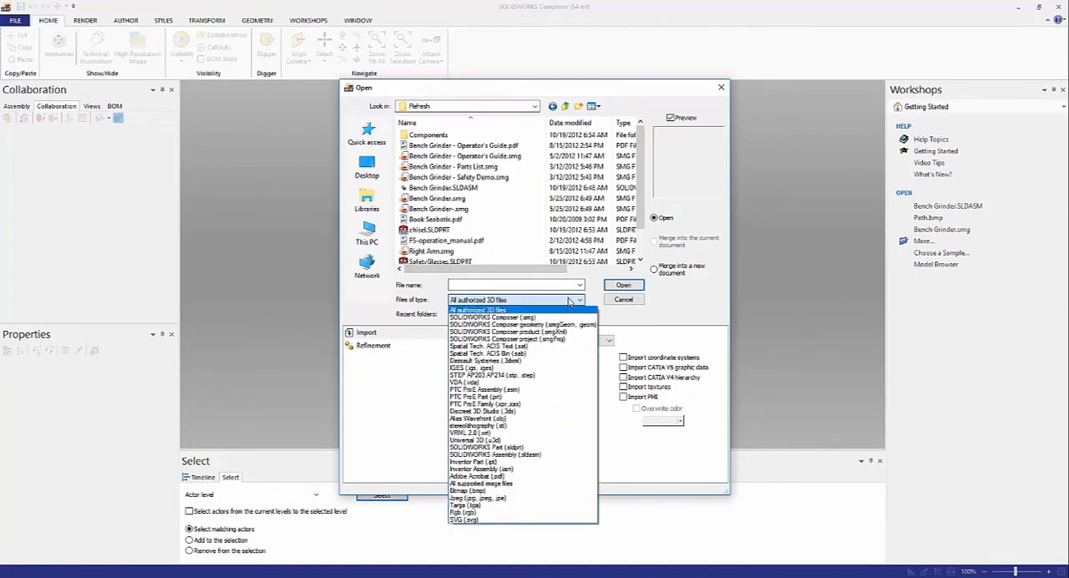
pyautogui.moveTo(537, 383)
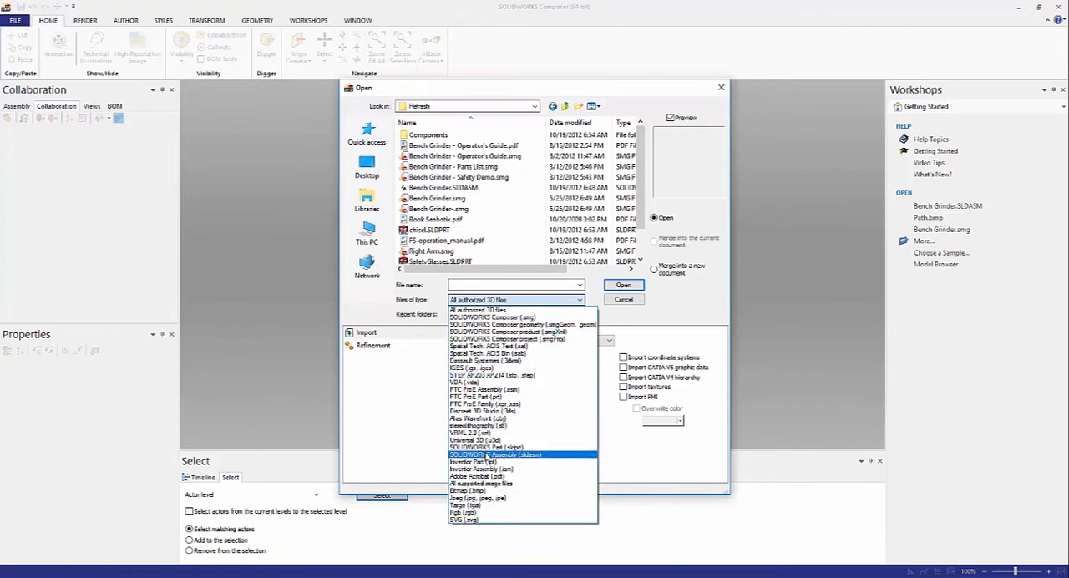
pyautogui.click(487, 454)
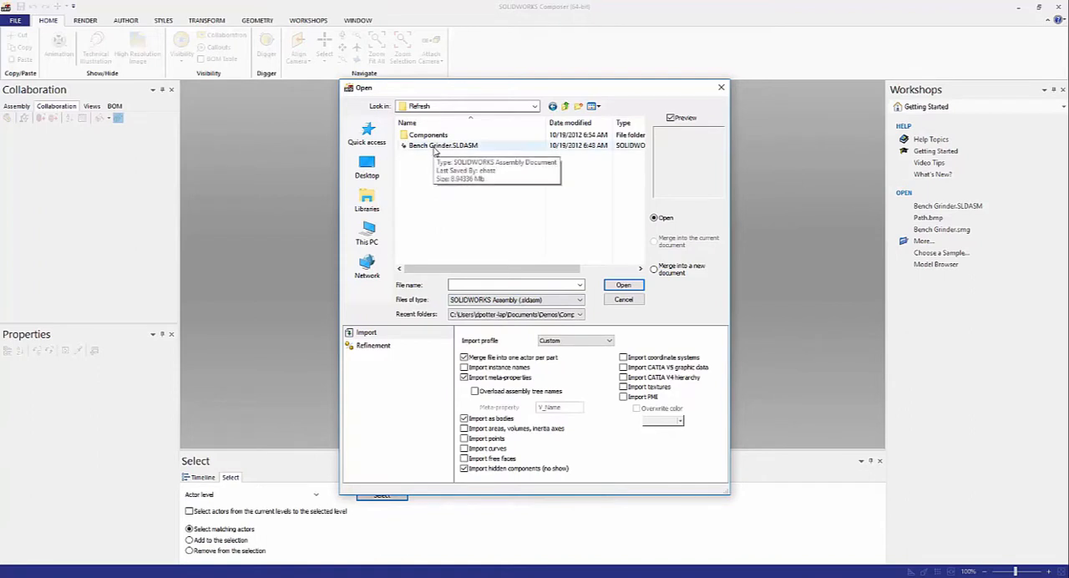
# Select Bench Grinder.SLDASM and set its configuration to Default.
pyautogui.click(443, 145)
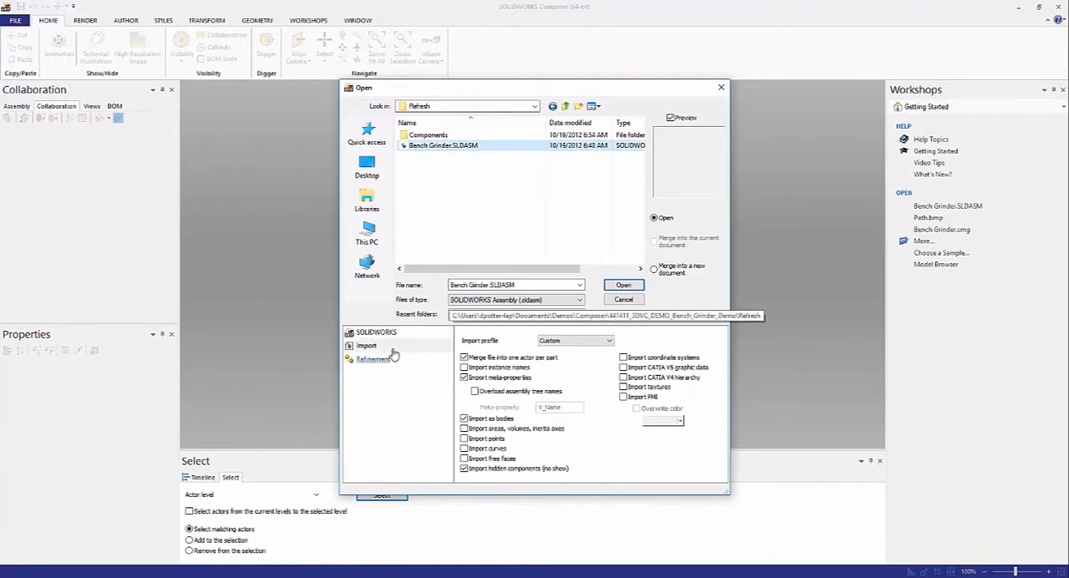
pyautogui.click(375, 331)
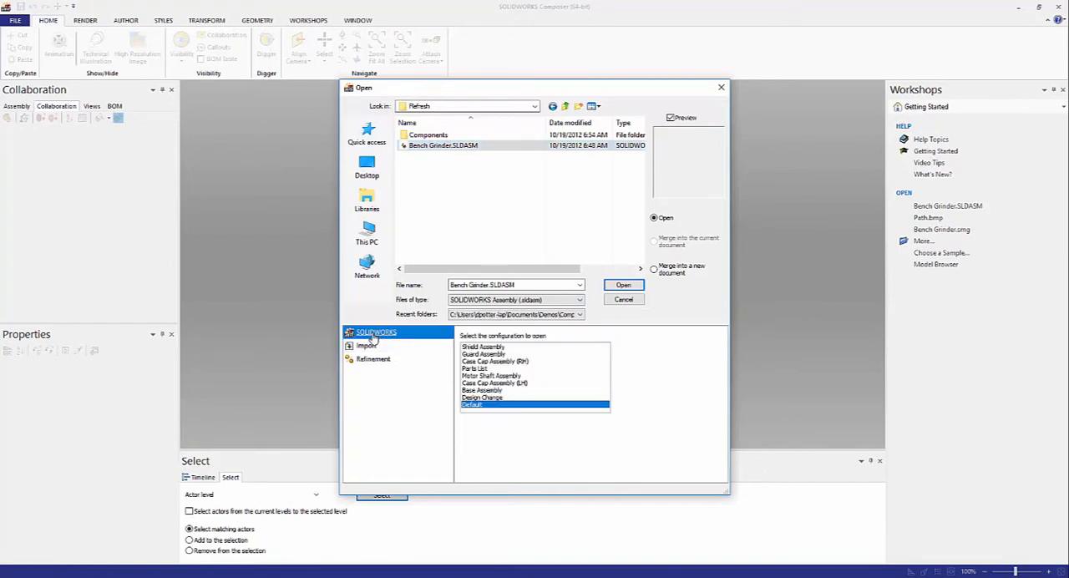
pyautogui.click(483, 346)
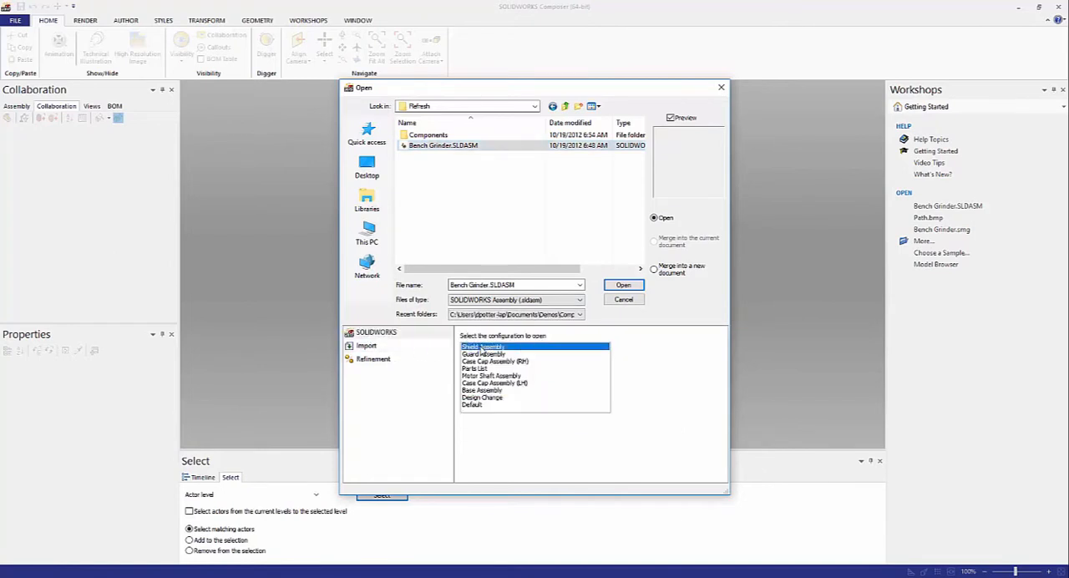
pyautogui.click(491, 375)
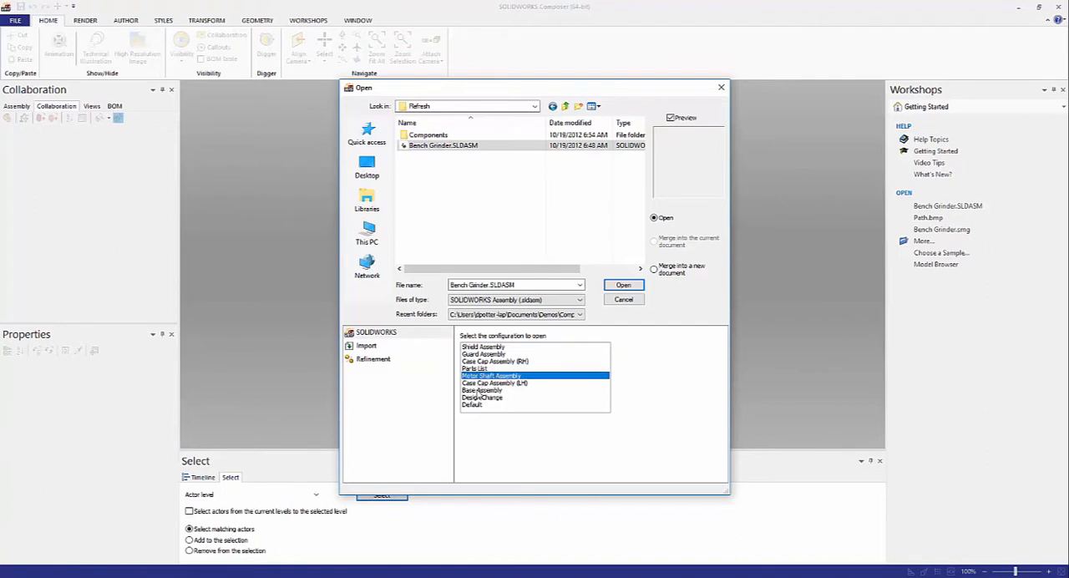
pyautogui.click(482, 397)
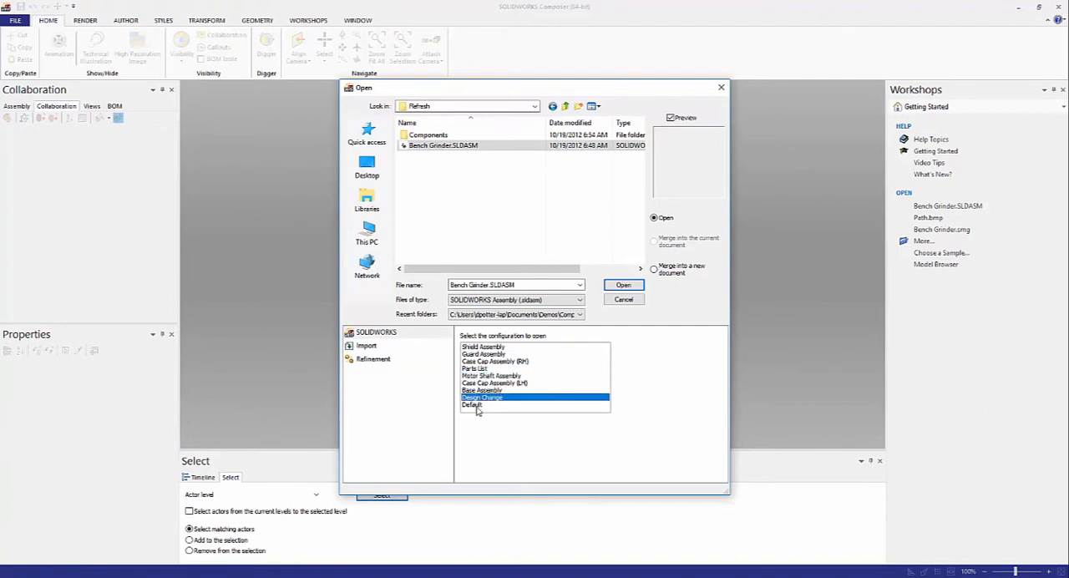
pyautogui.click(472, 405)
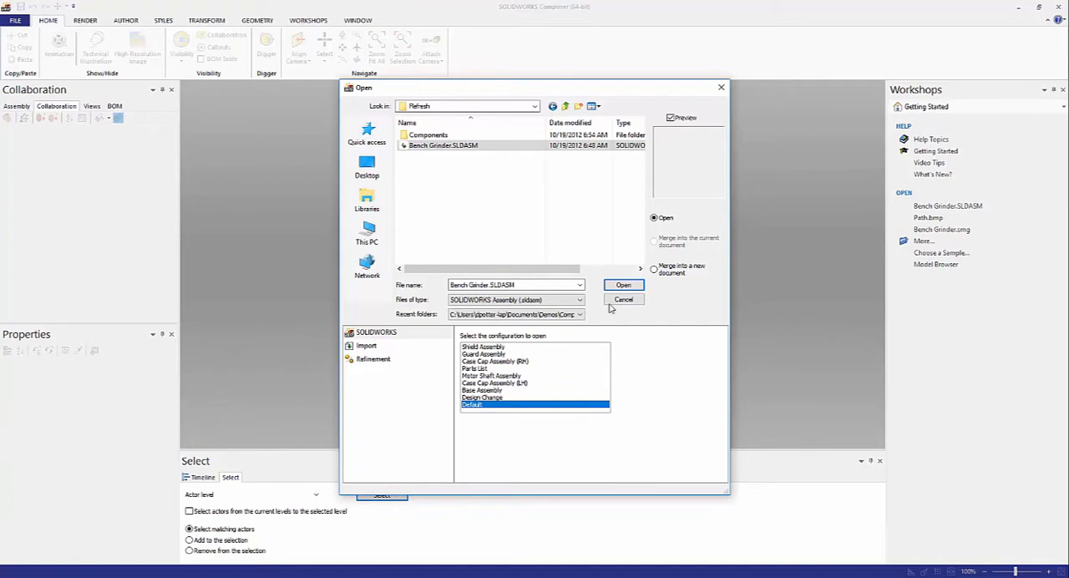
# Open Bench Grinder.SLDASM and let the assembly load.
pyautogui.click(623, 285)
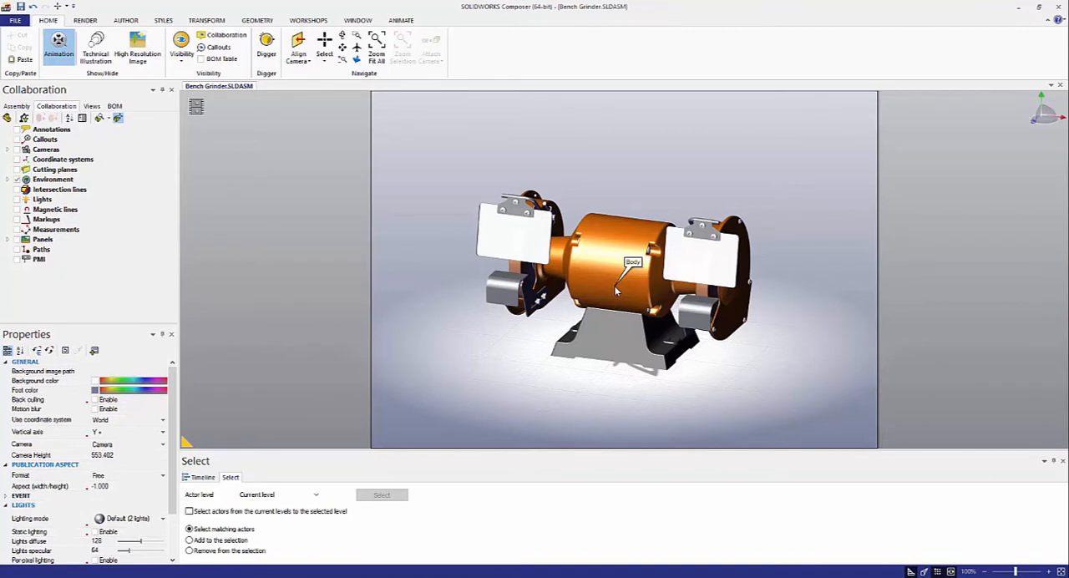
pyautogui.moveTo(402, 204)
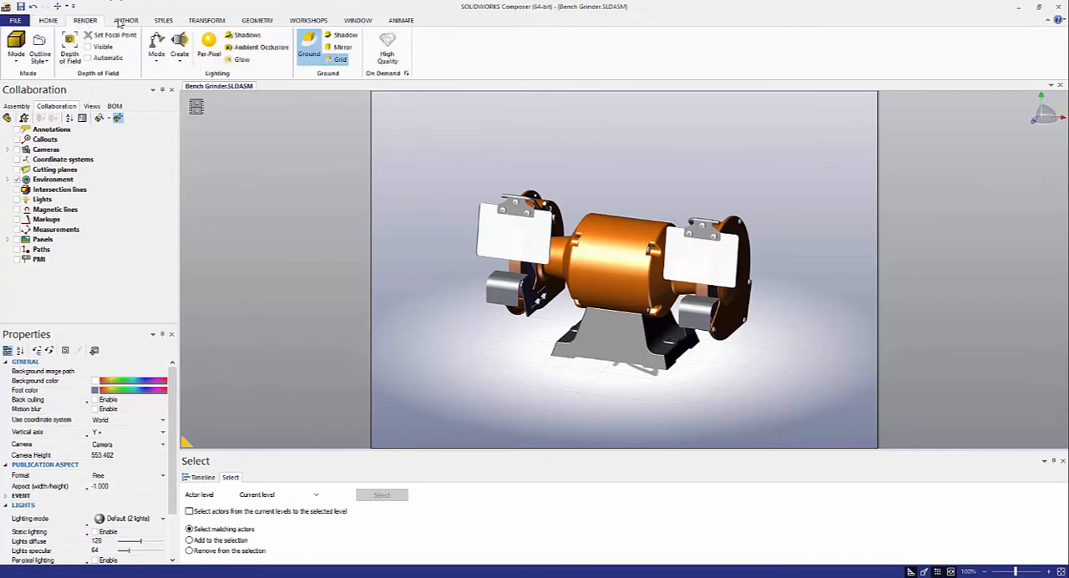
# Turn off the ground and lower both eye shields' opacity so they're see-through.
pyautogui.click(125, 20)
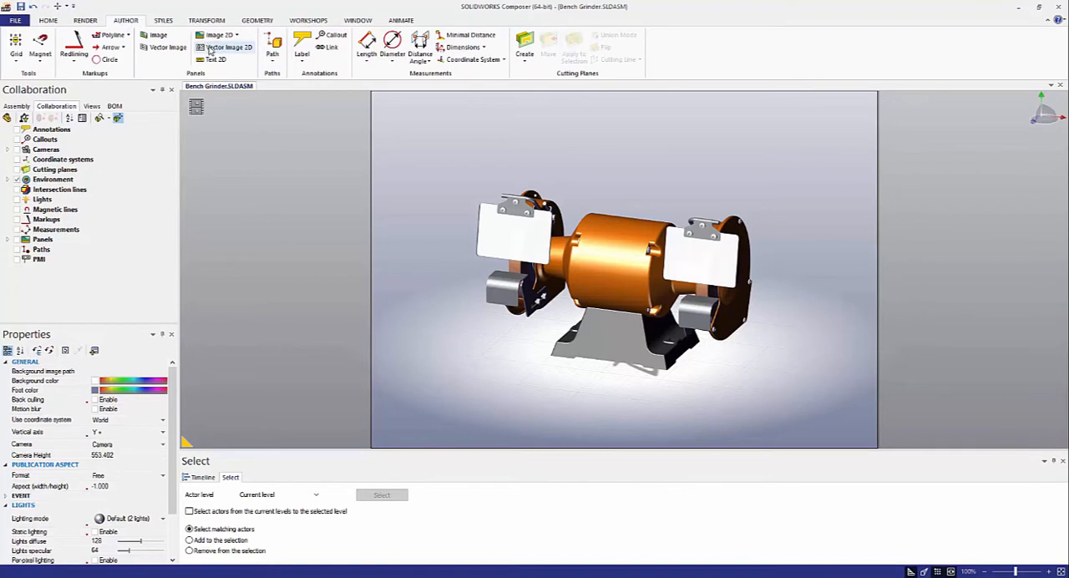
pyautogui.click(206, 20)
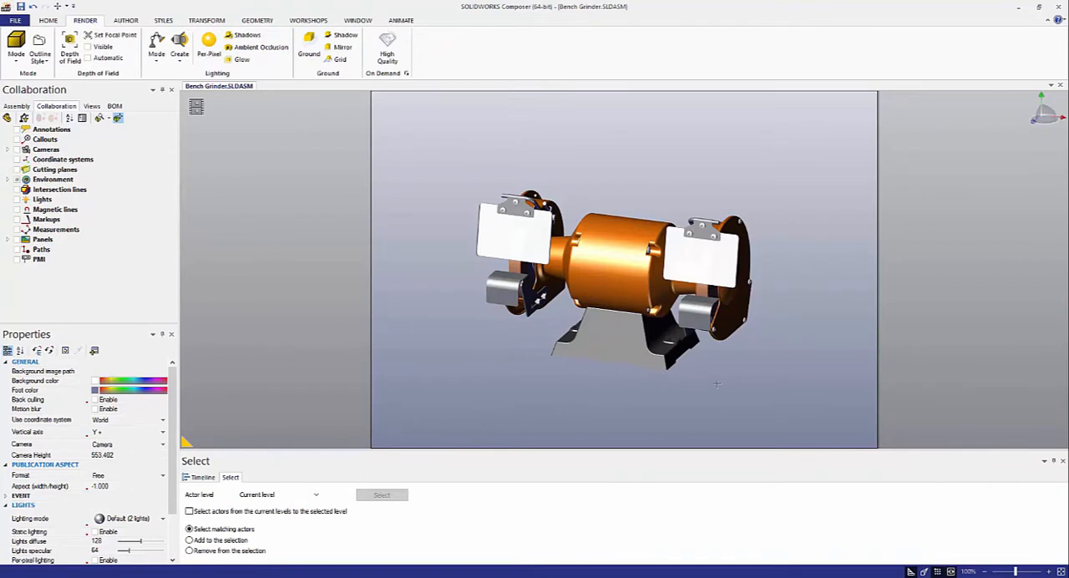
pyautogui.click(622, 334)
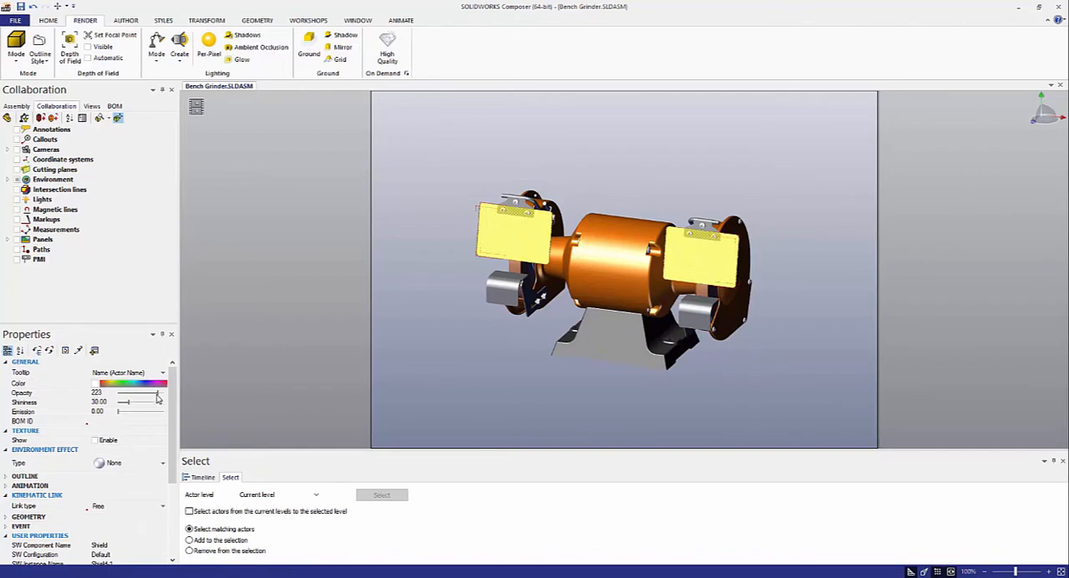
pyautogui.moveTo(159, 392); pyautogui.dragTo(144, 393)
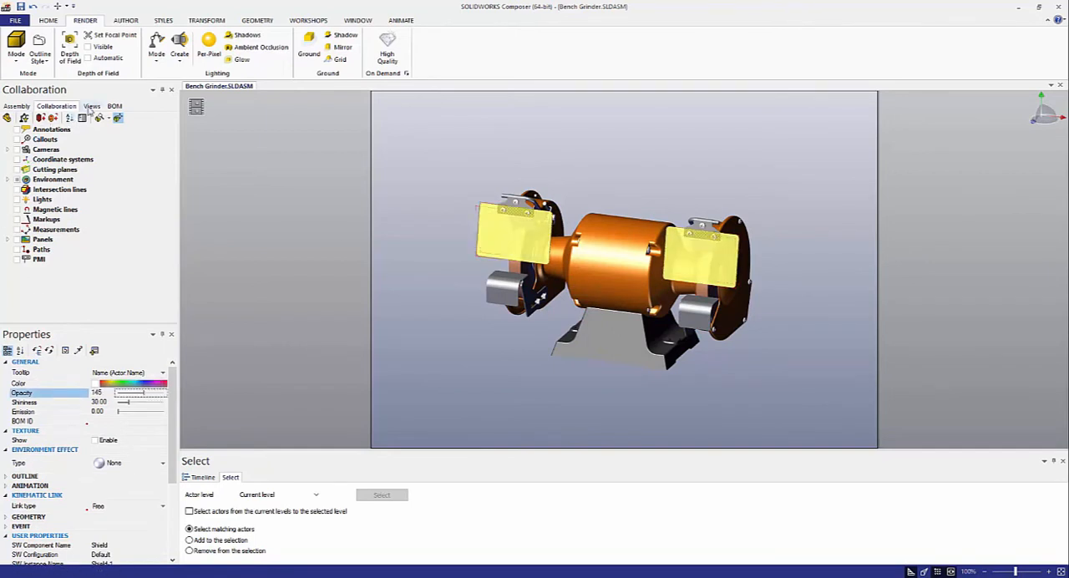
pyautogui.click(91, 106)
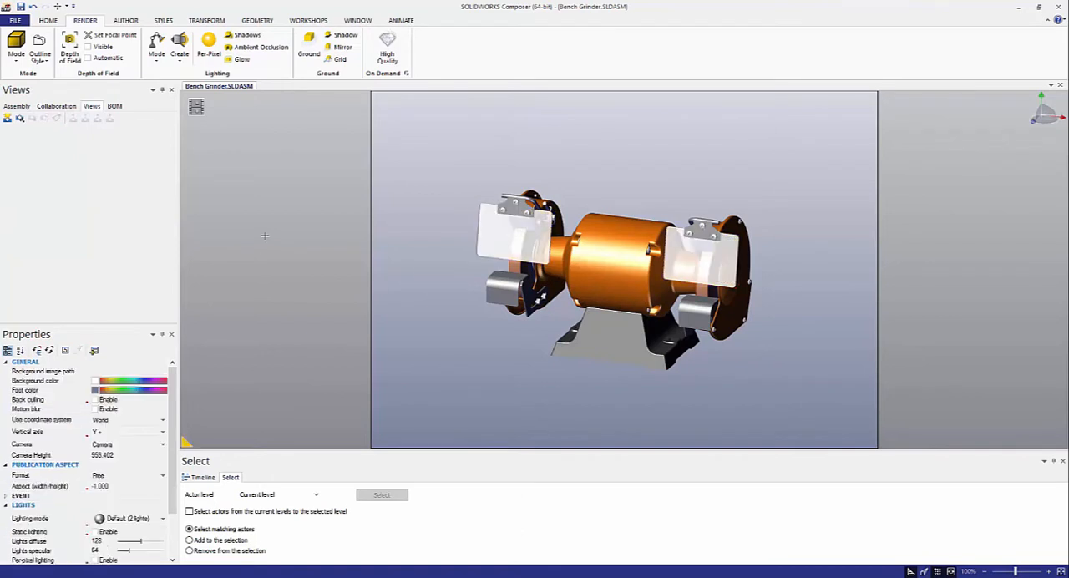
pyautogui.moveTo(381, 224)
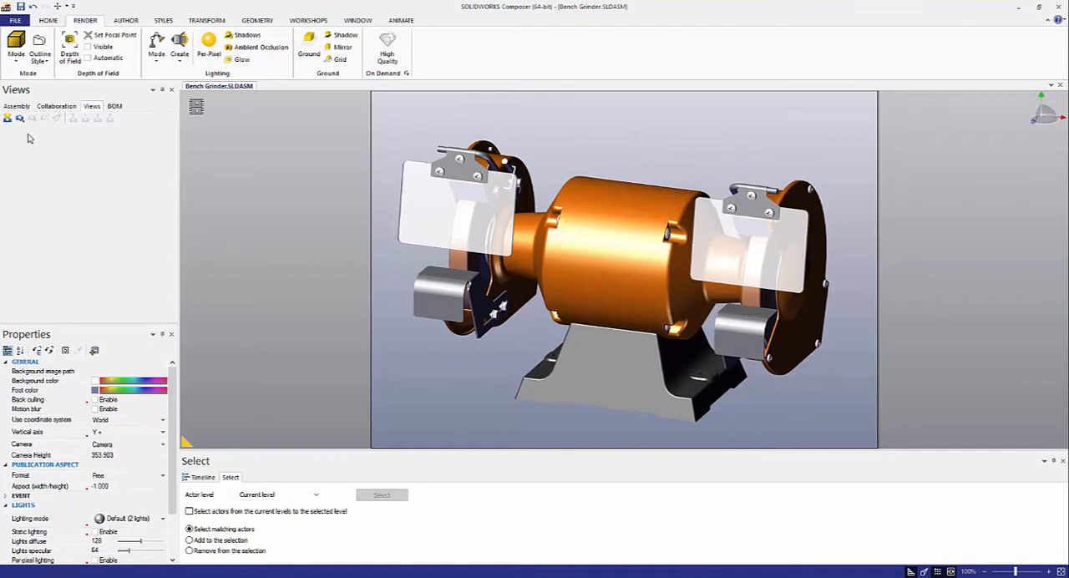
# Save View 1 of the ghosted grinder and select the outer guard cover.
pyautogui.click(8, 118)
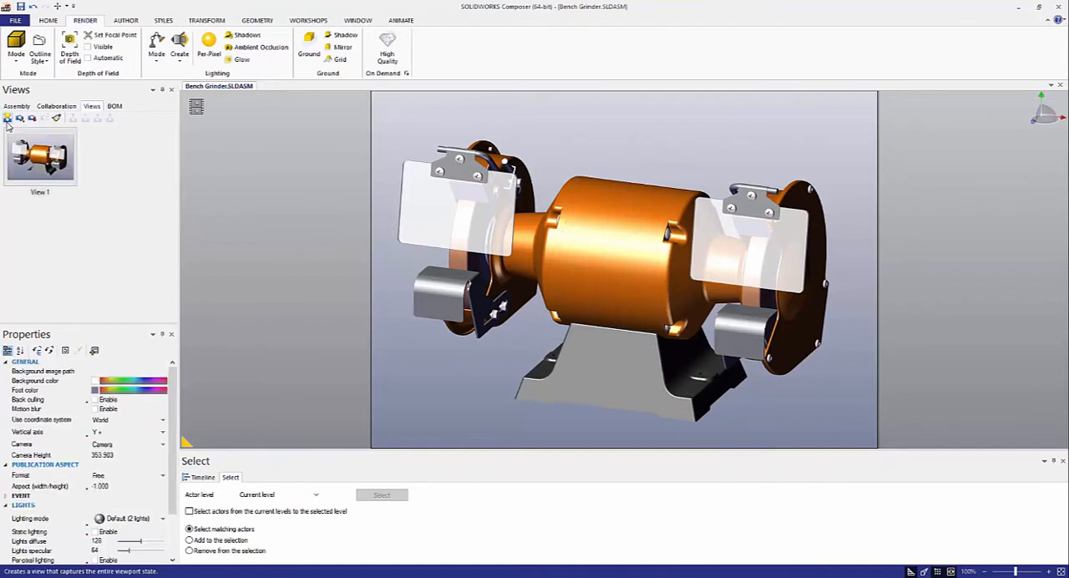
pyautogui.moveTo(25, 125)
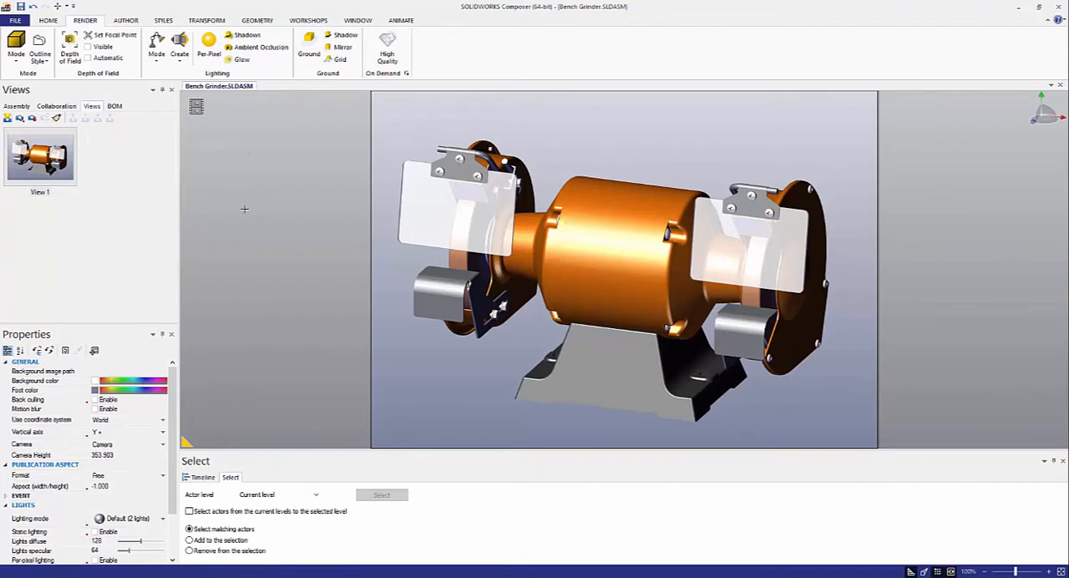
pyautogui.click(747, 247)
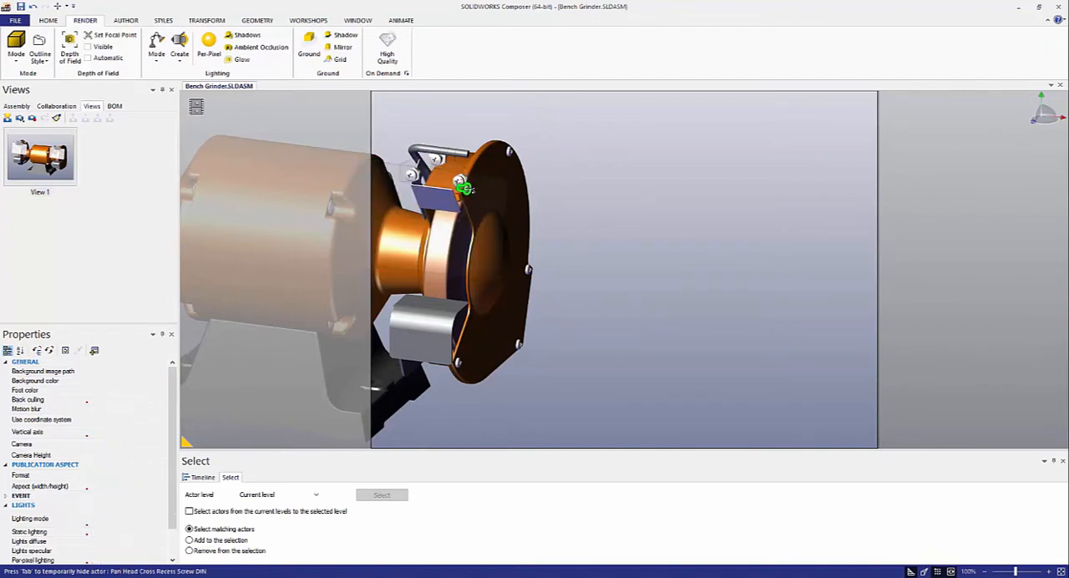
pyautogui.click(457, 362)
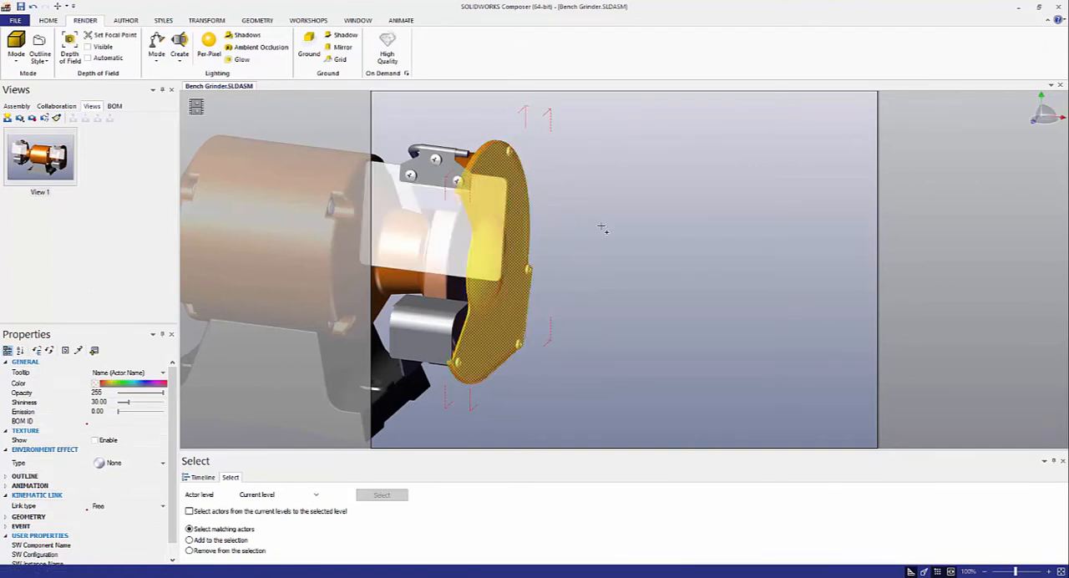
# Translate the outer guard cover along the wheel axis and spread its screws further out.
pyautogui.click(206, 20)
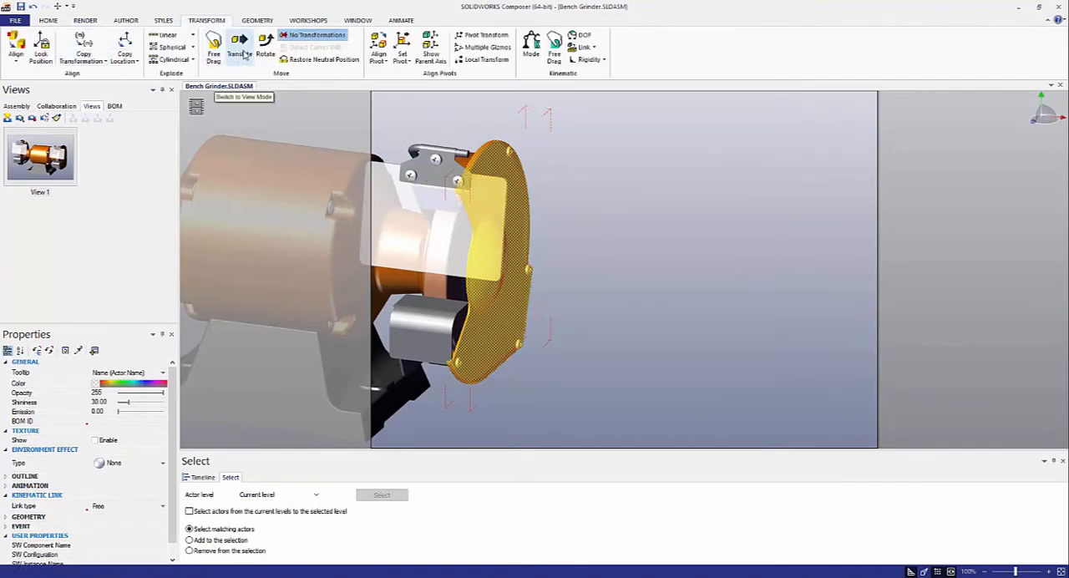
pyautogui.rightClick(572, 175)
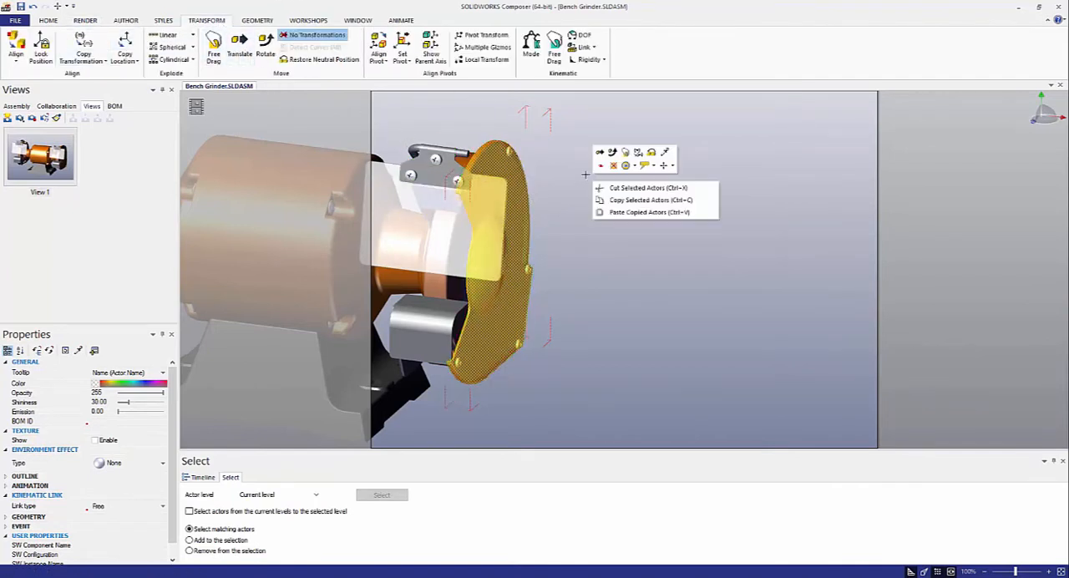
pyautogui.click(239, 43)
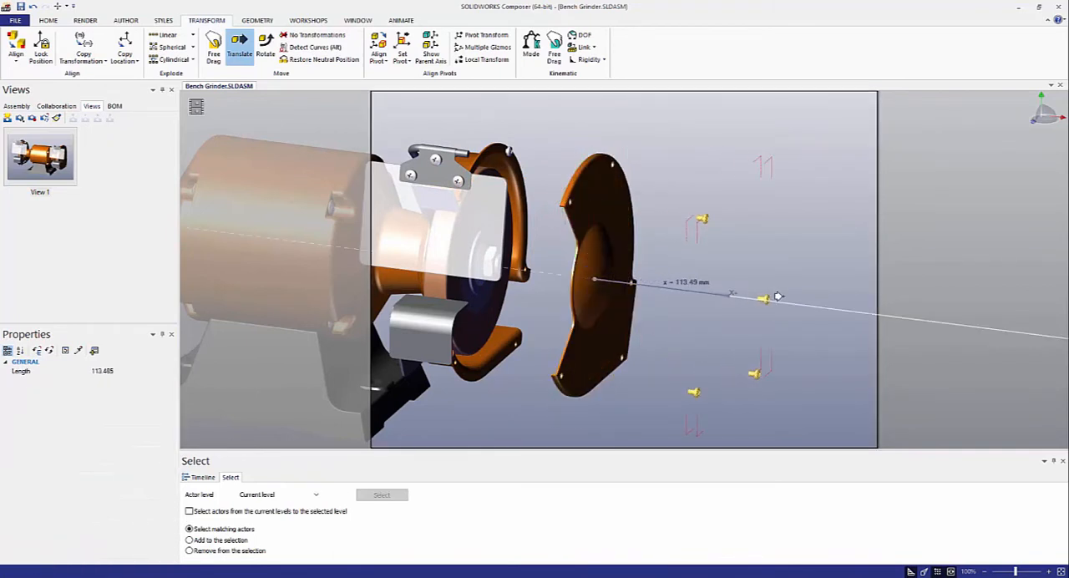
pyautogui.moveTo(776, 296); pyautogui.dragTo(764, 298)
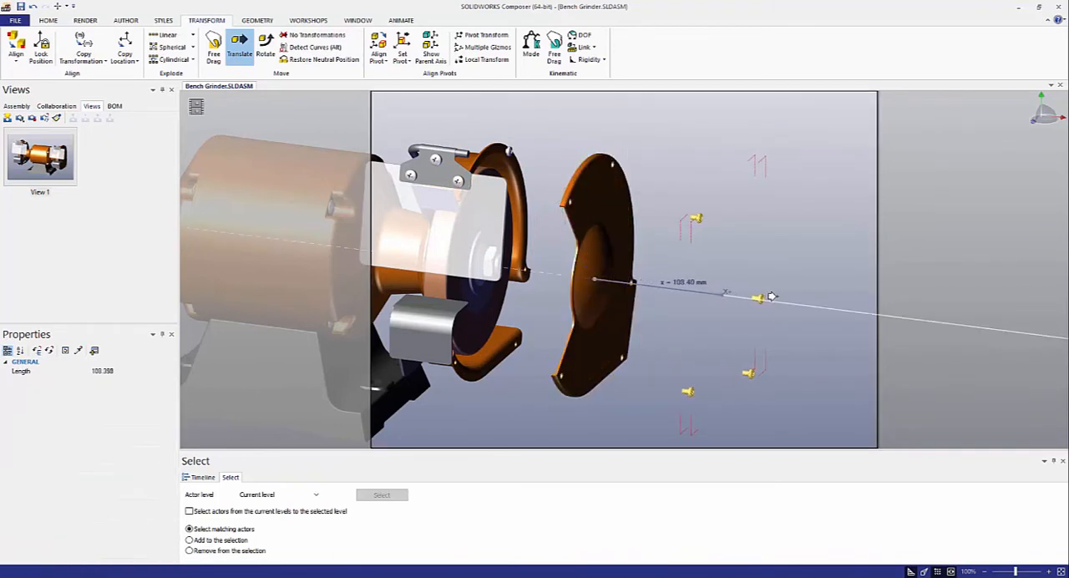
pyautogui.click(760, 297)
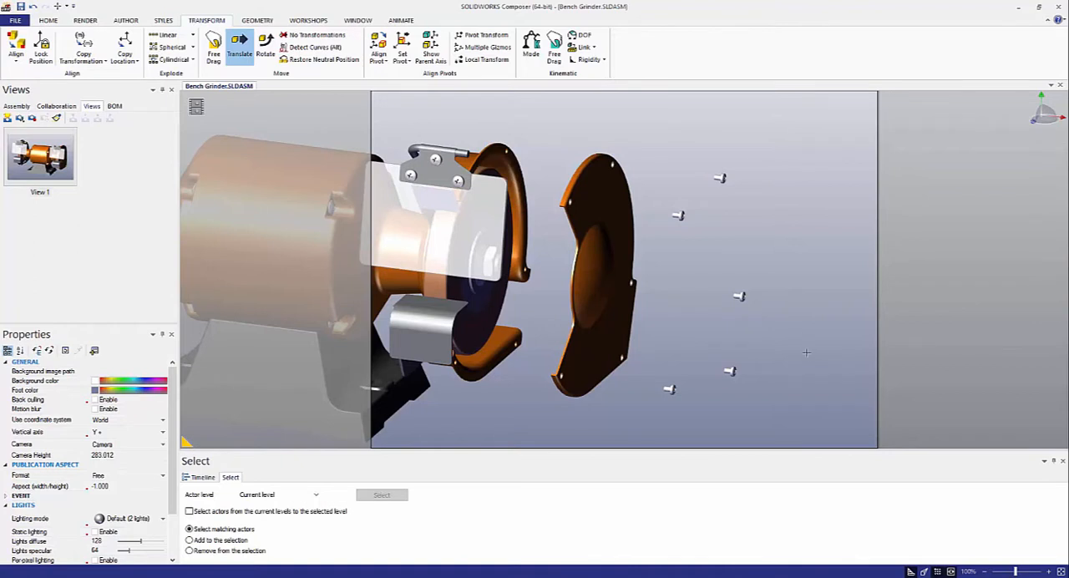
pyautogui.moveTo(555, 125); pyautogui.dragTo(808, 351)
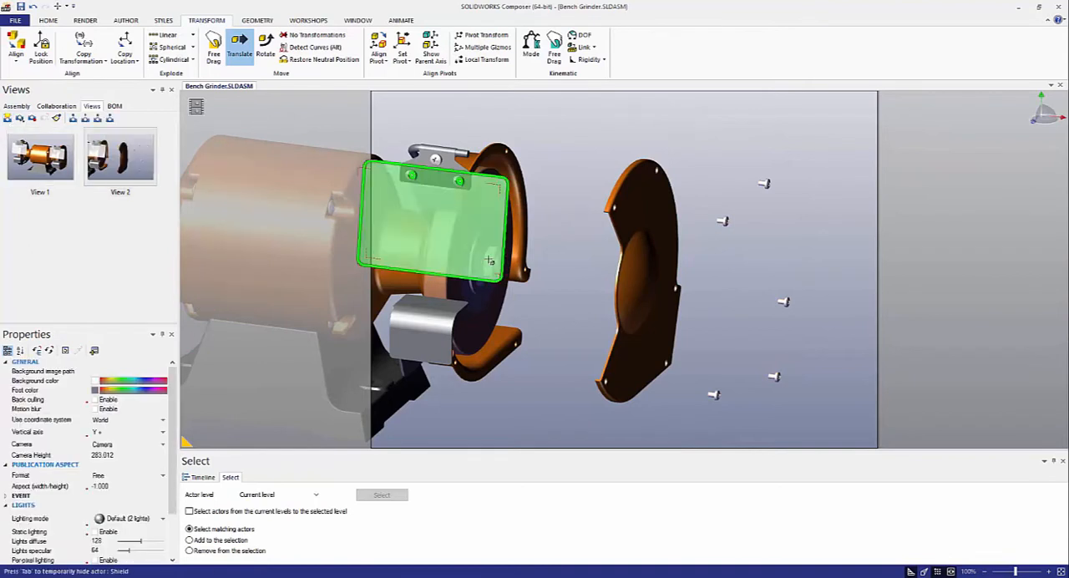
# Save View 2 and slide the grinding wheel out along the shaft axis.
pyautogui.click(817, 415)
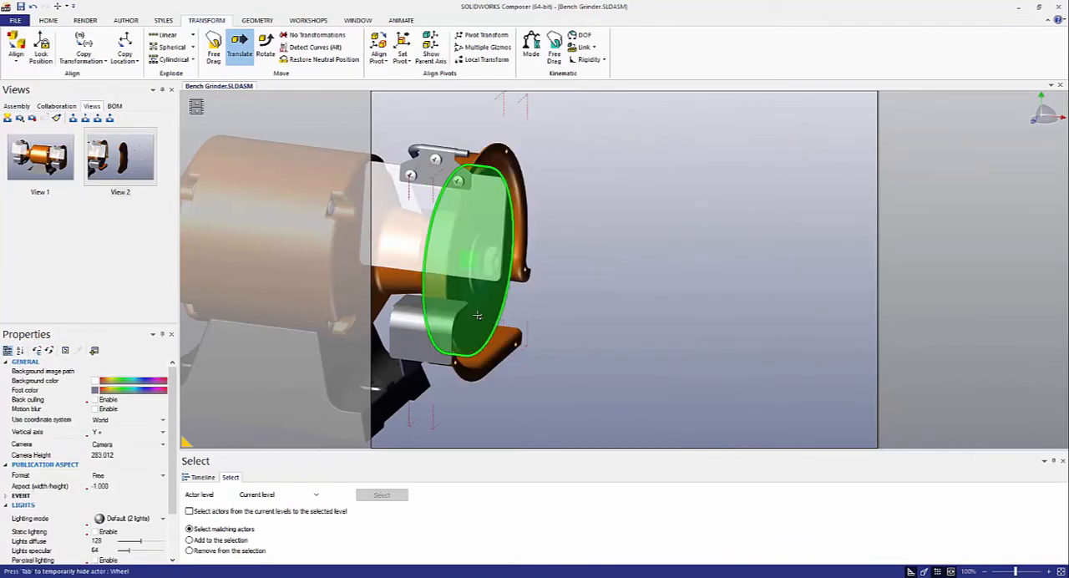
pyautogui.click(316, 46)
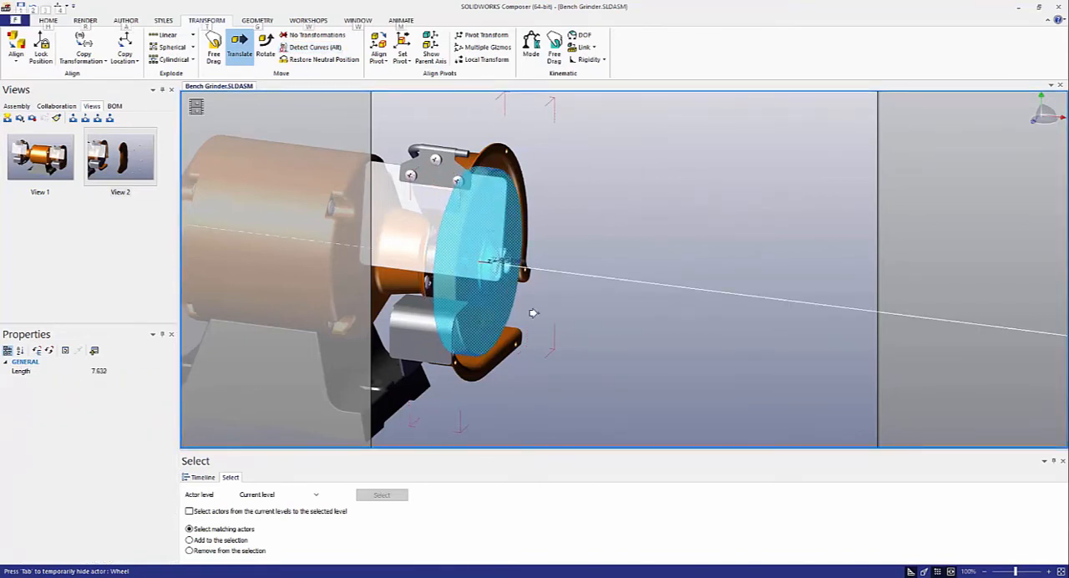
pyautogui.moveTo(493, 259); pyautogui.dragTo(606, 320)
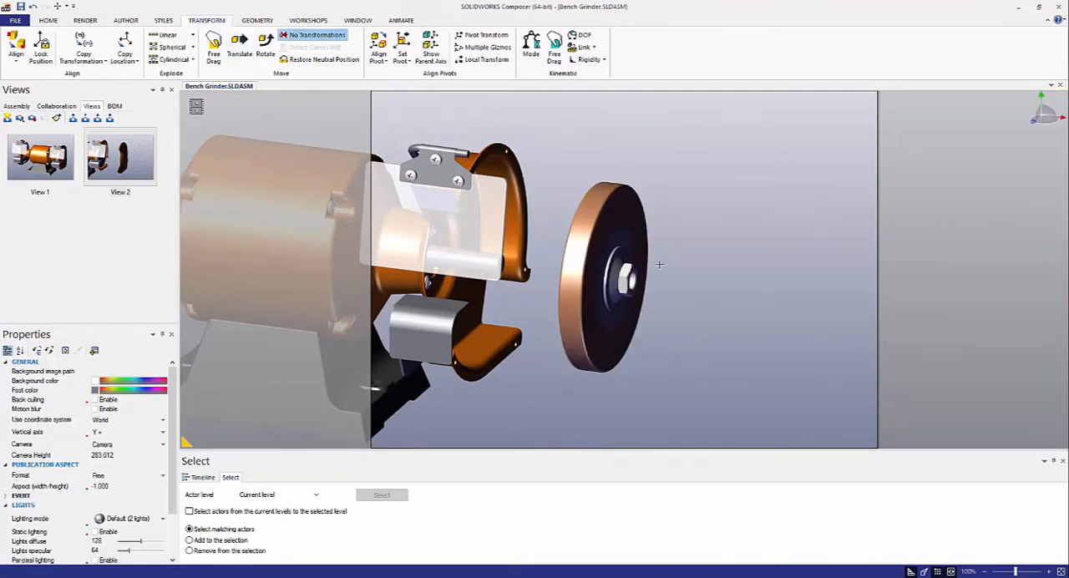
pyautogui.moveTo(640, 280)
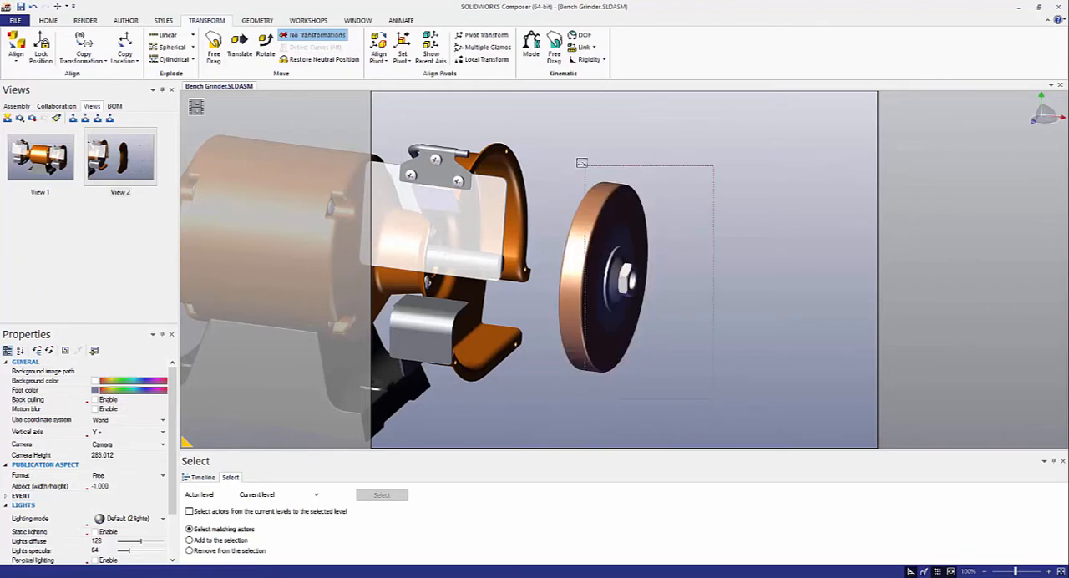
# Select the wheel, washers and nut and apply a linear explode along the axis.
pyautogui.click(601, 276)
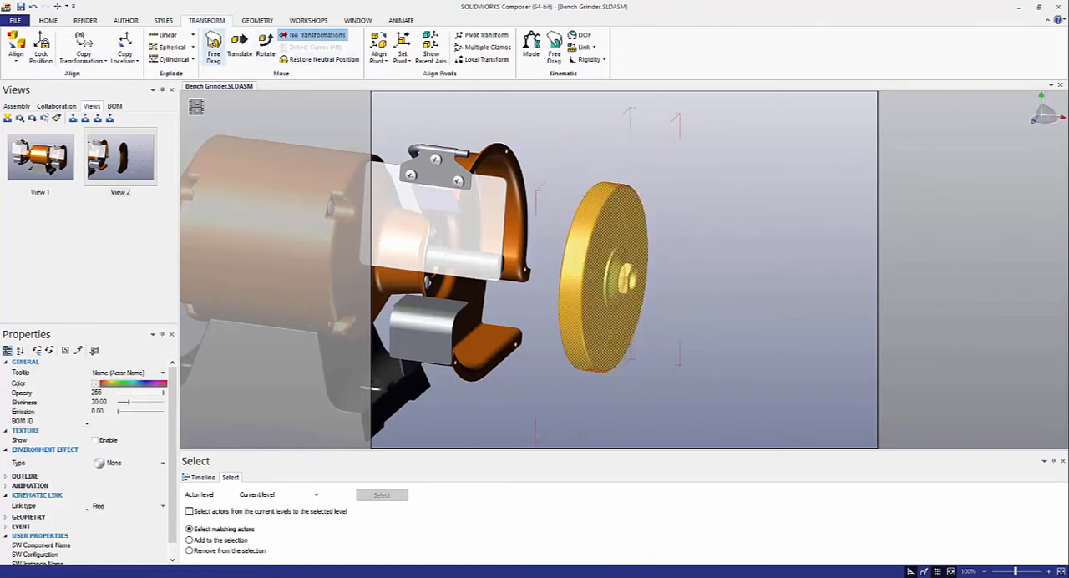
pyautogui.click(622, 280)
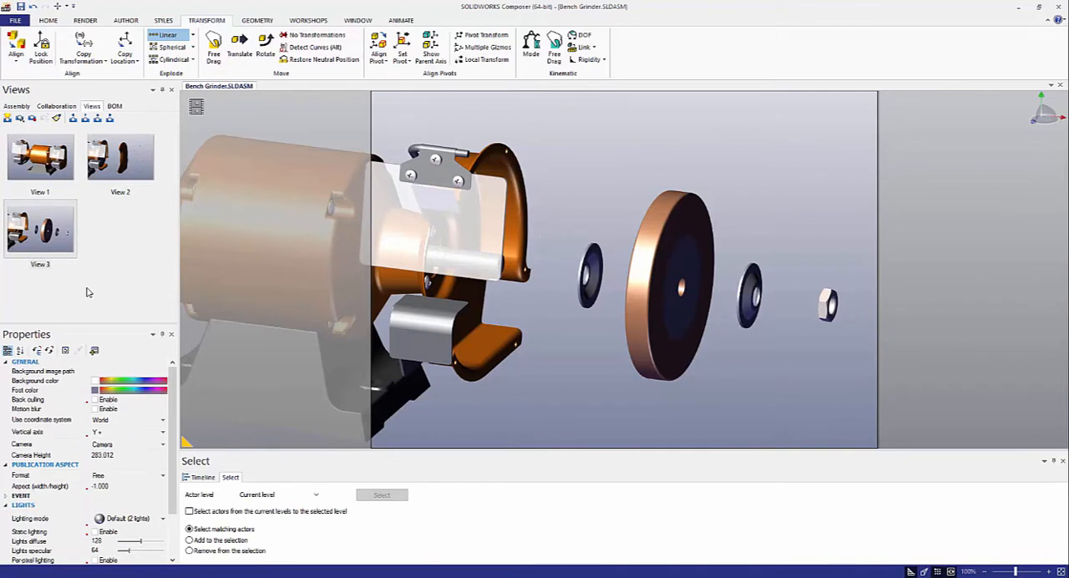
pyautogui.moveTo(99, 285)
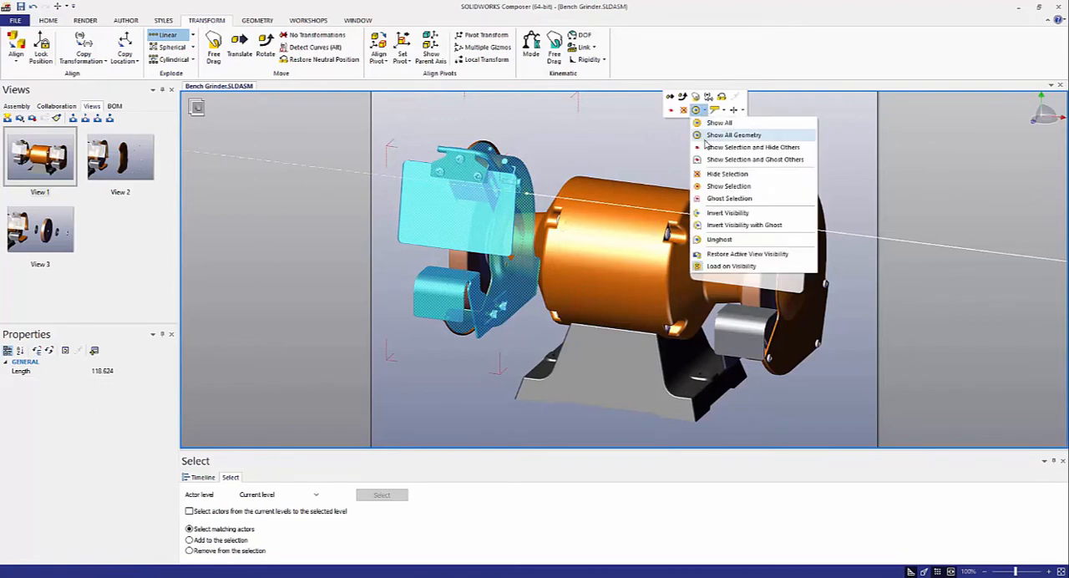
pyautogui.moveTo(752, 147)
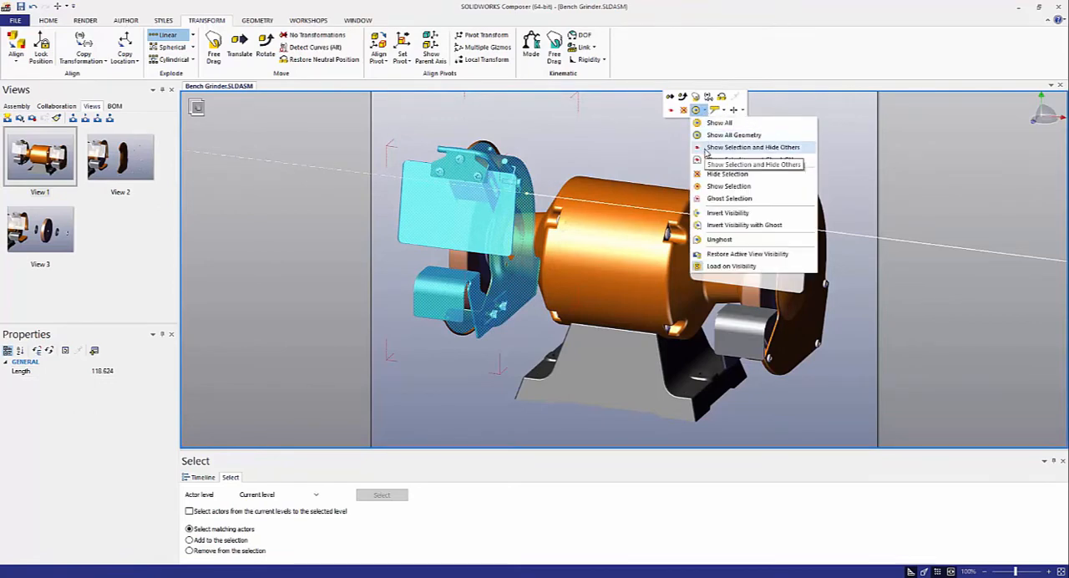
pyautogui.moveTo(727, 174)
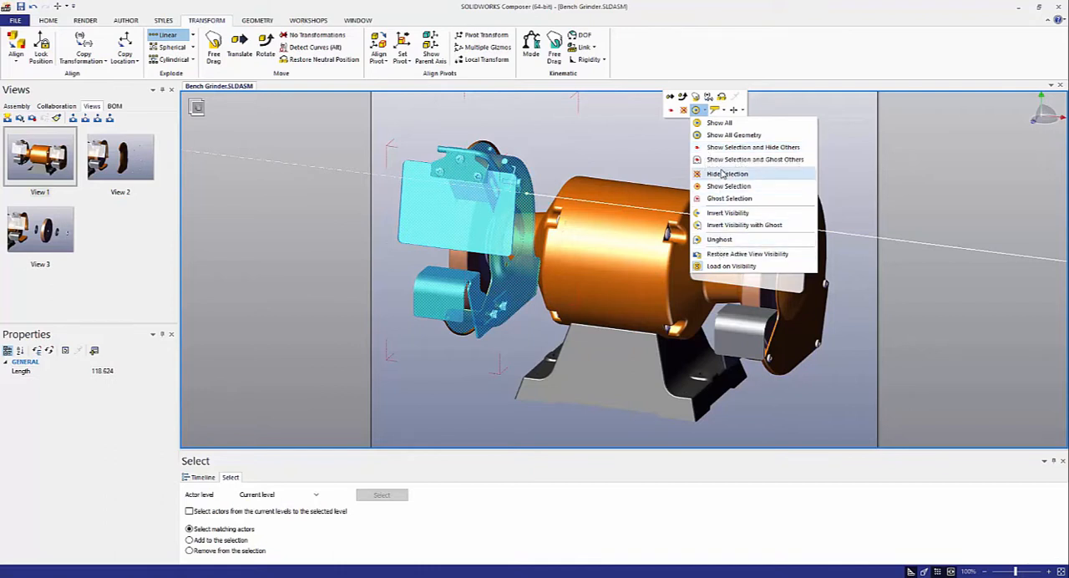
pyautogui.moveTo(763, 147)
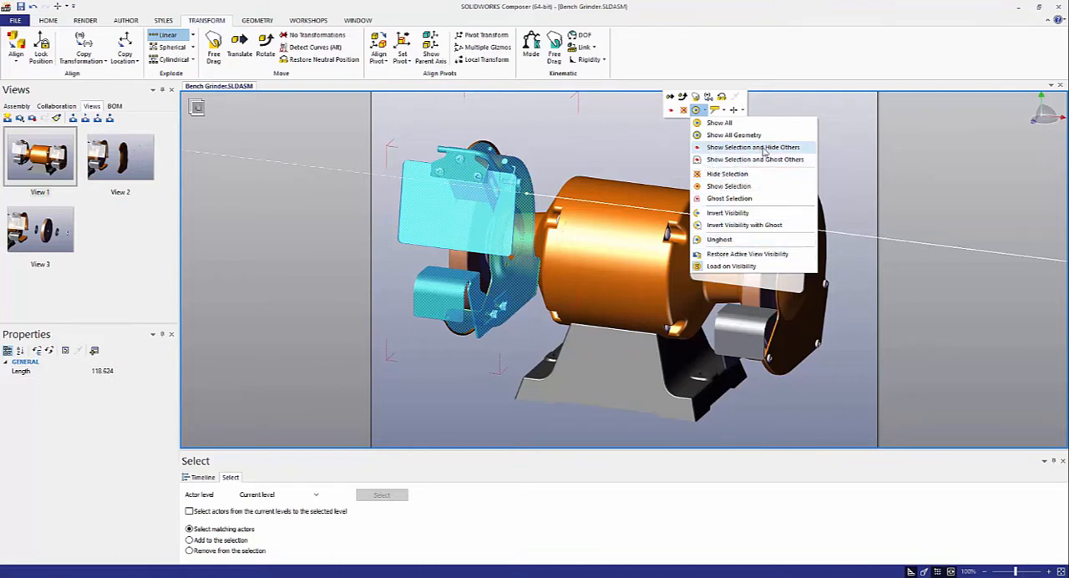
pyautogui.moveTo(753, 147)
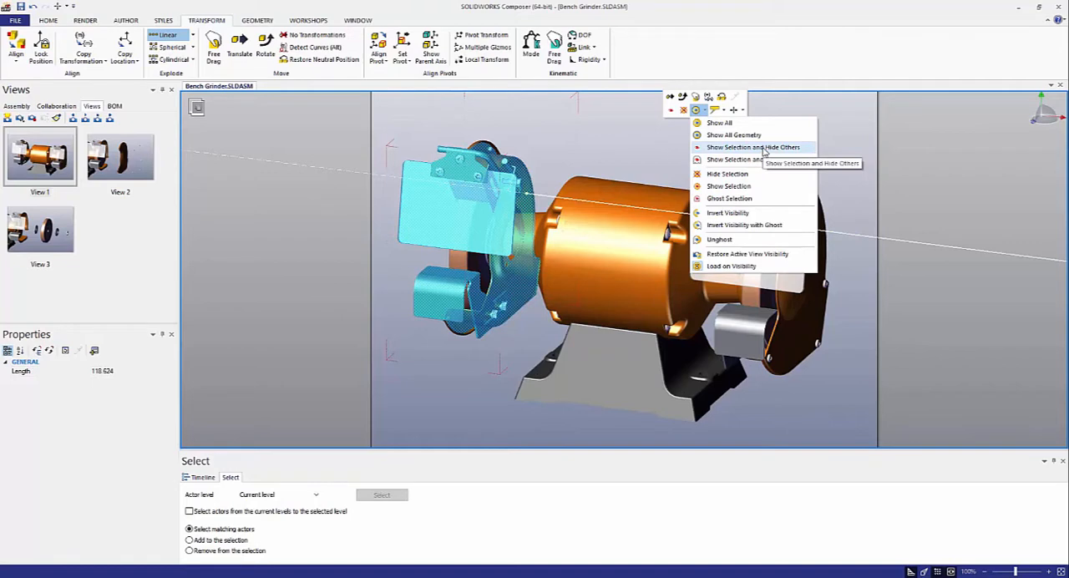
# Show only the selected shield and guard parts, hiding the rest of the grinder.
pyautogui.click(754, 147)
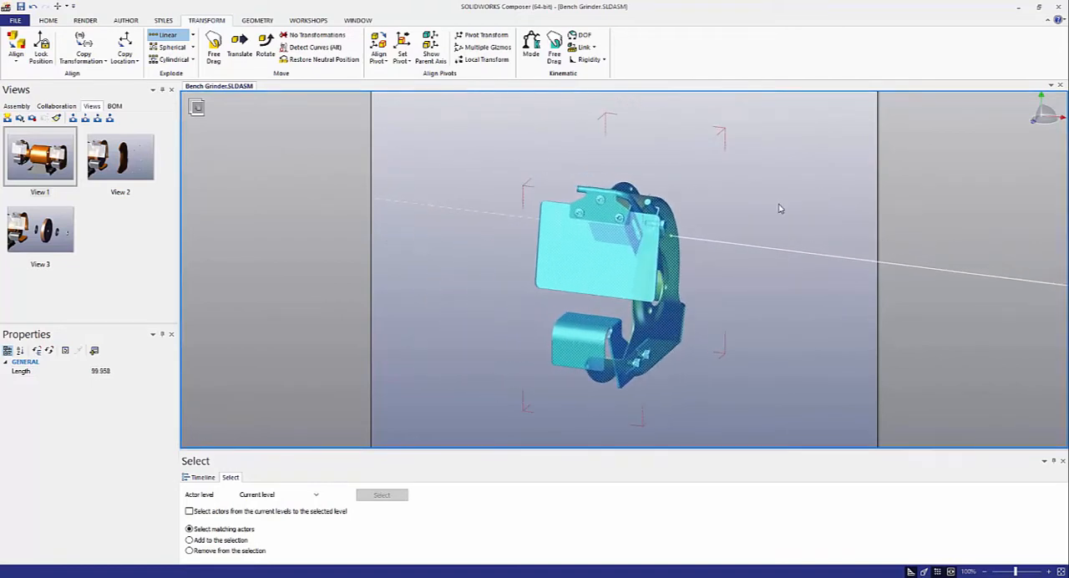
# Translate the tool rest and bracket away from the guard and move the hex screws out.
pyautogui.click(593, 242)
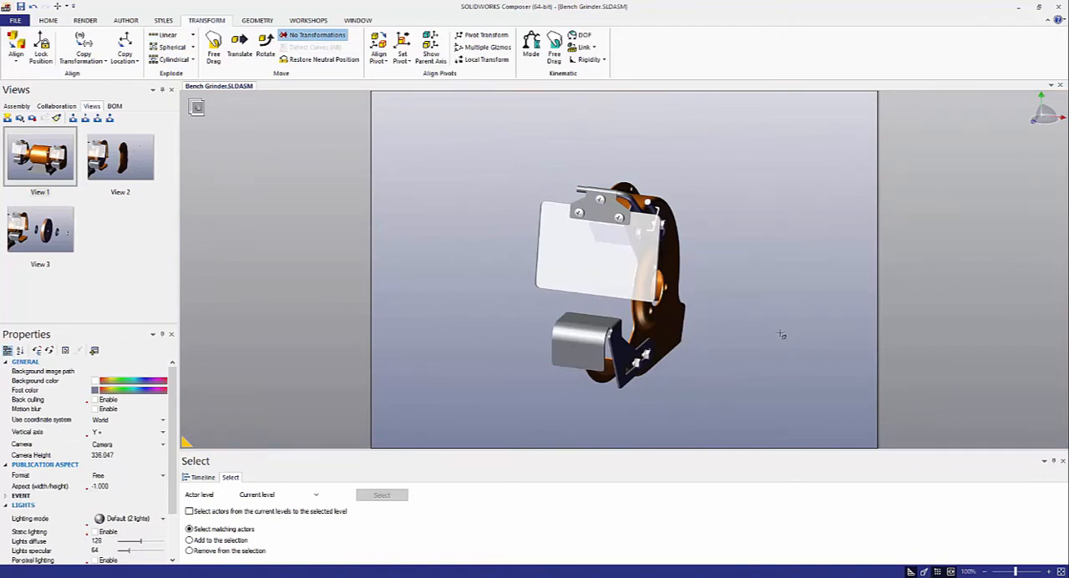
pyautogui.moveTo(770, 344)
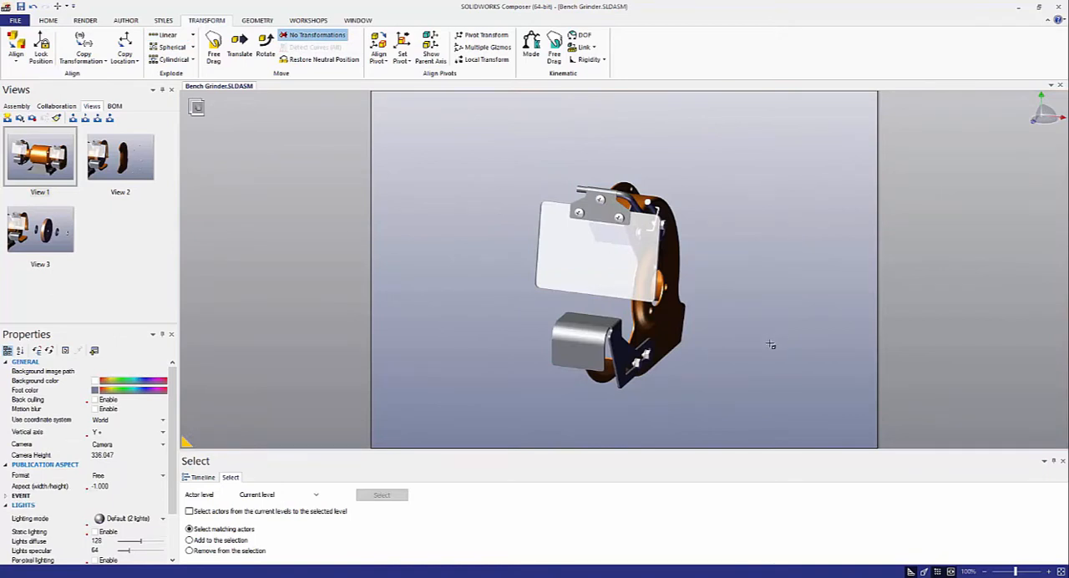
pyautogui.moveTo(725, 361)
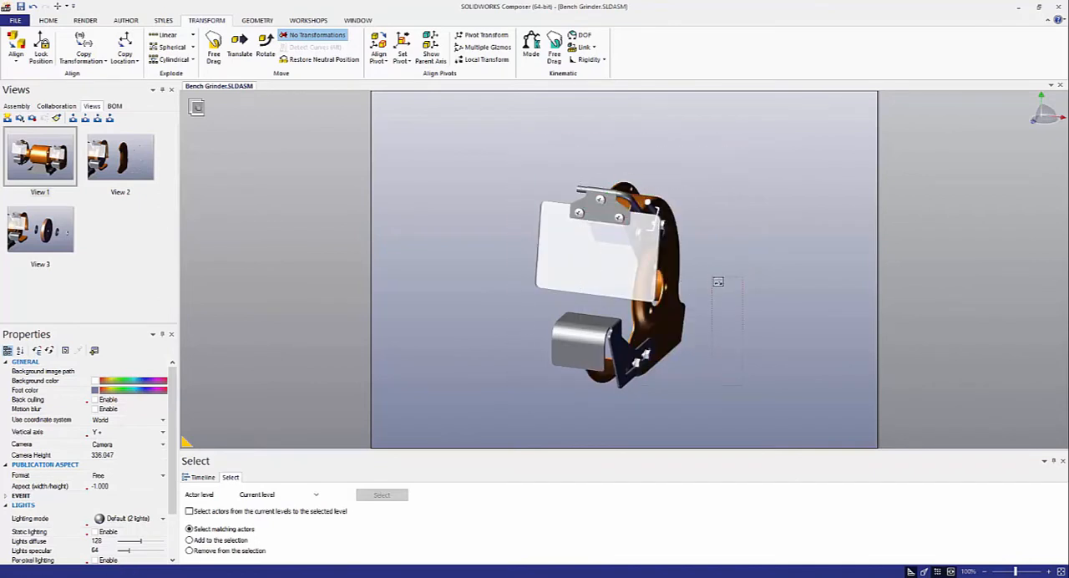
pyautogui.click(601, 251)
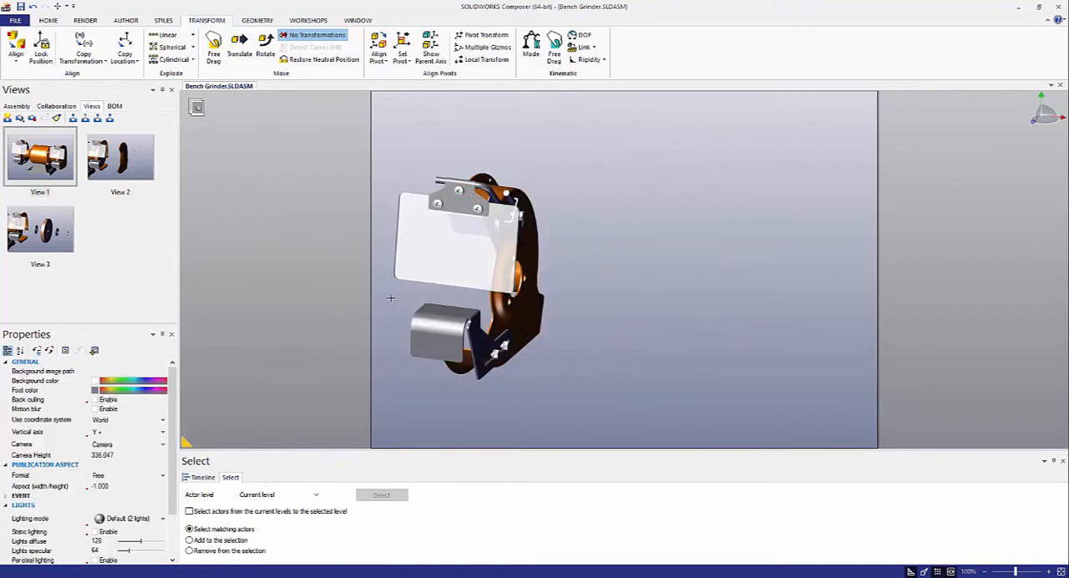
pyautogui.click(443, 339)
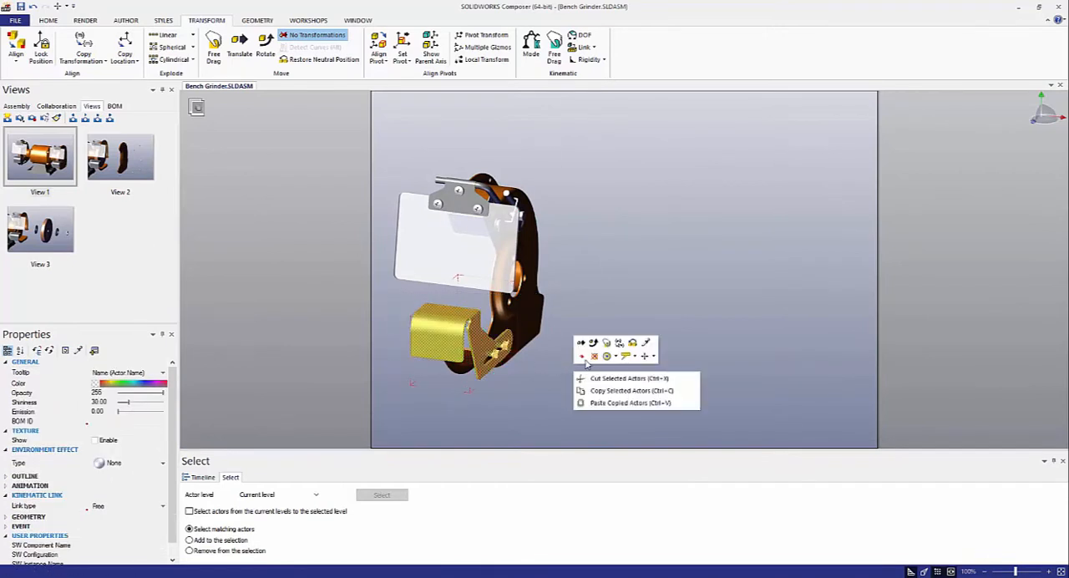
pyautogui.click(239, 46)
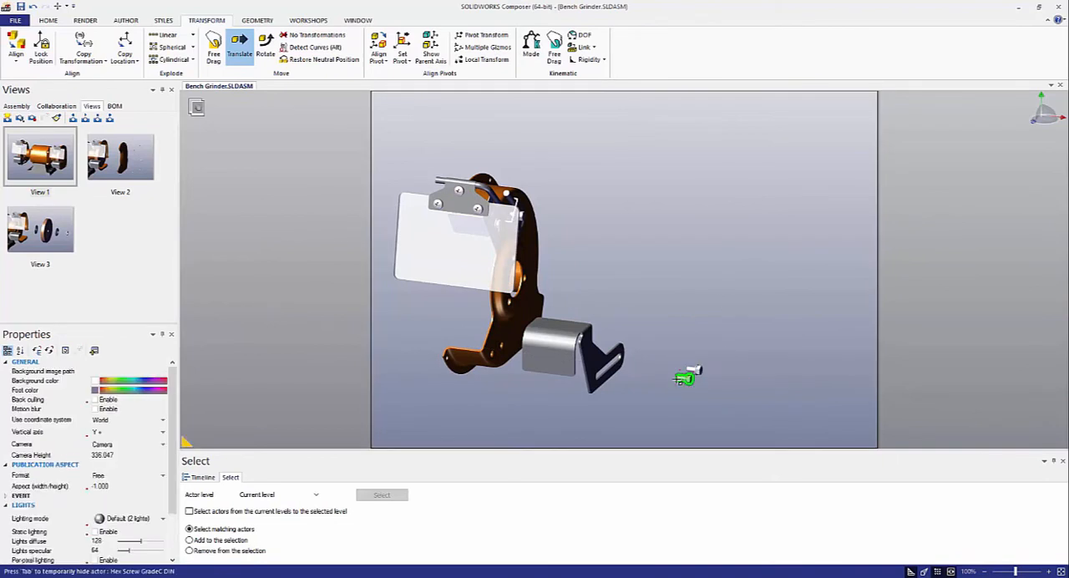
pyautogui.click(685, 377)
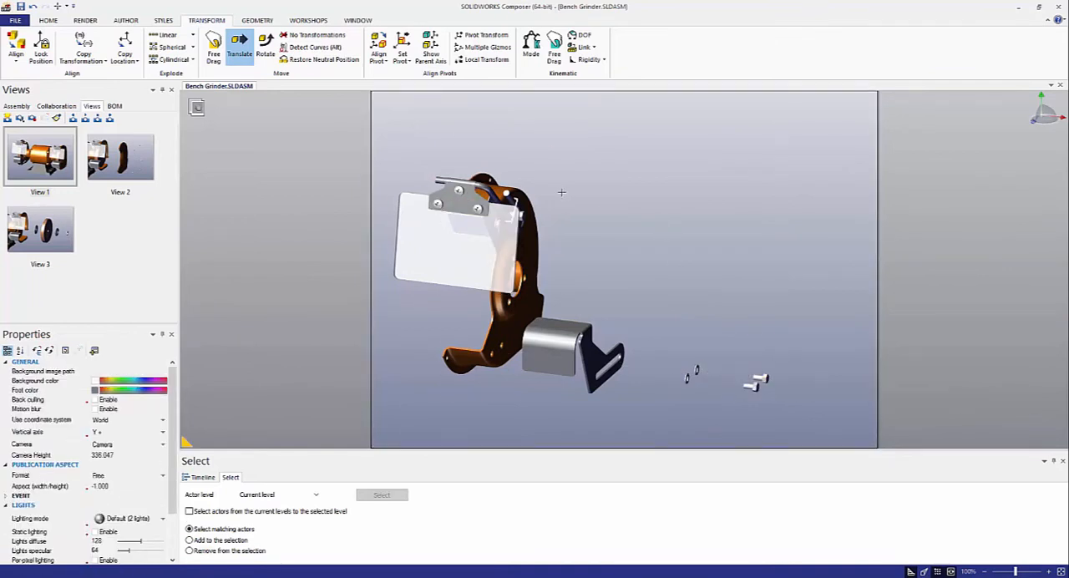
pyautogui.click(480, 225)
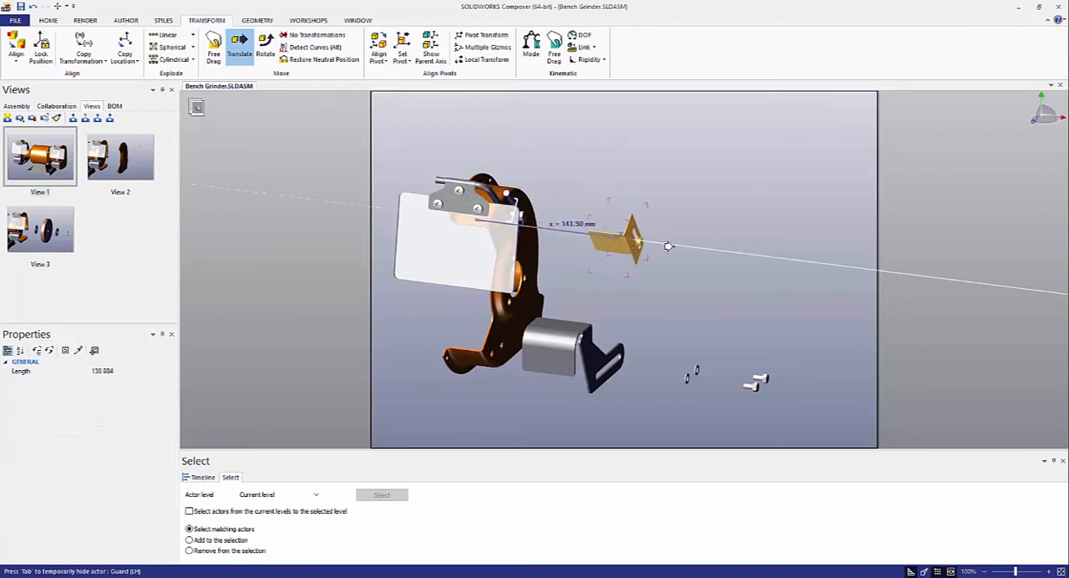
# Pull the deflector off the guard and reposition the hex screw nearer its plain washer.
pyautogui.click(624, 238)
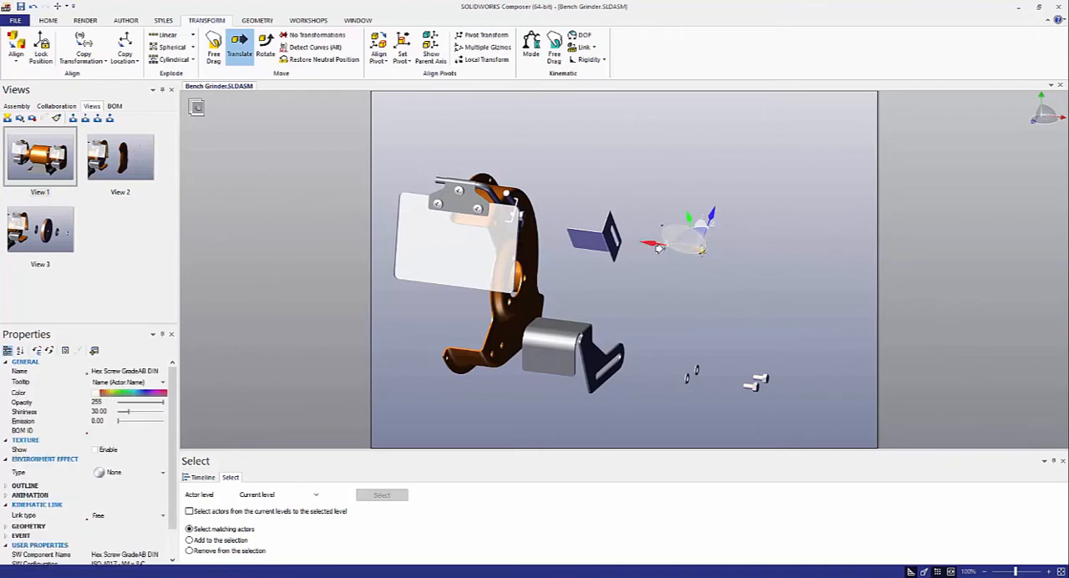
pyautogui.click(595, 240)
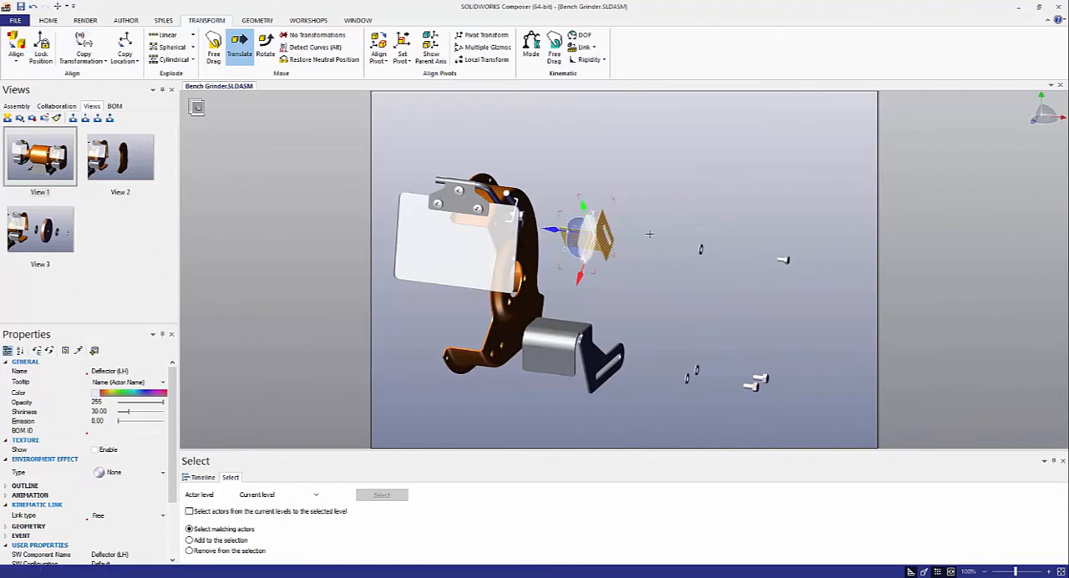
pyautogui.click(685, 263)
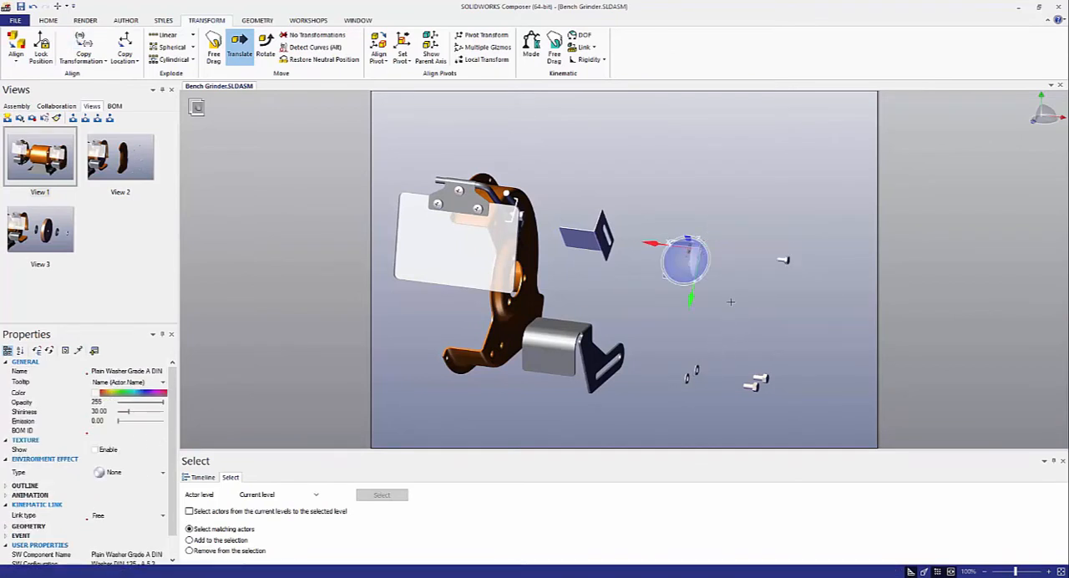
pyautogui.click(784, 260)
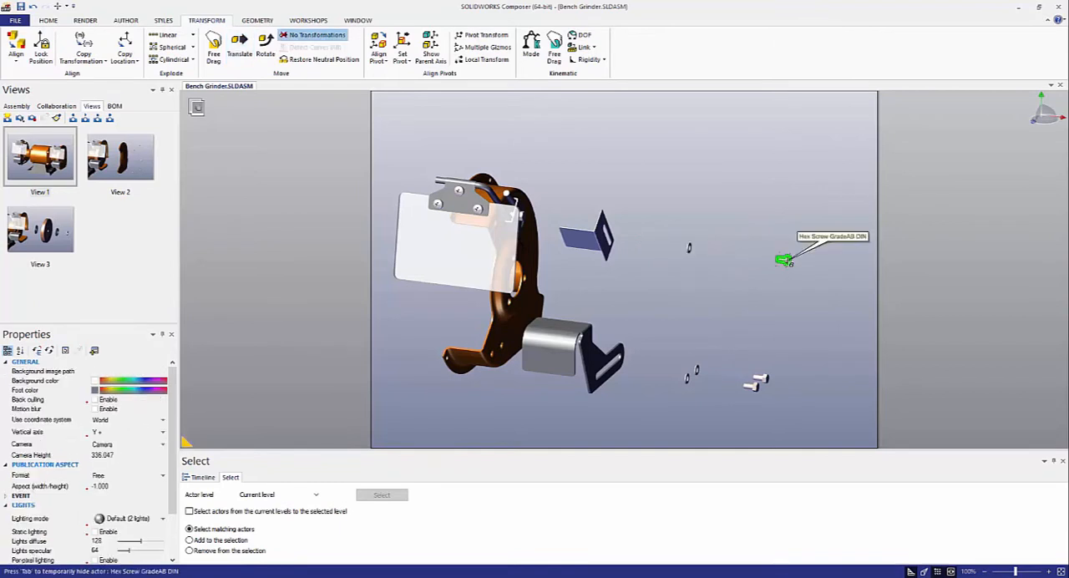
pyautogui.rightClick(786, 259)
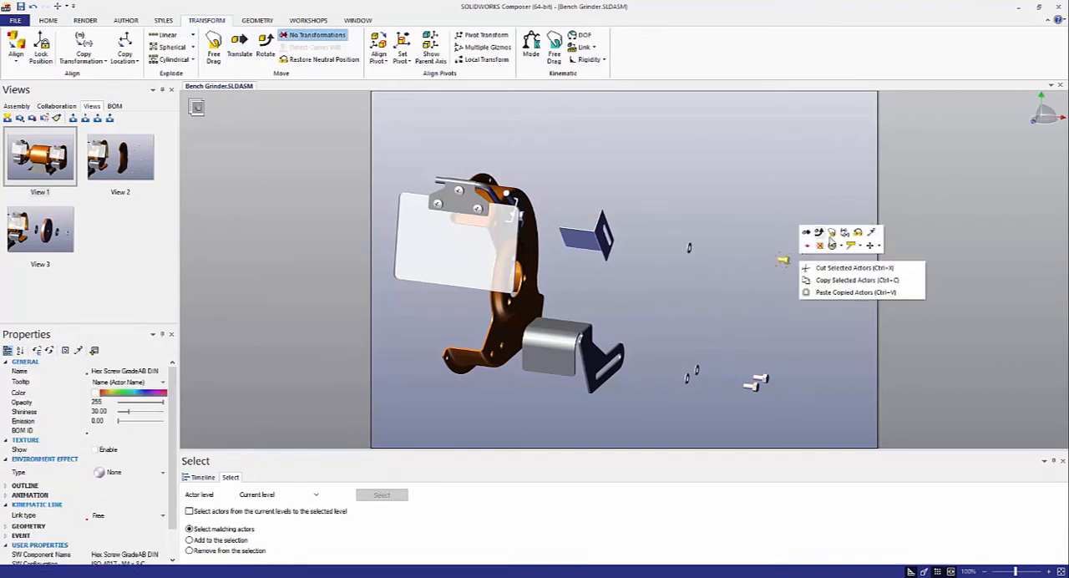
pyautogui.click(746, 318)
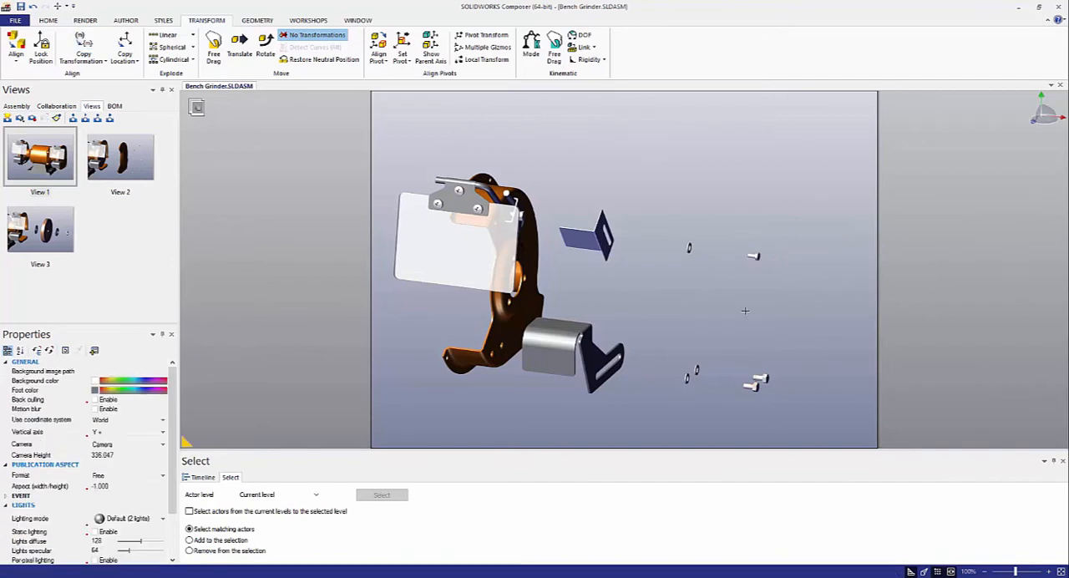
pyautogui.moveTo(547, 173)
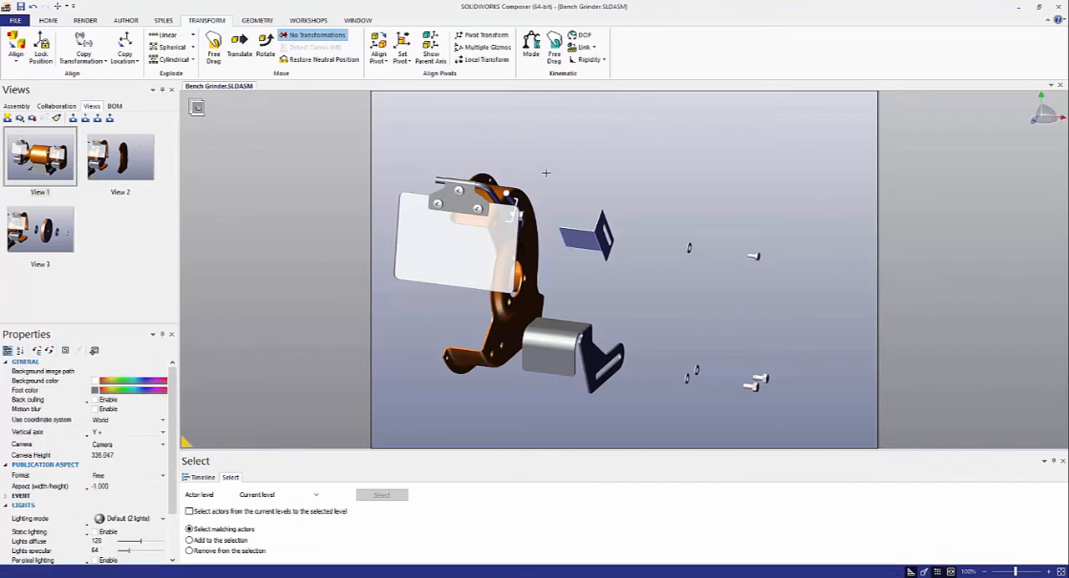
# Lift the Shield Assembly clear of the guard by translating it along X and Y.
pyautogui.moveTo(547, 173); pyautogui.dragTo(394, 315)
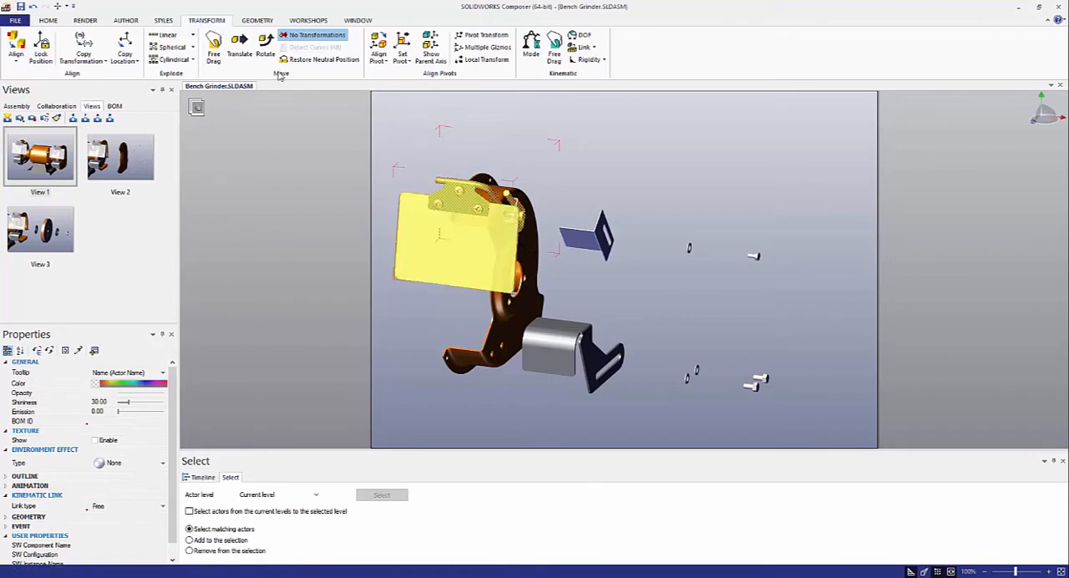
pyautogui.click(238, 46)
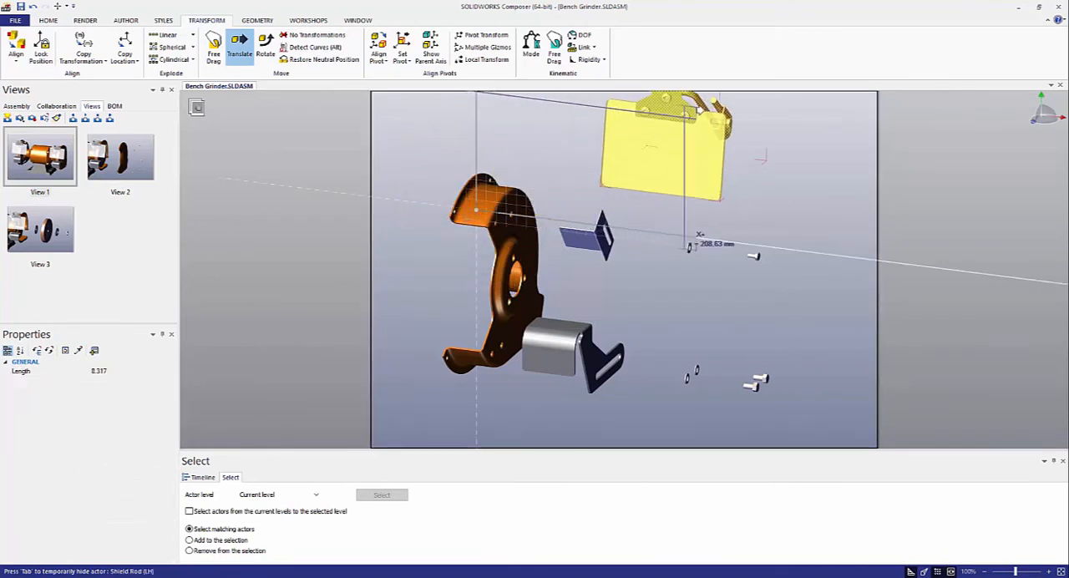
pyautogui.moveTo(685, 150); pyautogui.dragTo(551, 167)
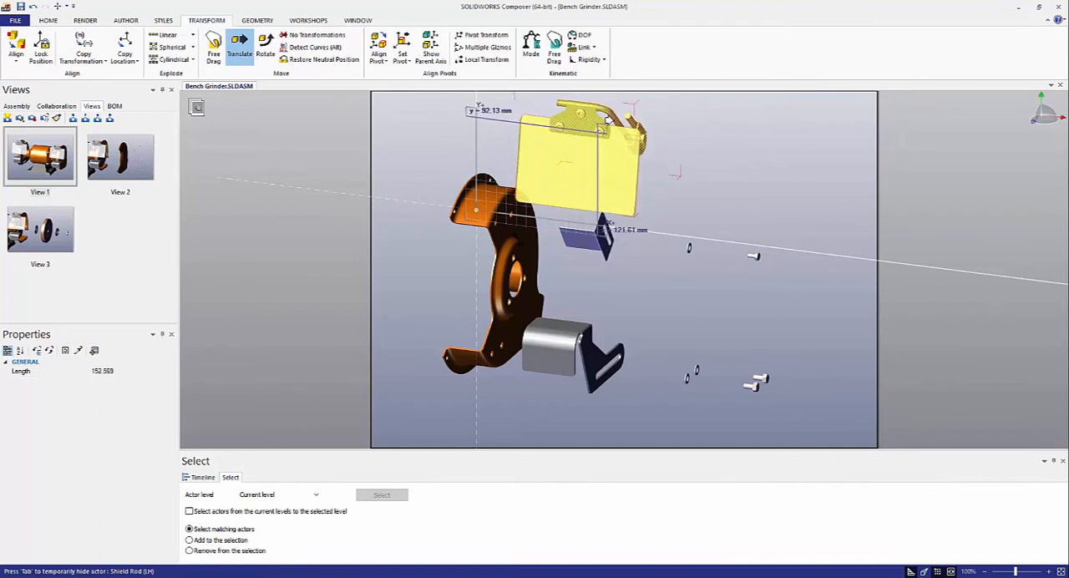
pyautogui.moveTo(576, 150); pyautogui.dragTo(576, 134)
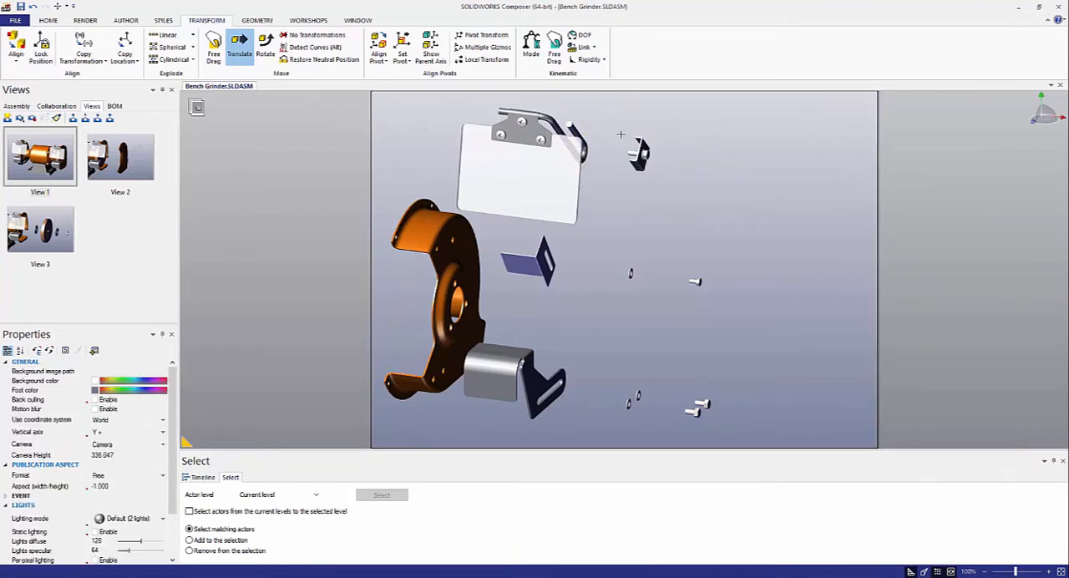
# Slide the small hex screw about 58 mm along X beside the deflector, then deselect it.
pyautogui.moveTo(620, 134); pyautogui.dragTo(656, 167)
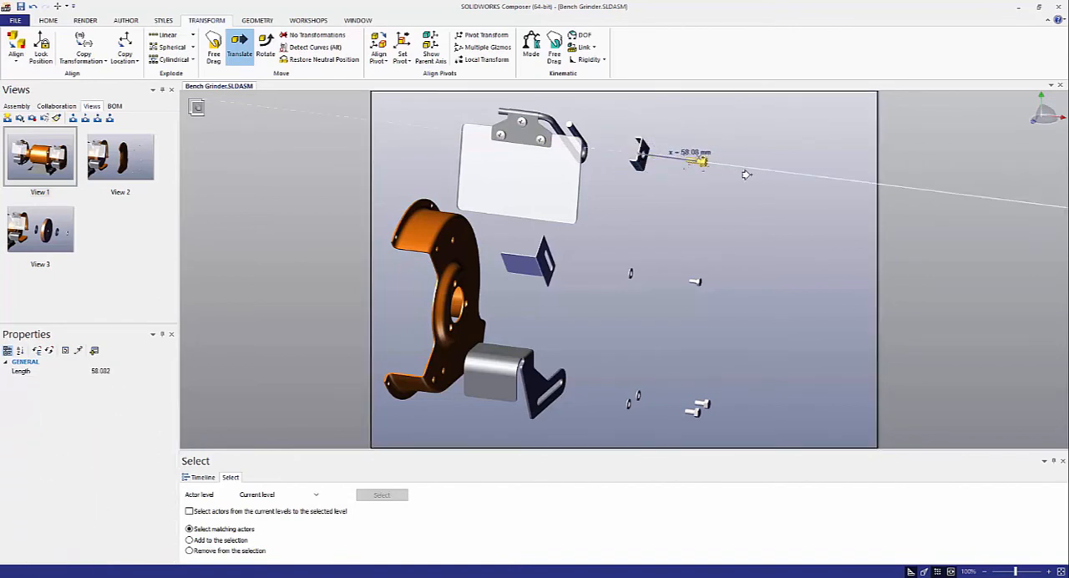
pyautogui.click(638, 155)
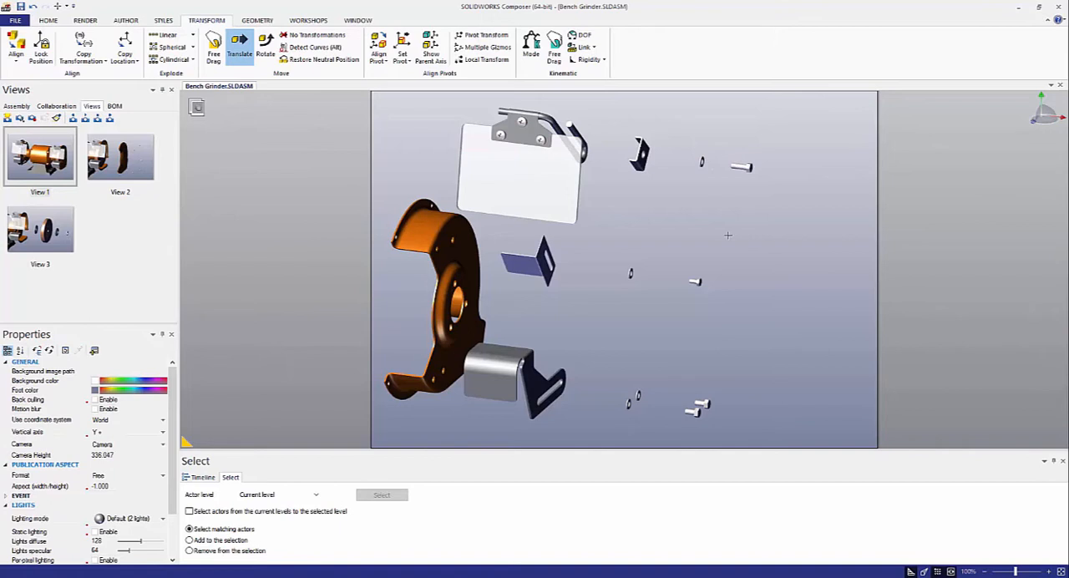
pyautogui.moveTo(682, 266)
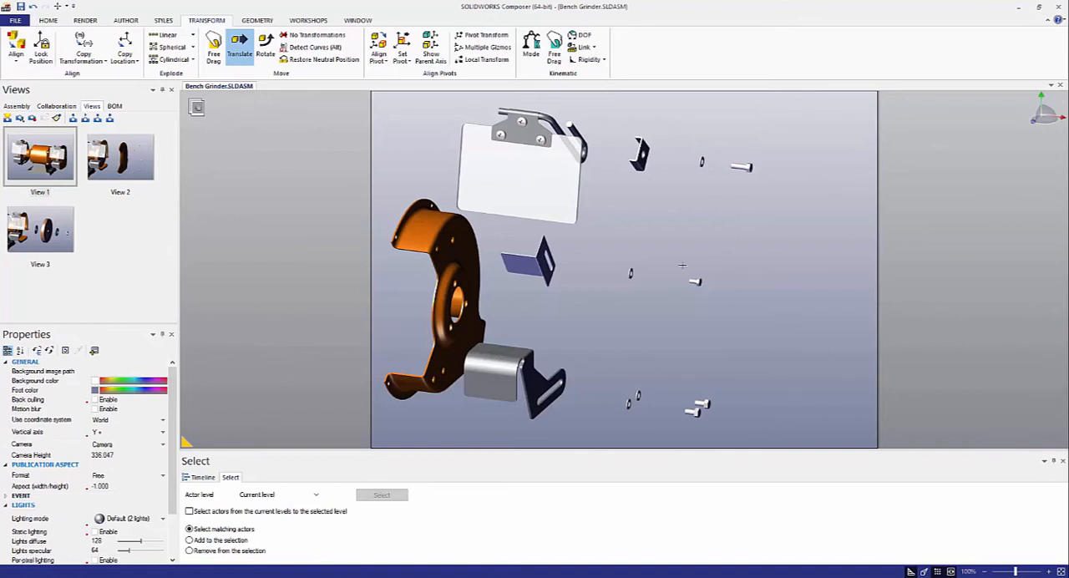
pyautogui.moveTo(593, 261)
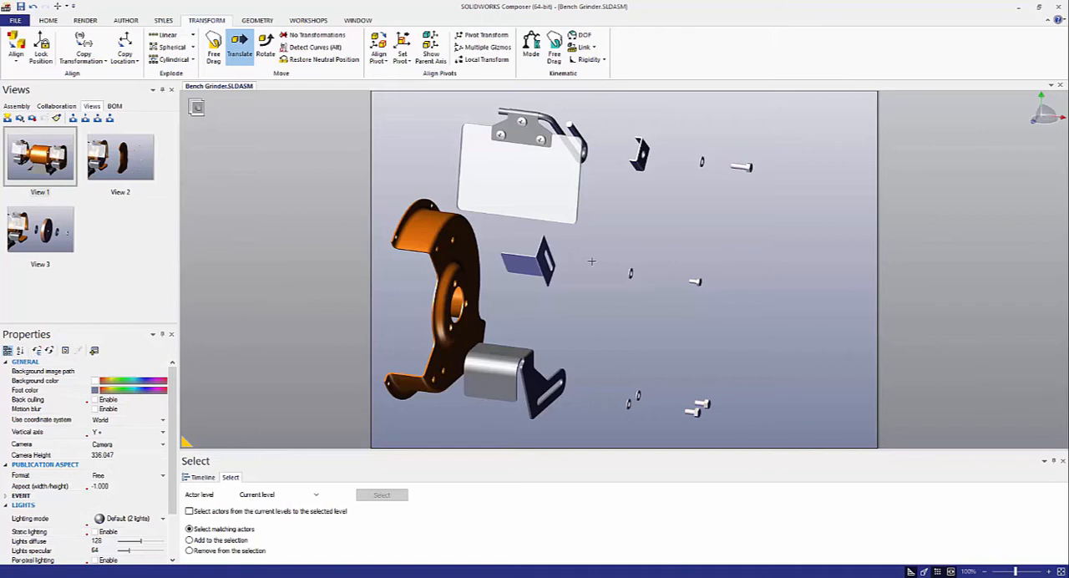
pyautogui.moveTo(586, 260)
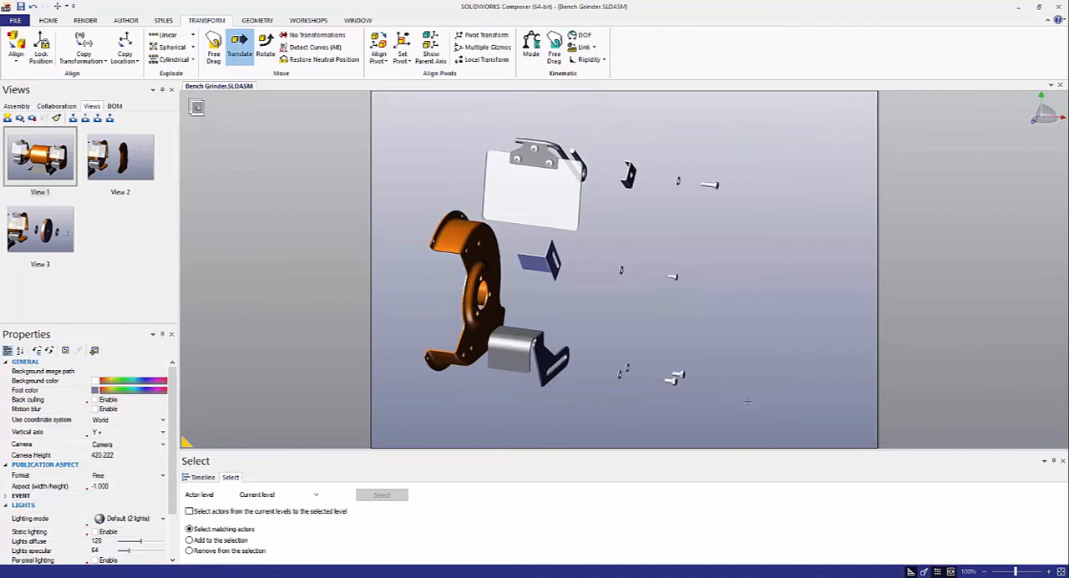
pyautogui.moveTo(716, 376)
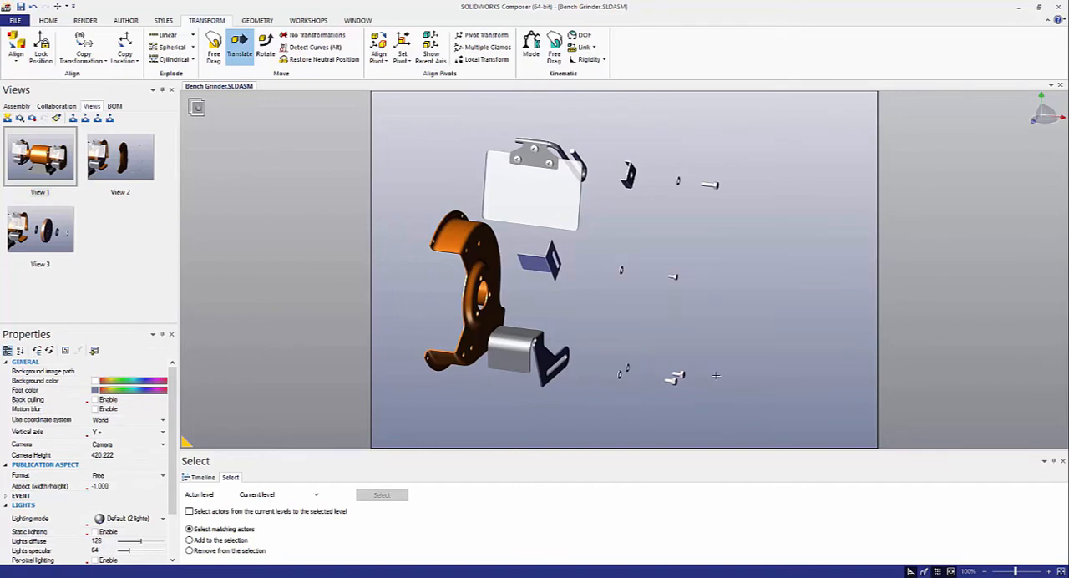
# Select the Guard Assembly's parts at Child level 1 and open the BOM workshop.
pyautogui.click(316, 47)
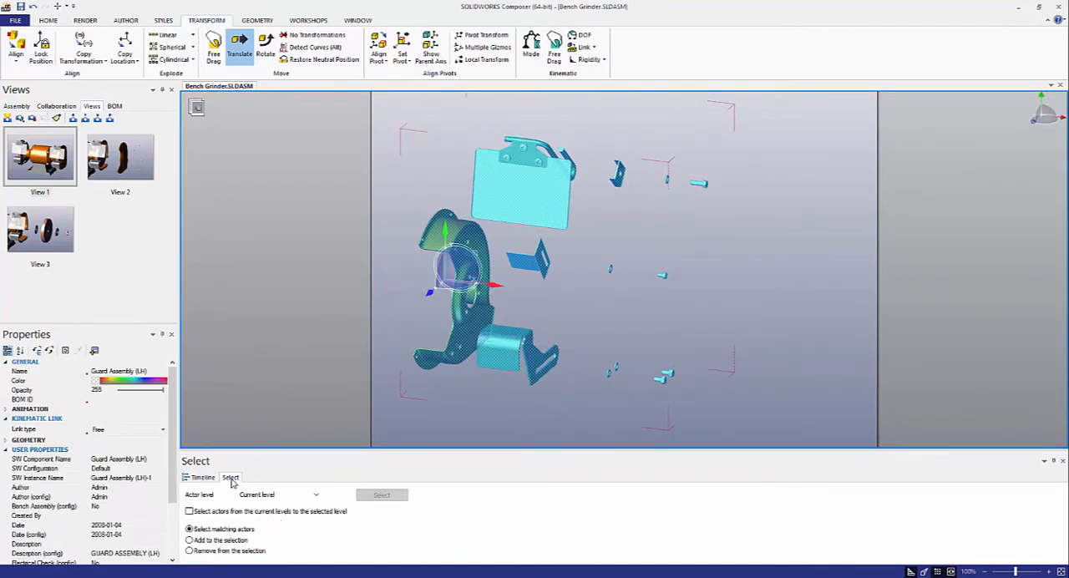
pyautogui.click(316, 494)
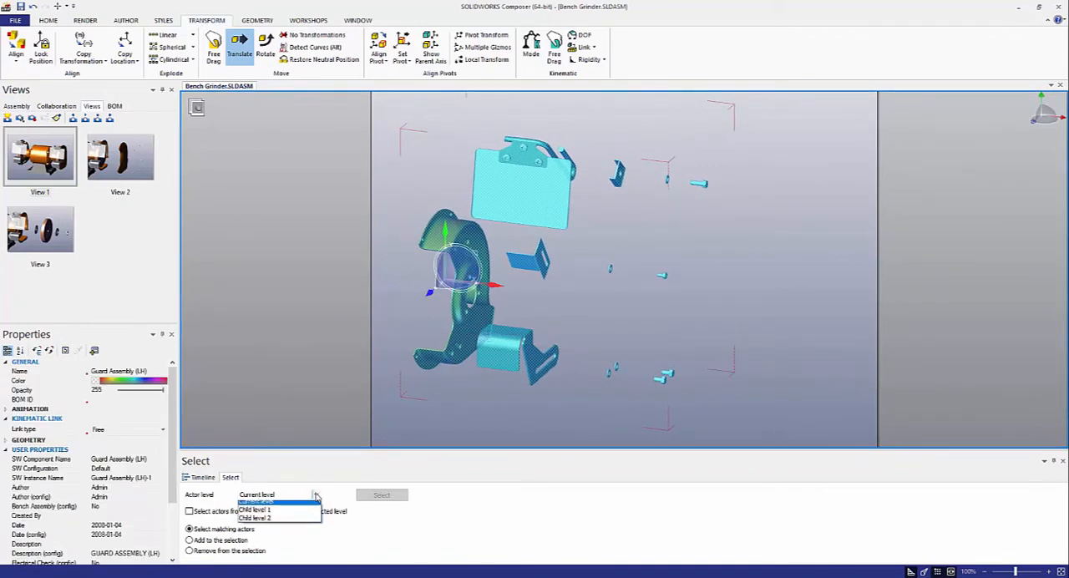
pyautogui.click(254, 510)
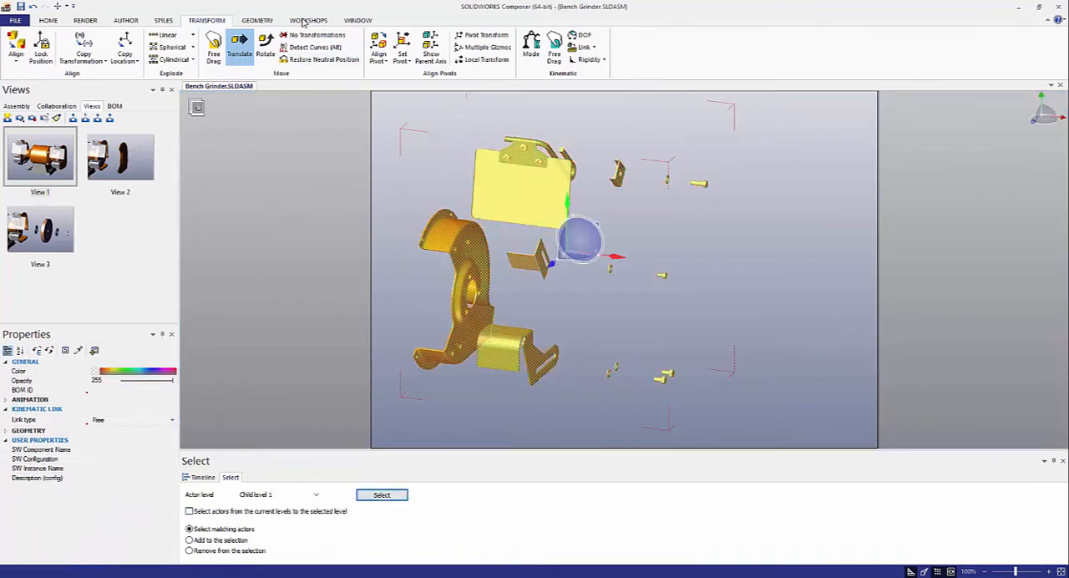
pyautogui.click(308, 19)
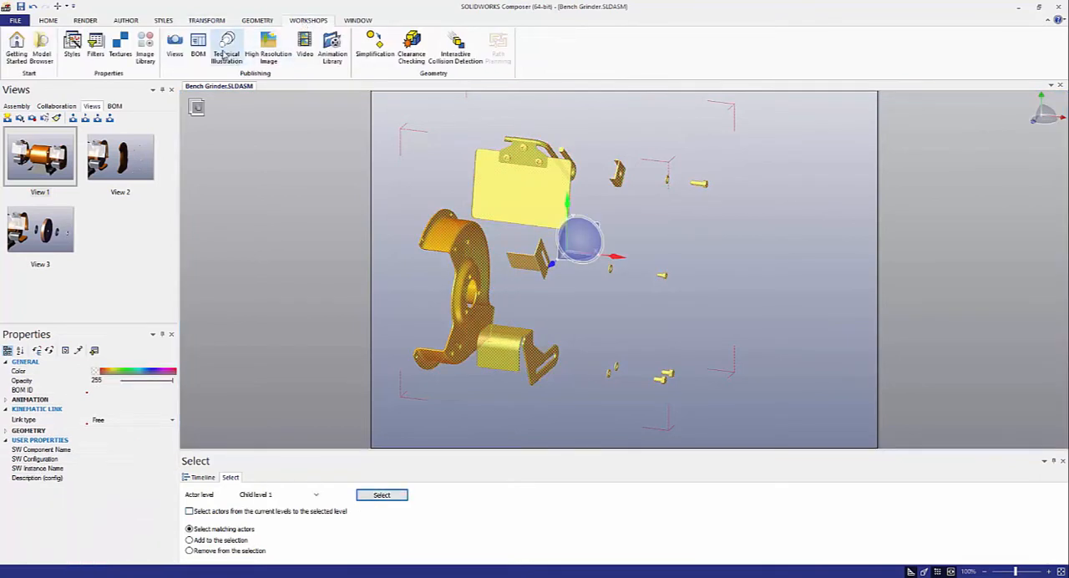
pyautogui.moveTo(226, 46)
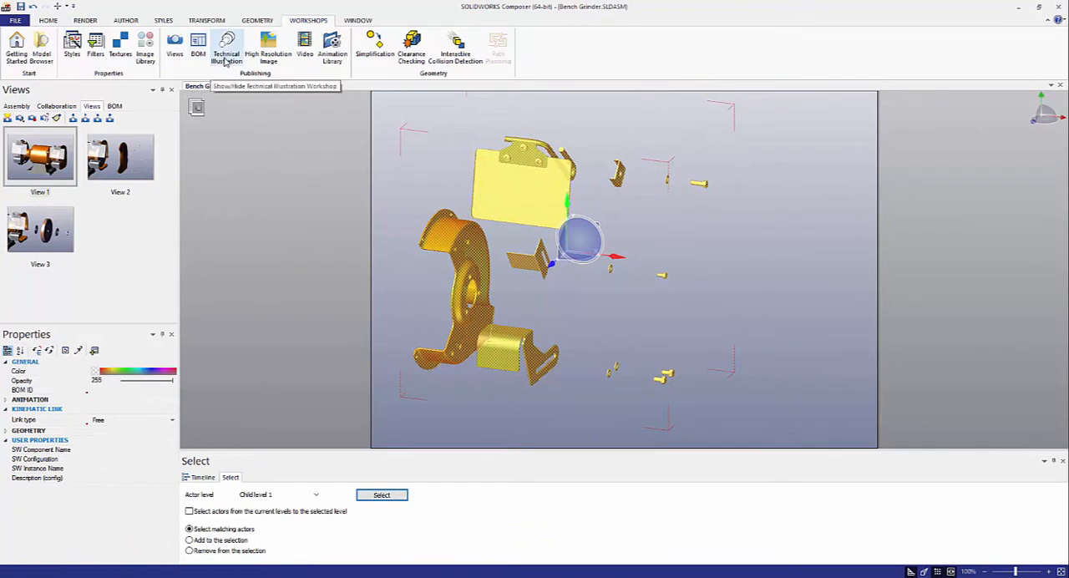
pyautogui.moveTo(267, 50)
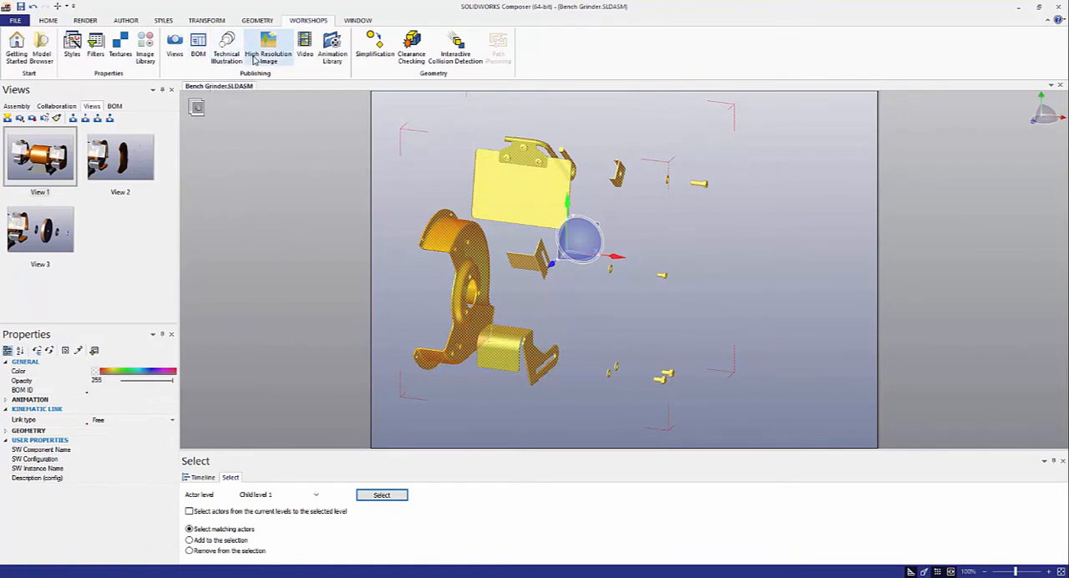
pyautogui.moveTo(304, 46)
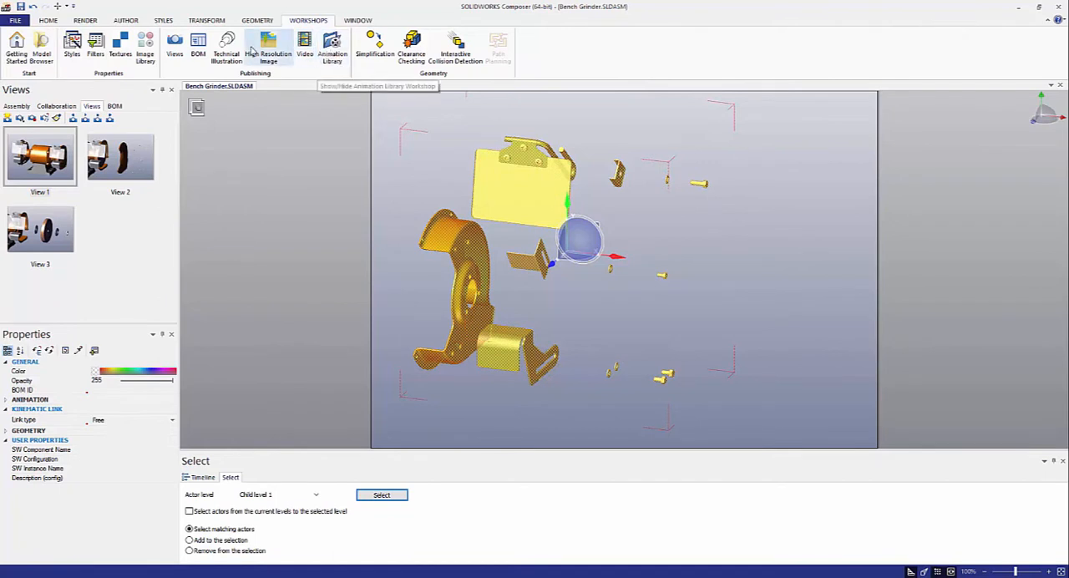
pyautogui.click(197, 46)
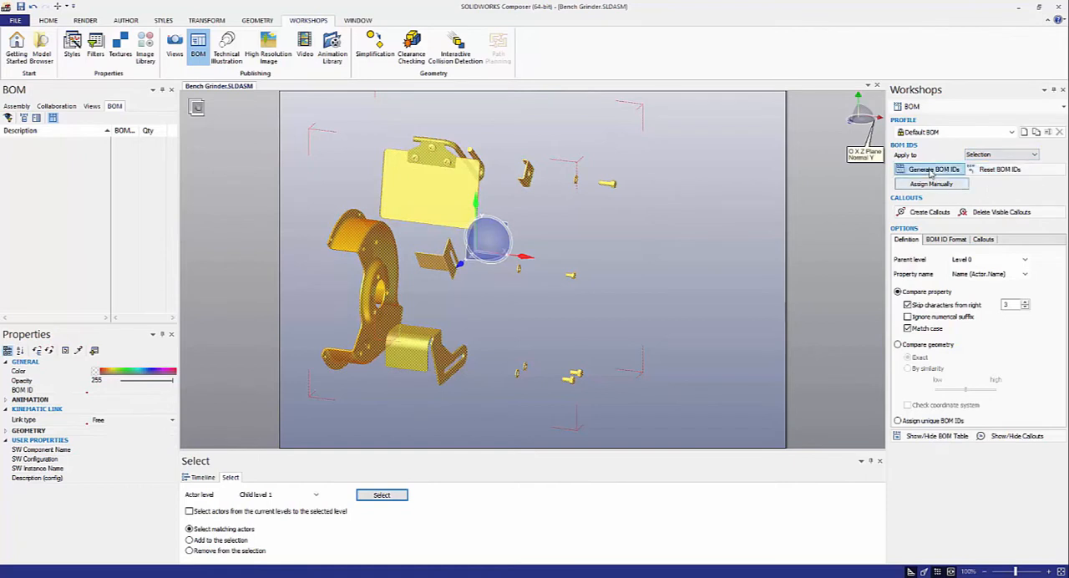
# Generate BOM IDs for the selected guard parts and create their numbered callouts.
pyautogui.click(935, 168)
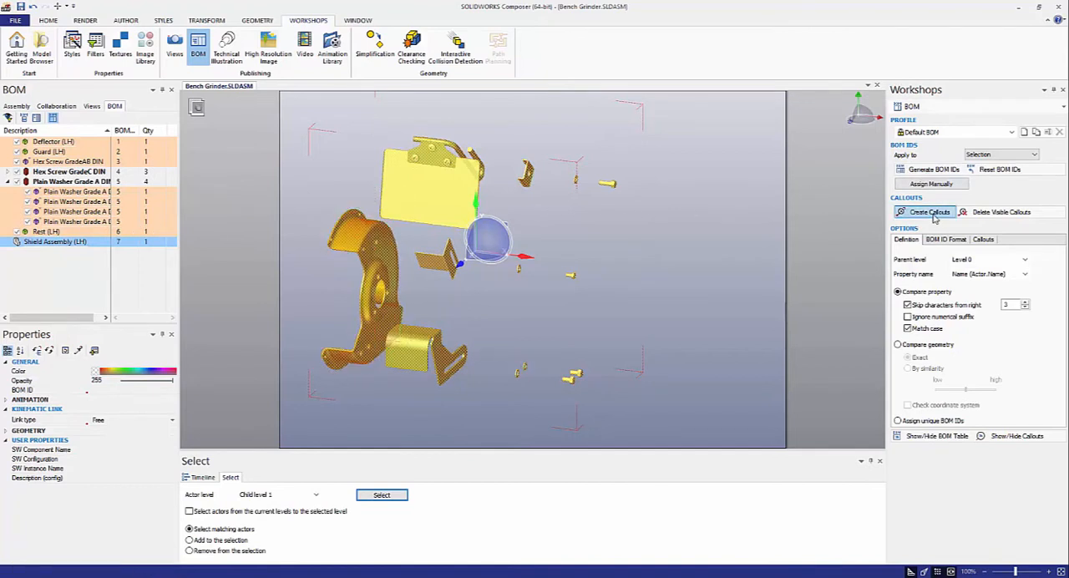
pyautogui.click(929, 211)
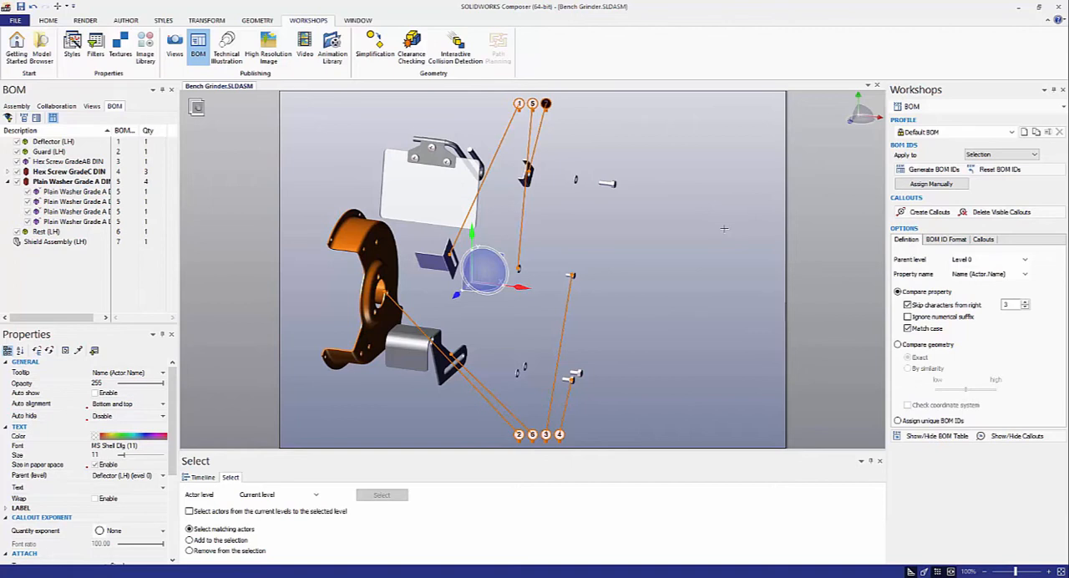
pyautogui.moveTo(132, 413)
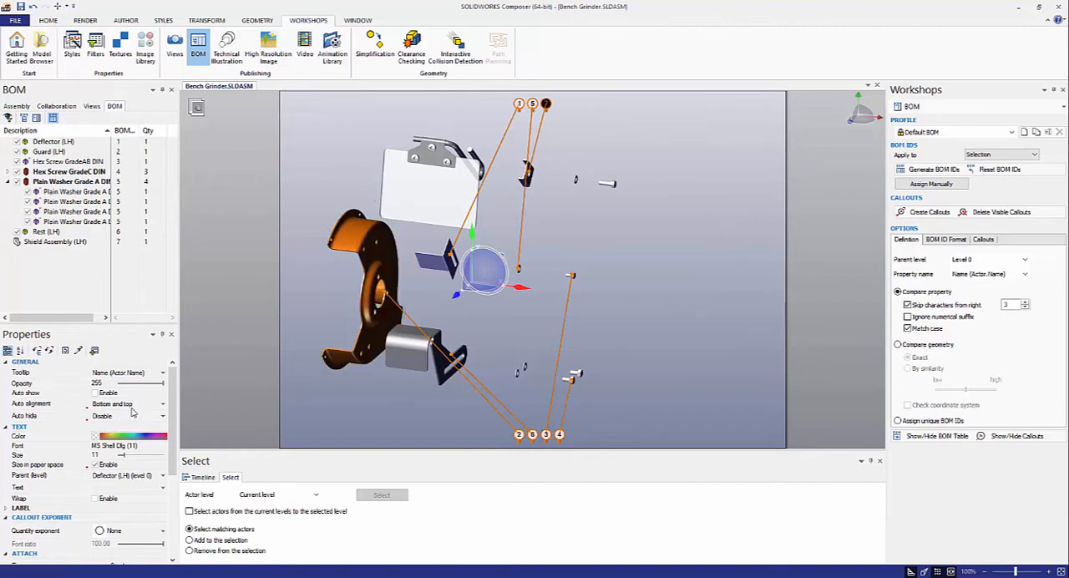
# Set the callouts' Auto alignment to Right, after briefly trying Left.
pyautogui.click(125, 403)
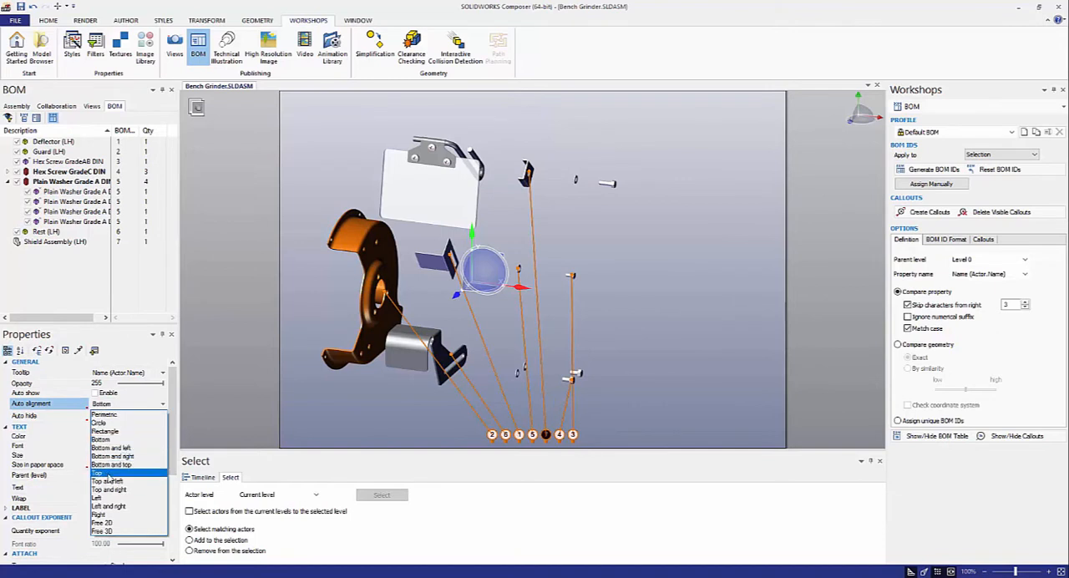
pyautogui.click(108, 489)
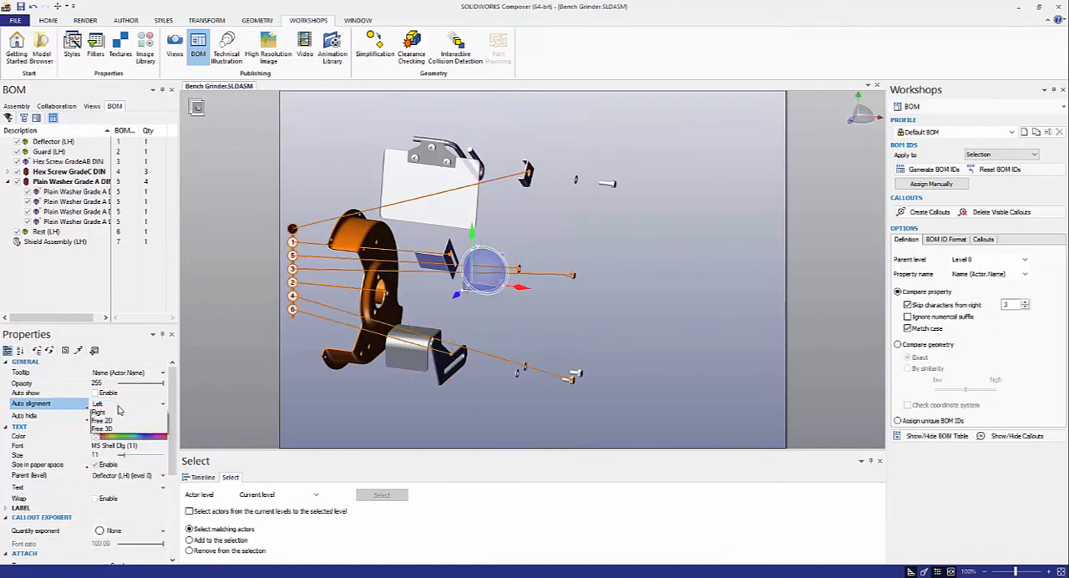
pyautogui.click(99, 412)
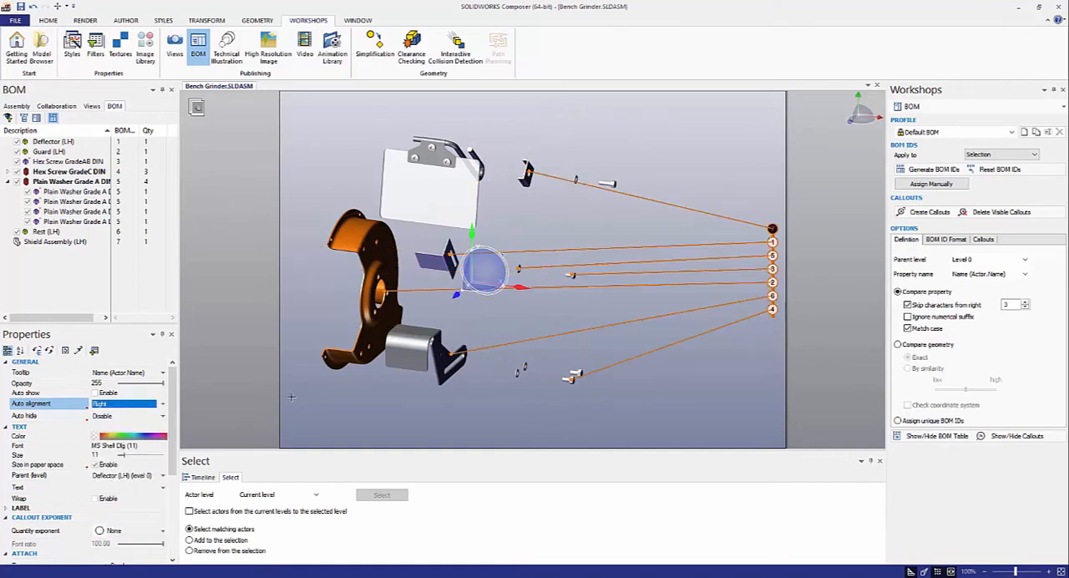
pyautogui.moveTo(641, 142)
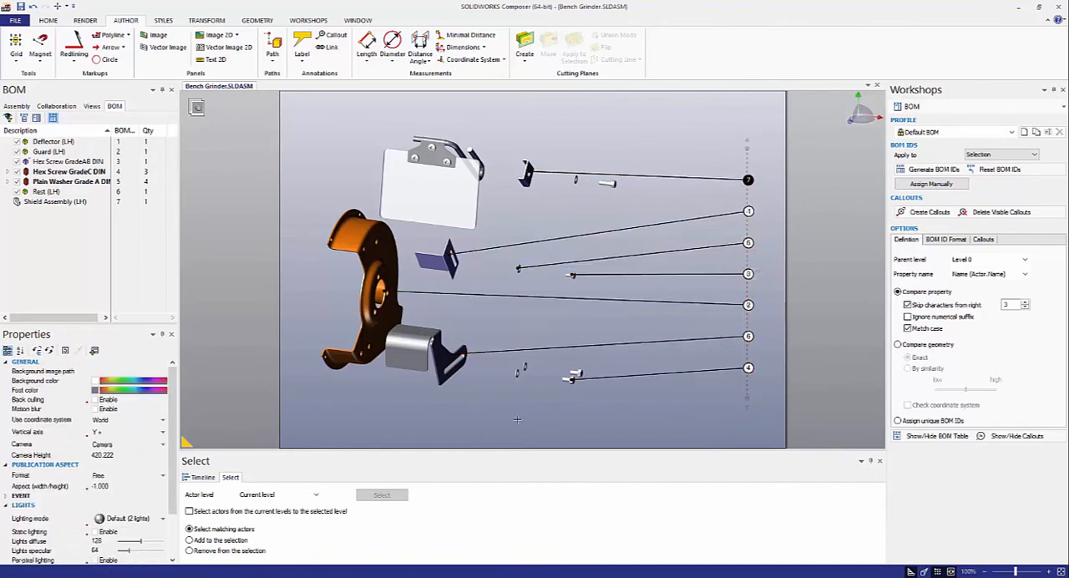
pyautogui.moveTo(510, 318)
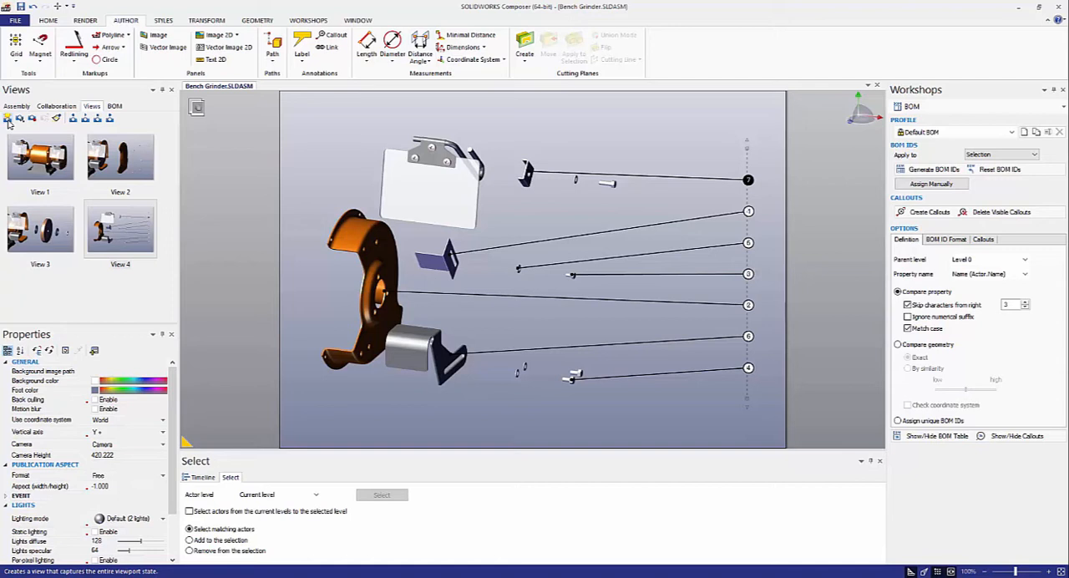
# Show View 1, then switch to View 2's exploded guard and screws close-up.
pyautogui.click(40, 157)
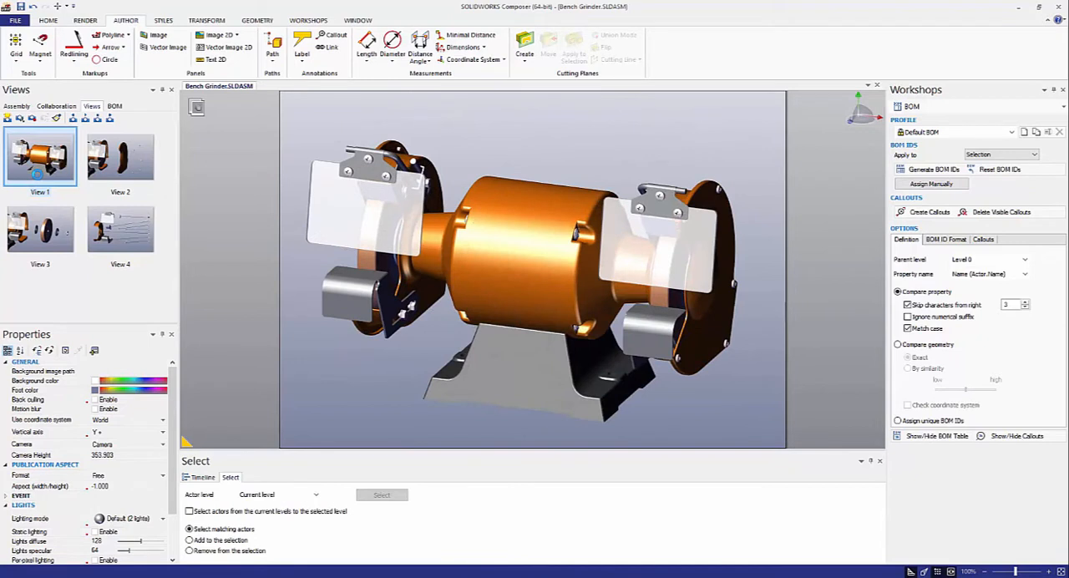
pyautogui.click(120, 157)
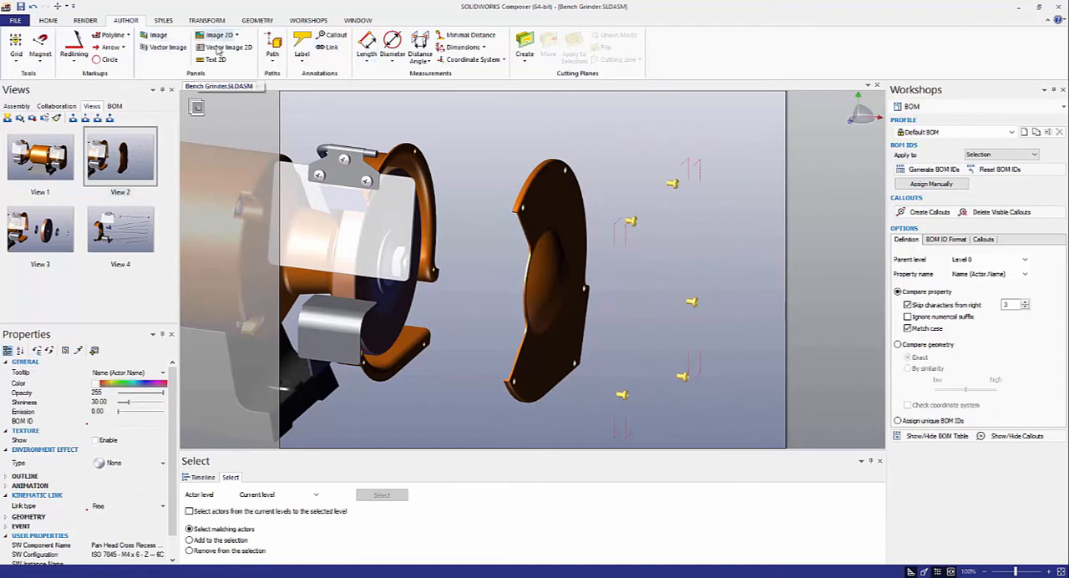
# Lower the screw path lines' Front Line Opacity and bring up View 2's update options.
pyautogui.click(272, 46)
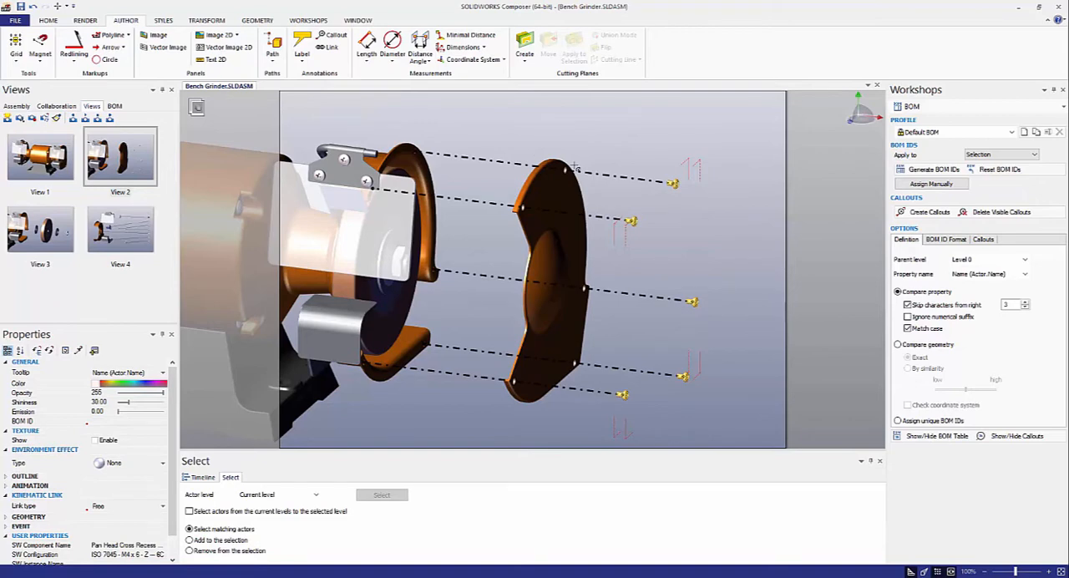
pyautogui.moveTo(632, 195)
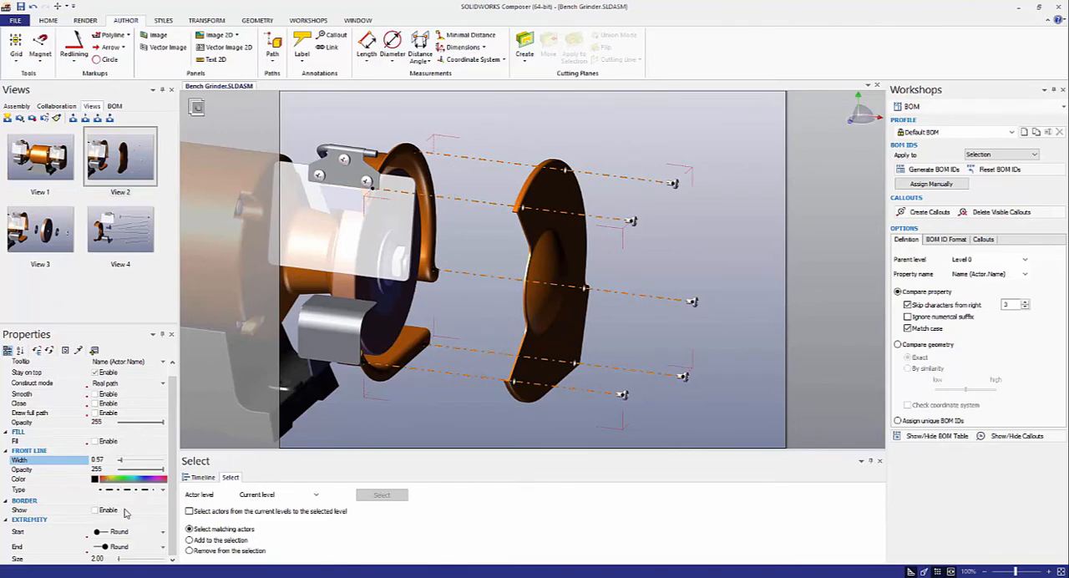
pyautogui.moveTo(159, 478)
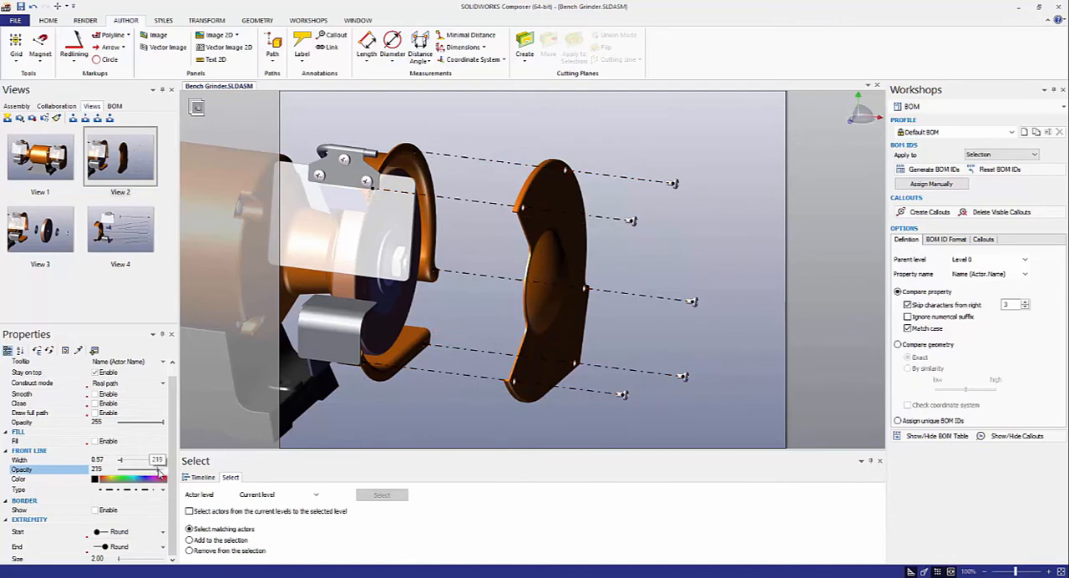
pyautogui.moveTo(157, 469); pyautogui.dragTo(142, 468)
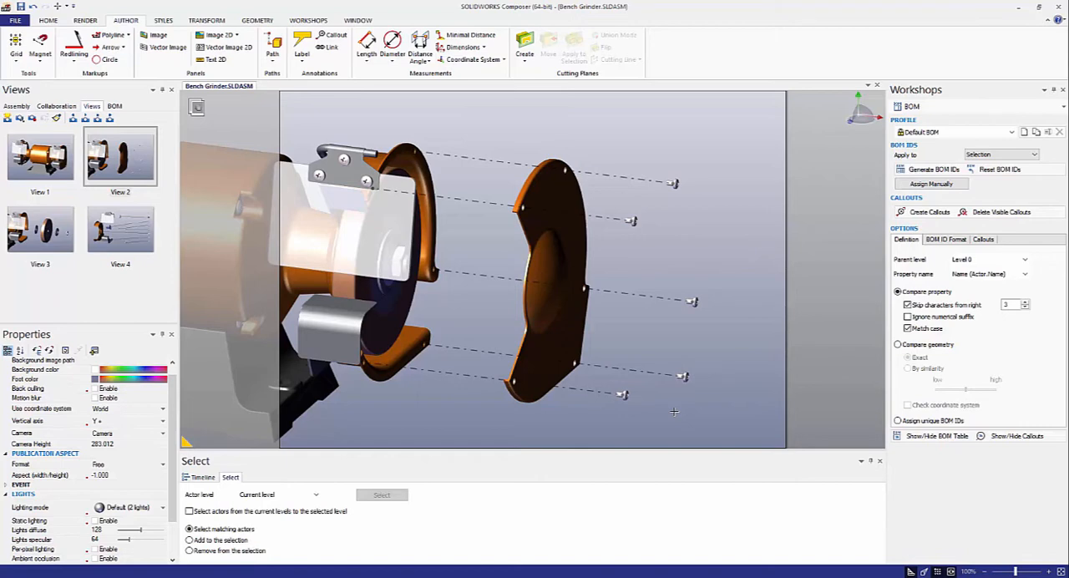
pyautogui.moveTo(666, 164)
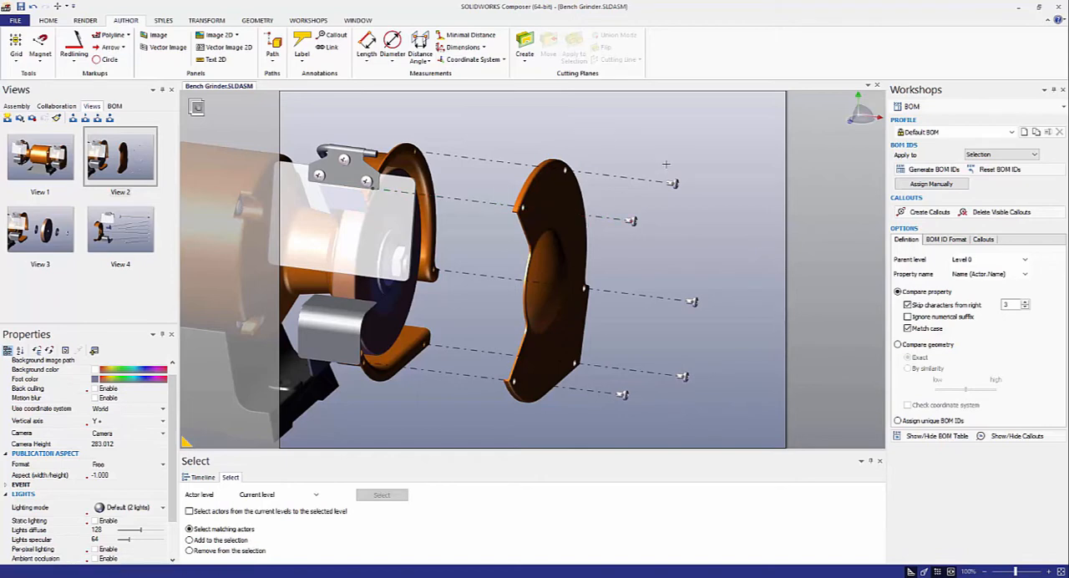
pyautogui.moveTo(456, 180)
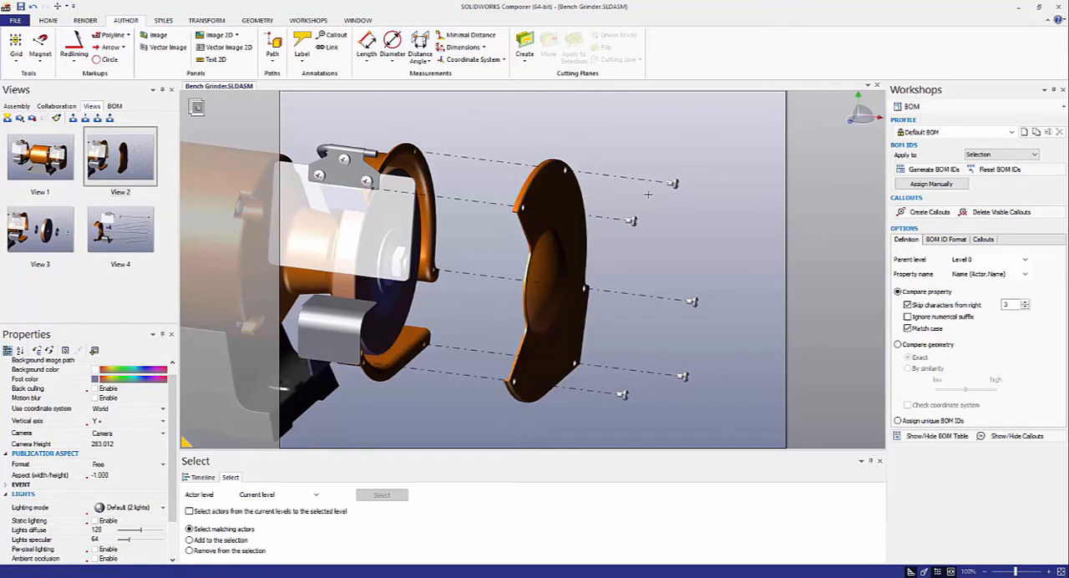
pyautogui.rightClick(119, 155)
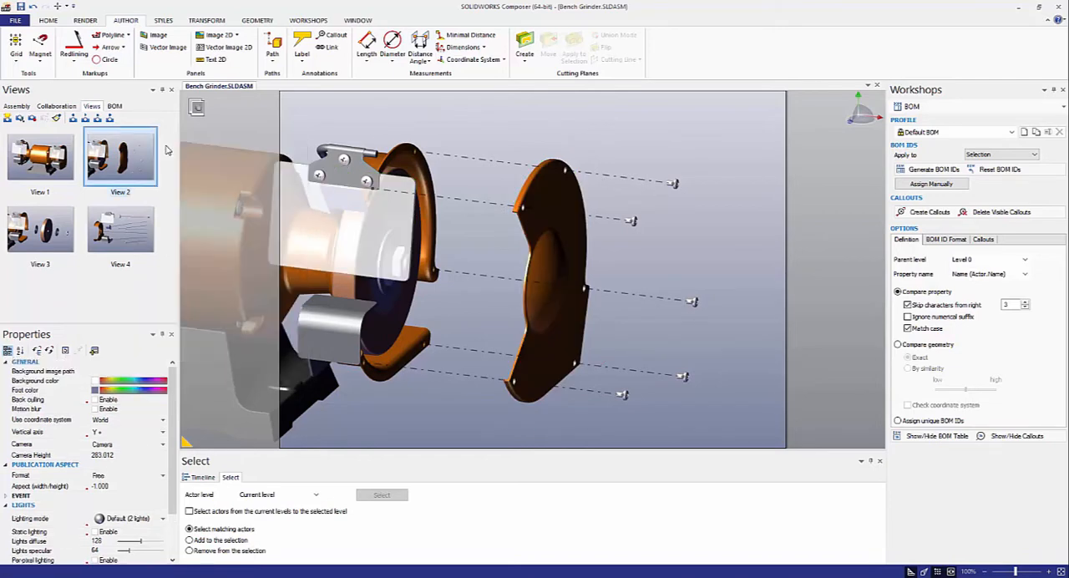
# Update View 2, switch to View 3, and make the shield more transparent.
pyautogui.click(543, 276)
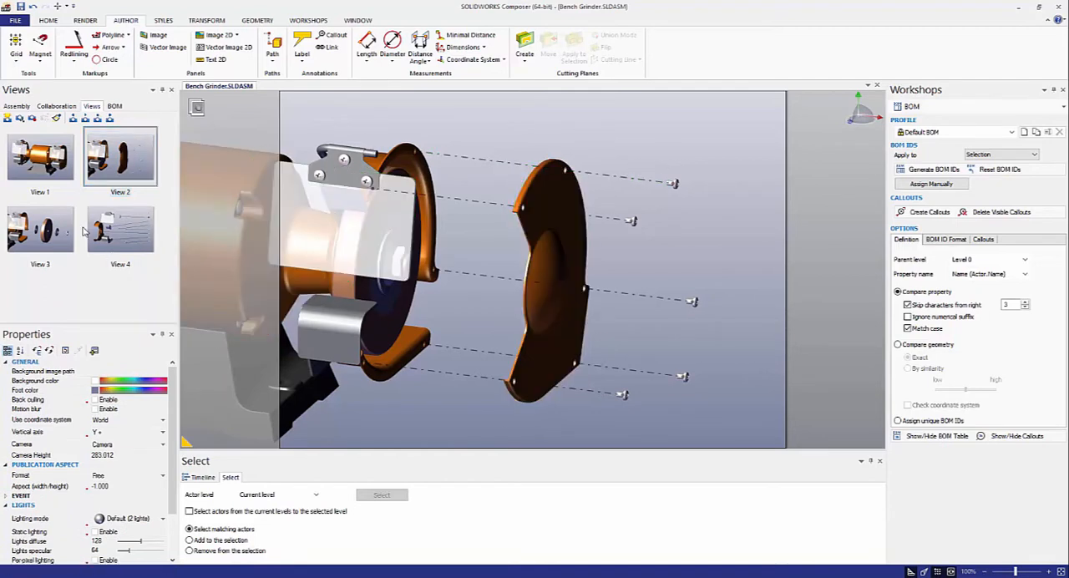
pyautogui.click(40, 229)
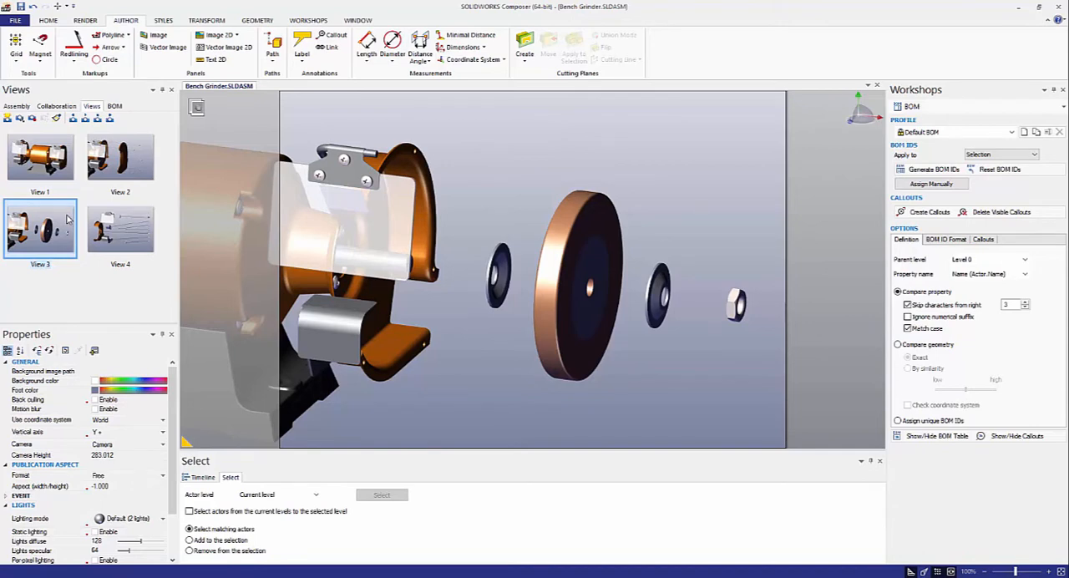
pyautogui.click(576, 288)
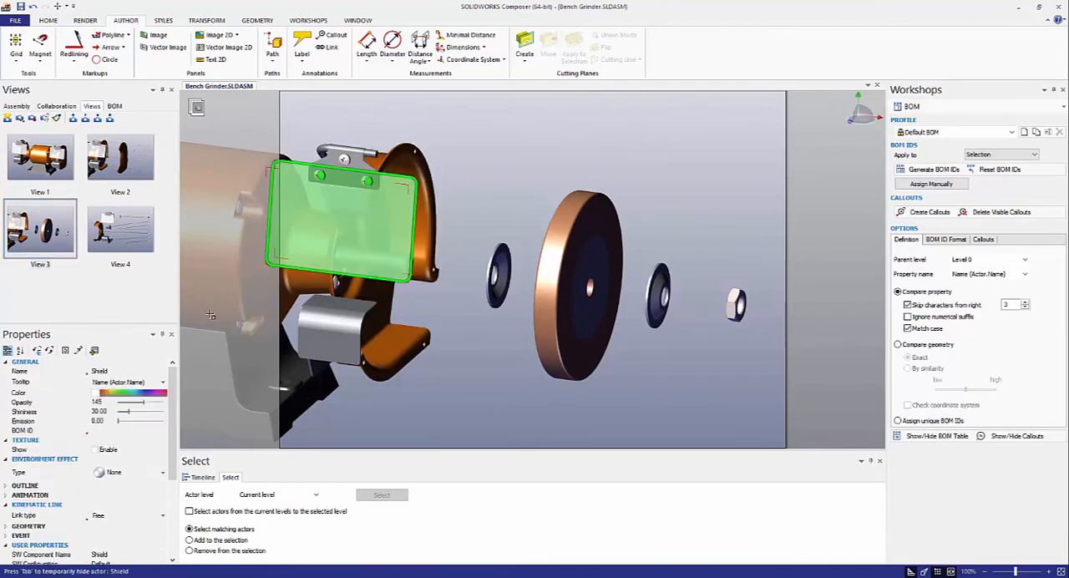
pyautogui.moveTo(131, 402); pyautogui.dragTo(136, 401)
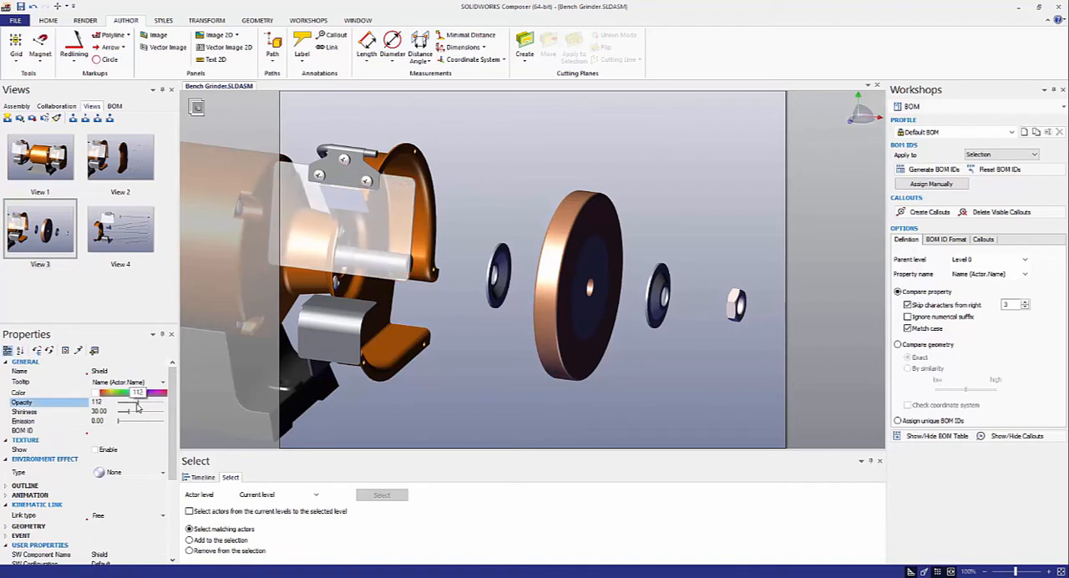
pyautogui.moveTo(138, 401); pyautogui.dragTo(134, 402)
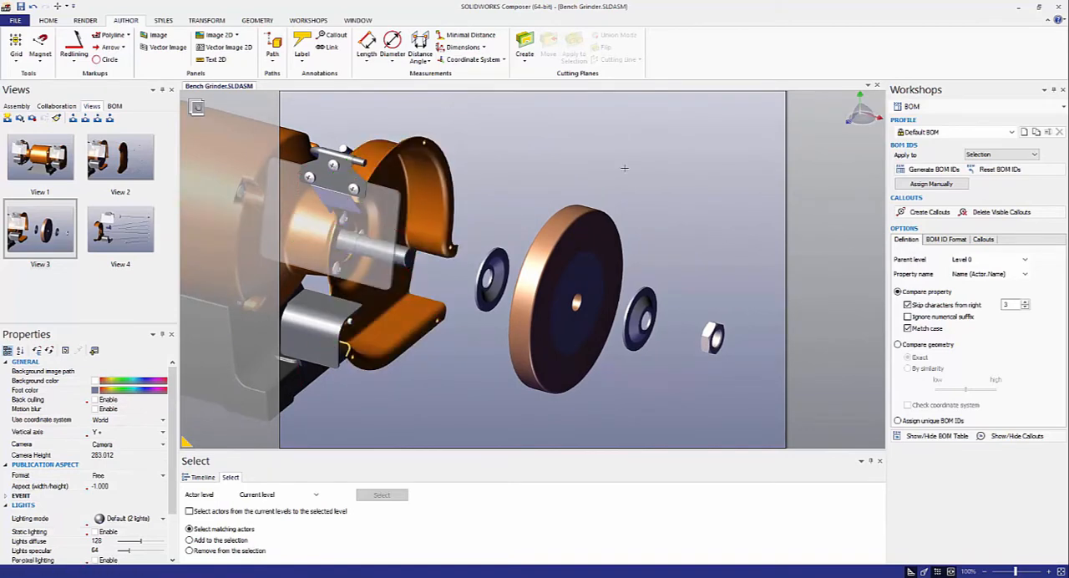
pyautogui.moveTo(110, 46)
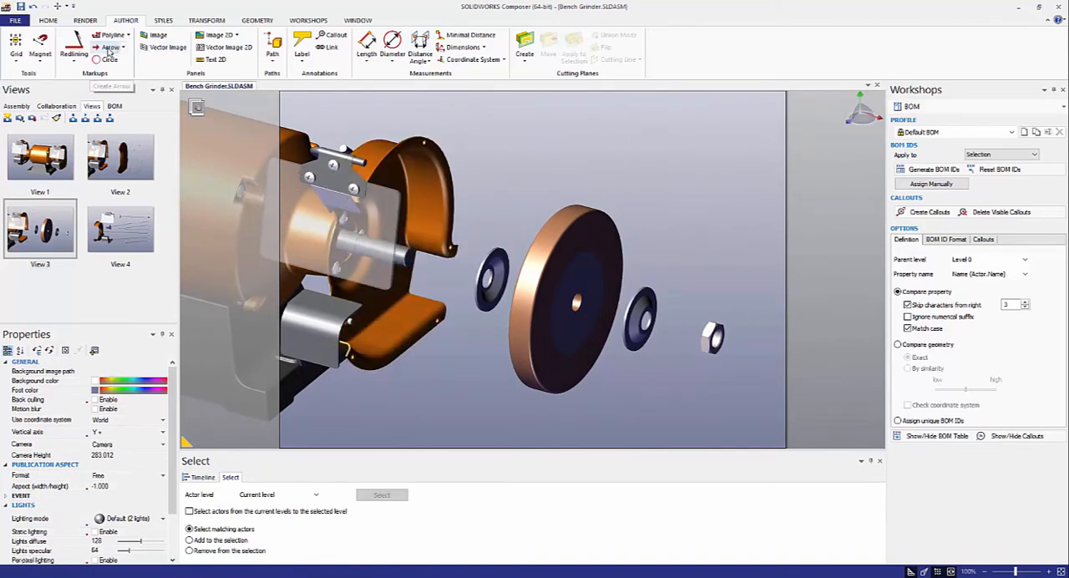
# Draw a red arrow along the wheel's shaft axis in View 3.
pyautogui.click(110, 48)
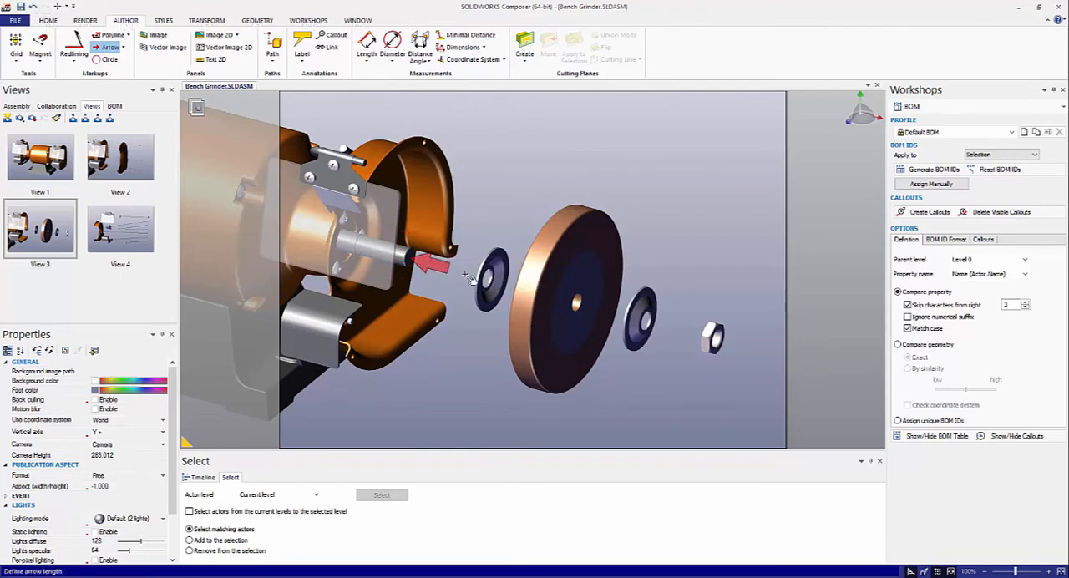
pyautogui.moveTo(443, 261); pyautogui.dragTo(722, 338)
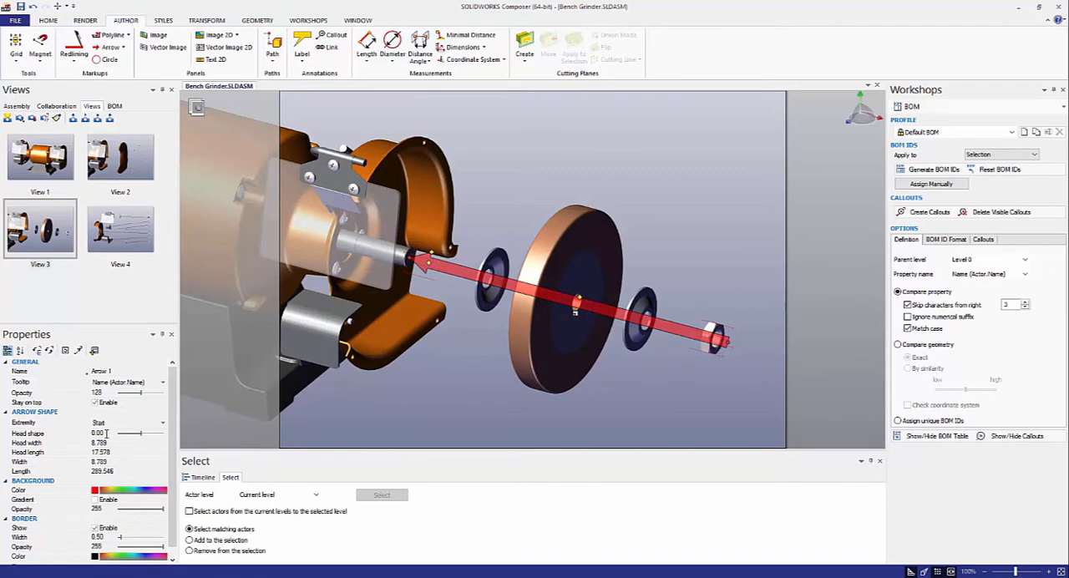
pyautogui.moveTo(94, 416)
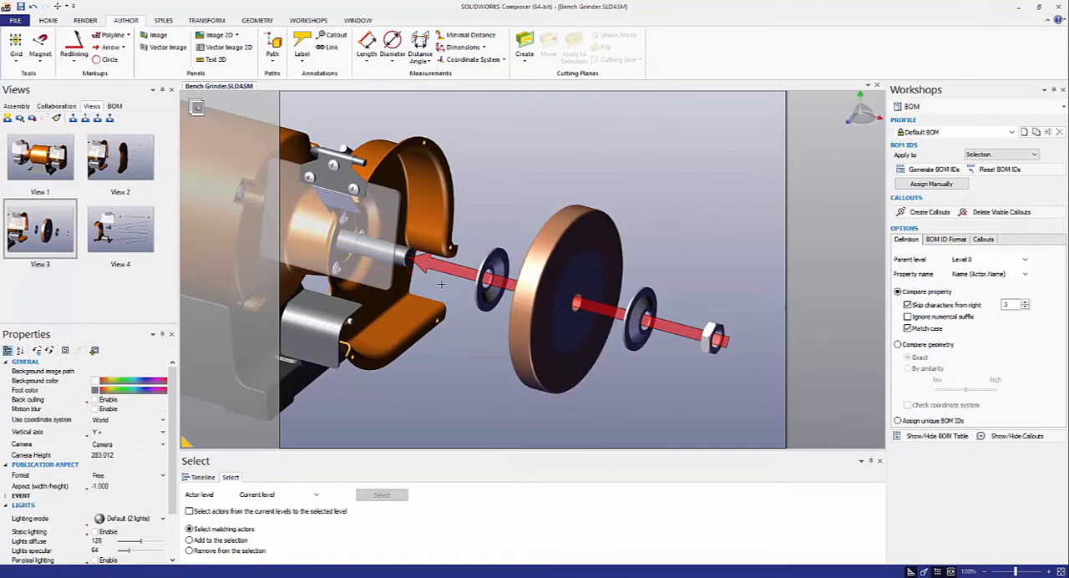
pyautogui.moveTo(123, 48)
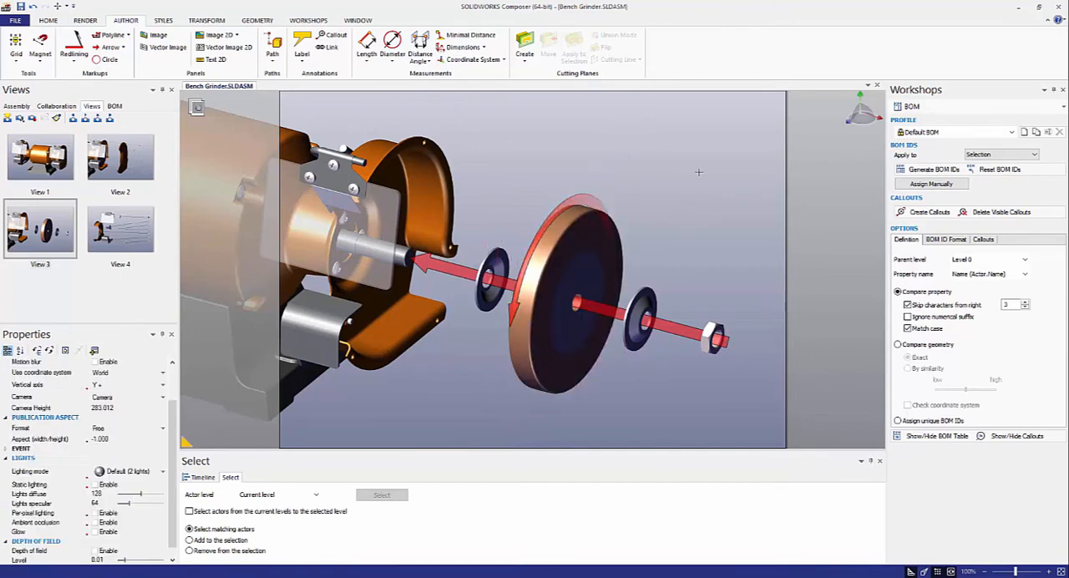
pyautogui.moveTo(602, 200)
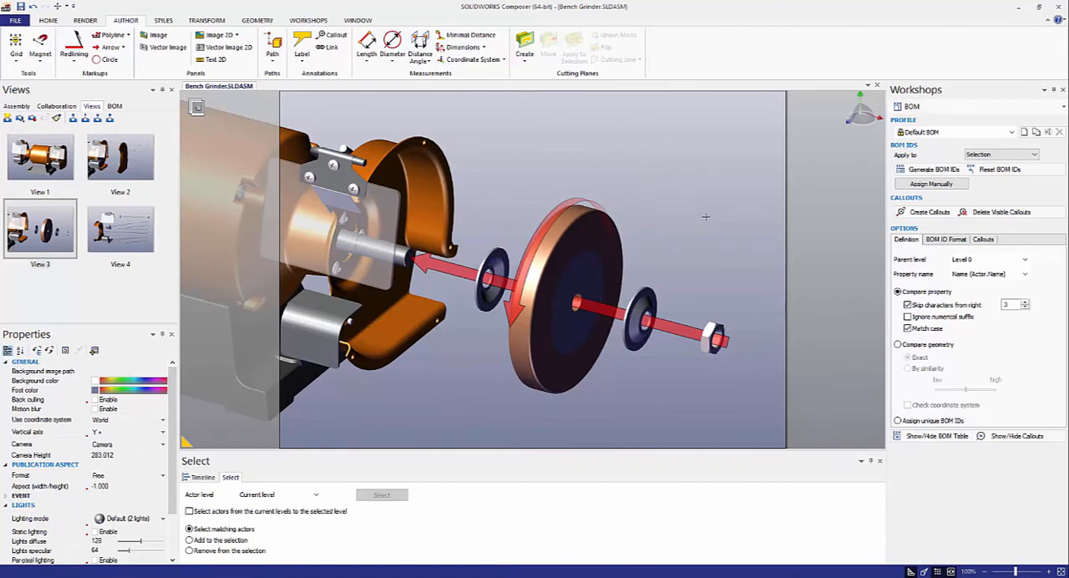
pyautogui.moveTo(565, 188)
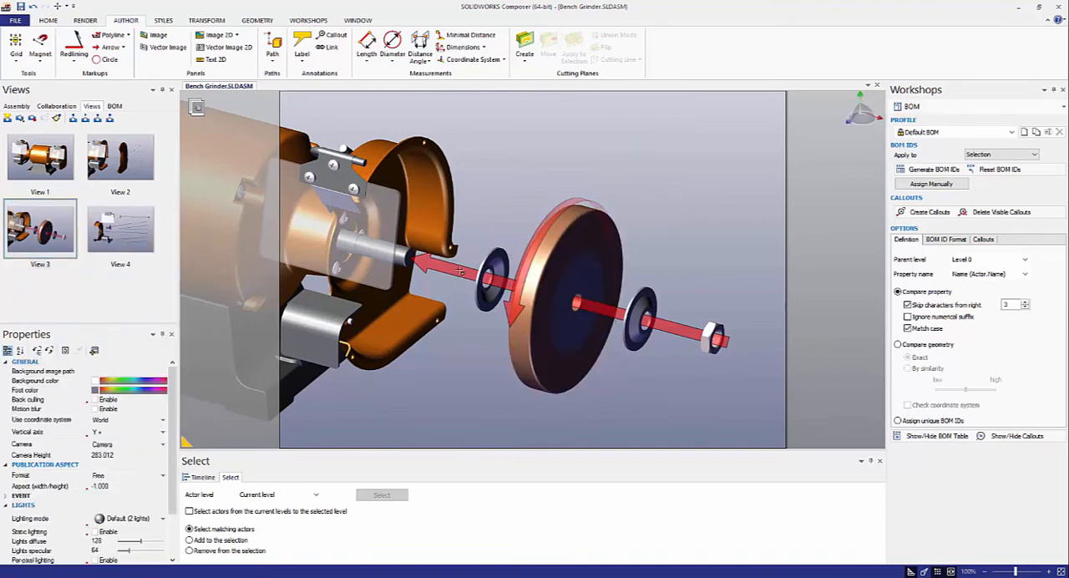
# Show and select a compact BOM parts table in View 4, then open its thumbnail menu.
pyautogui.click(119, 228)
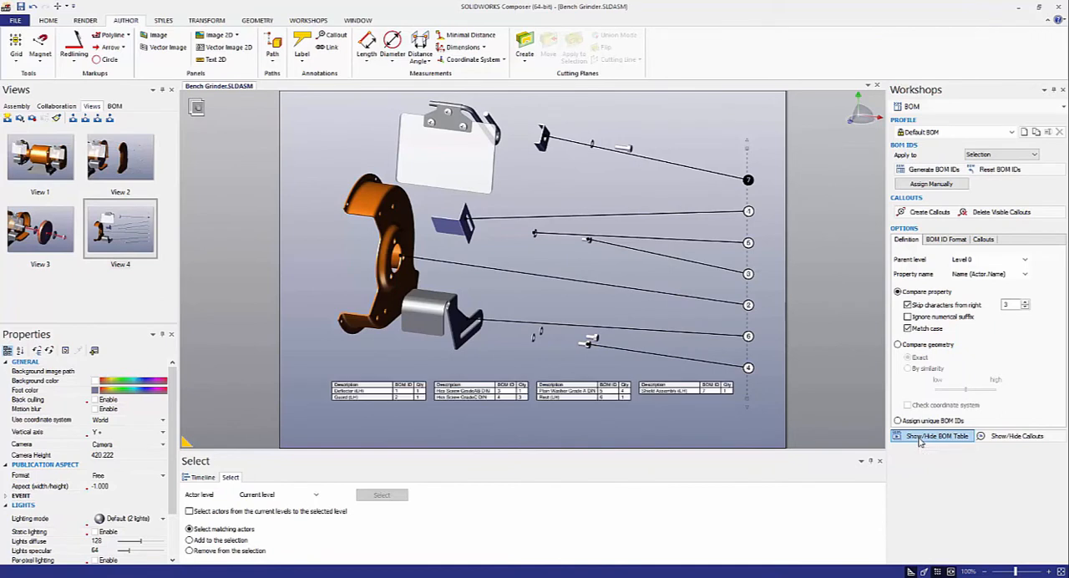
pyautogui.click(593, 391)
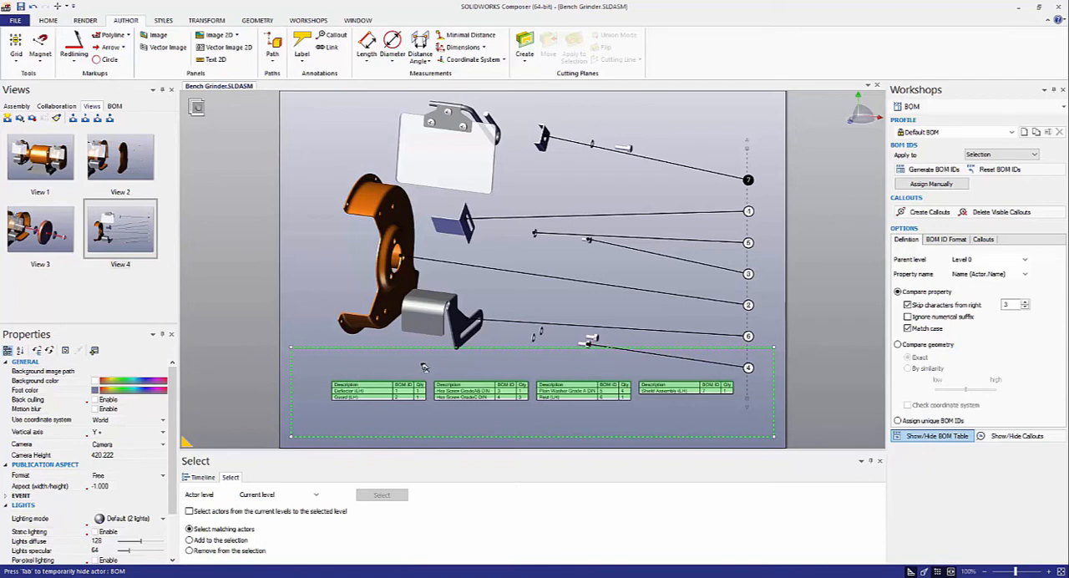
pyautogui.click(531, 391)
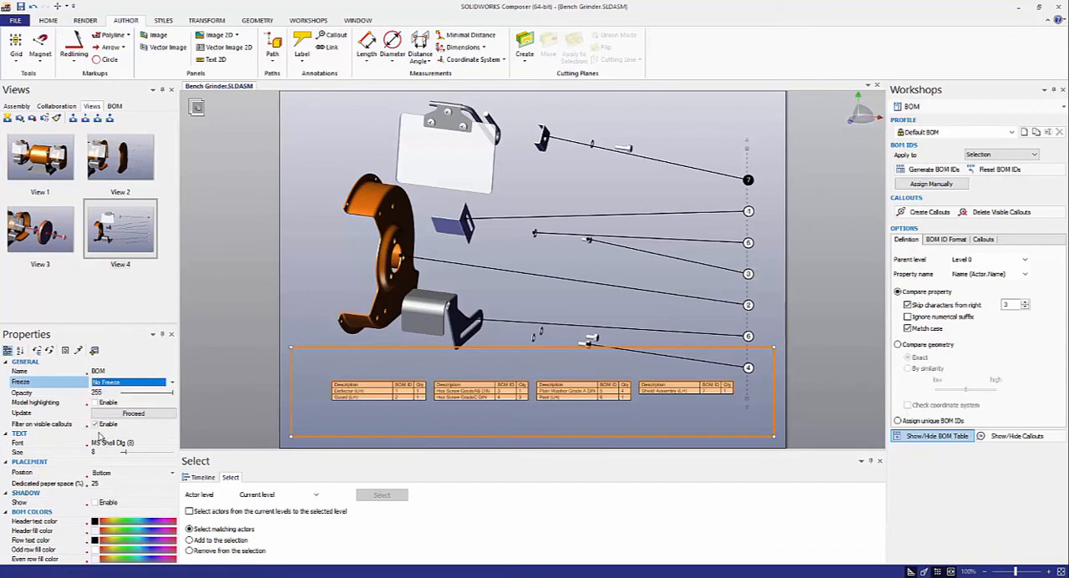
pyautogui.moveTo(161, 428)
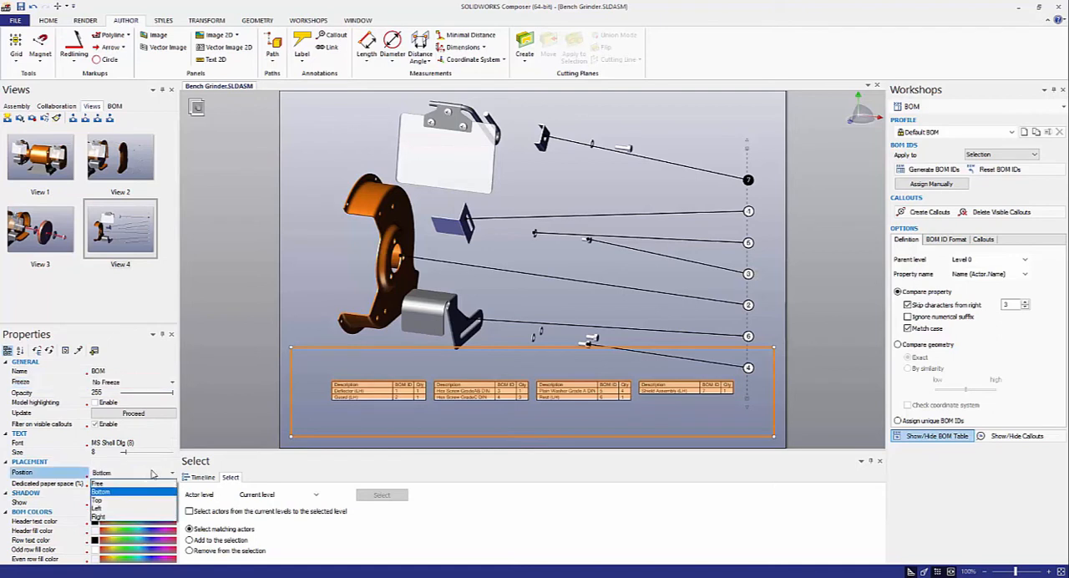
pyautogui.moveTo(125, 500)
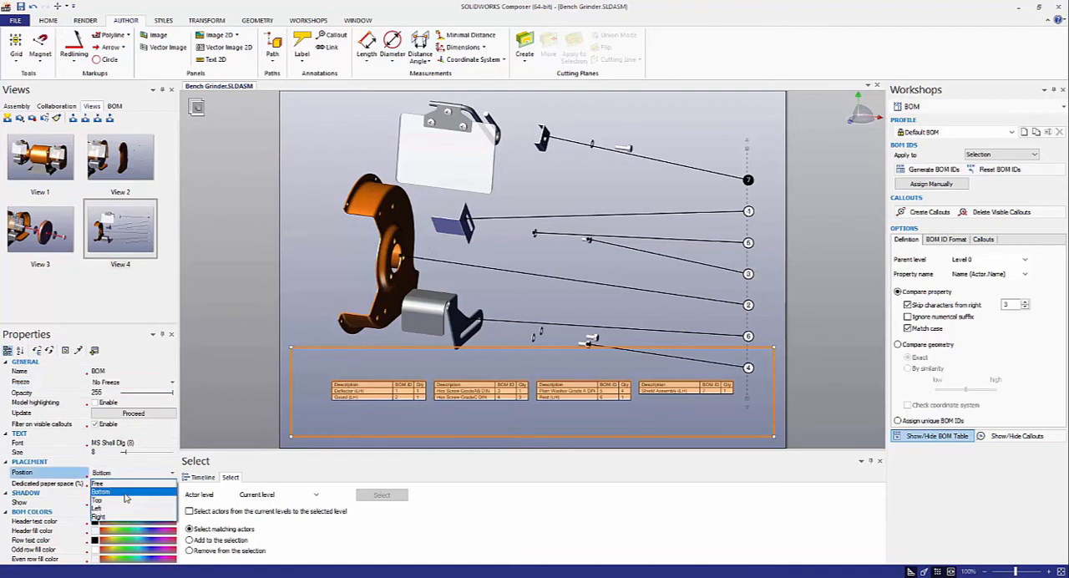
pyautogui.moveTo(123, 485)
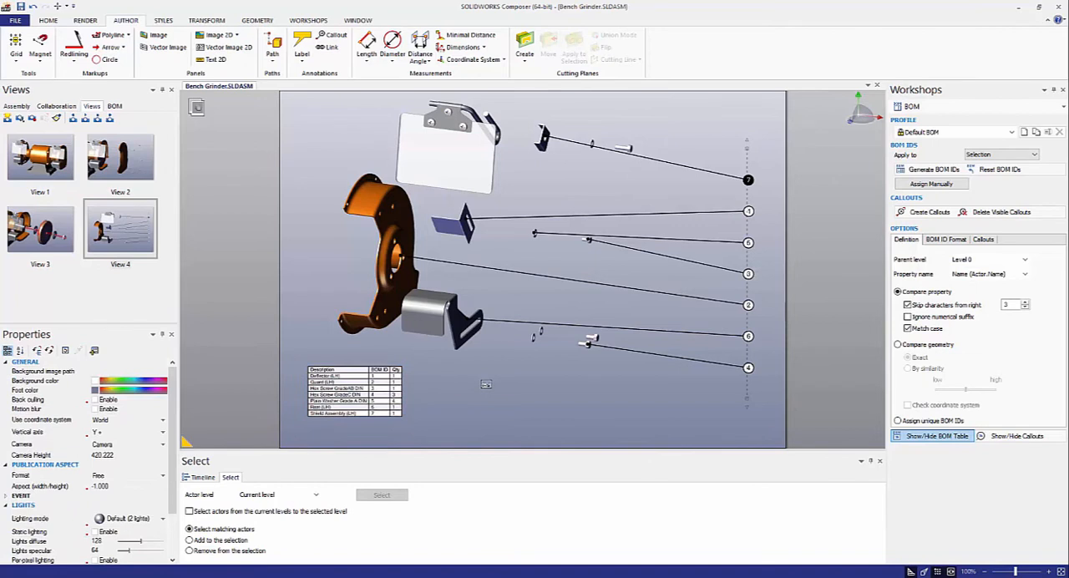
pyautogui.moveTo(496, 208)
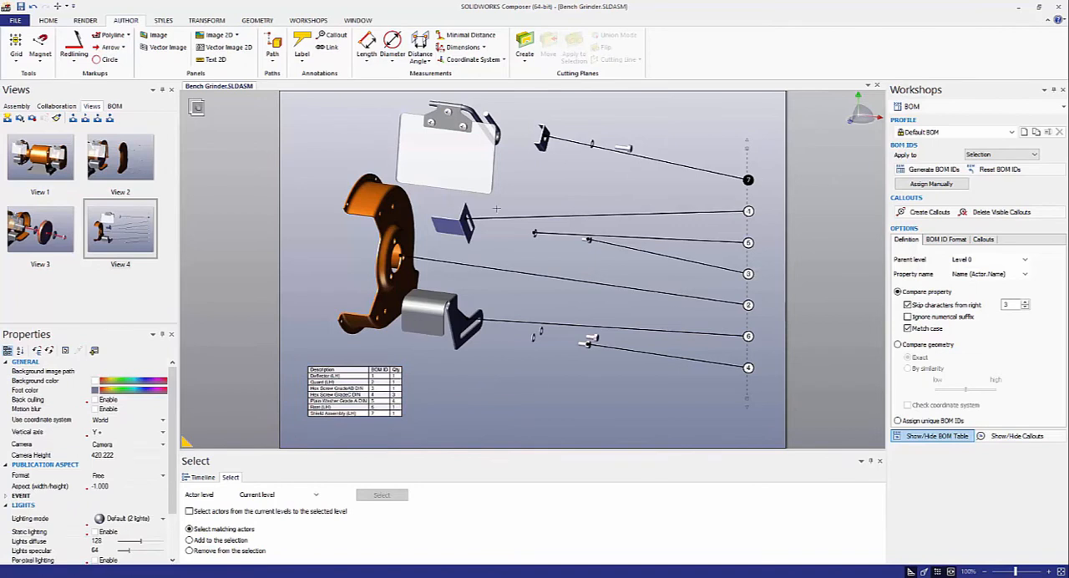
pyautogui.rightClick(120, 230)
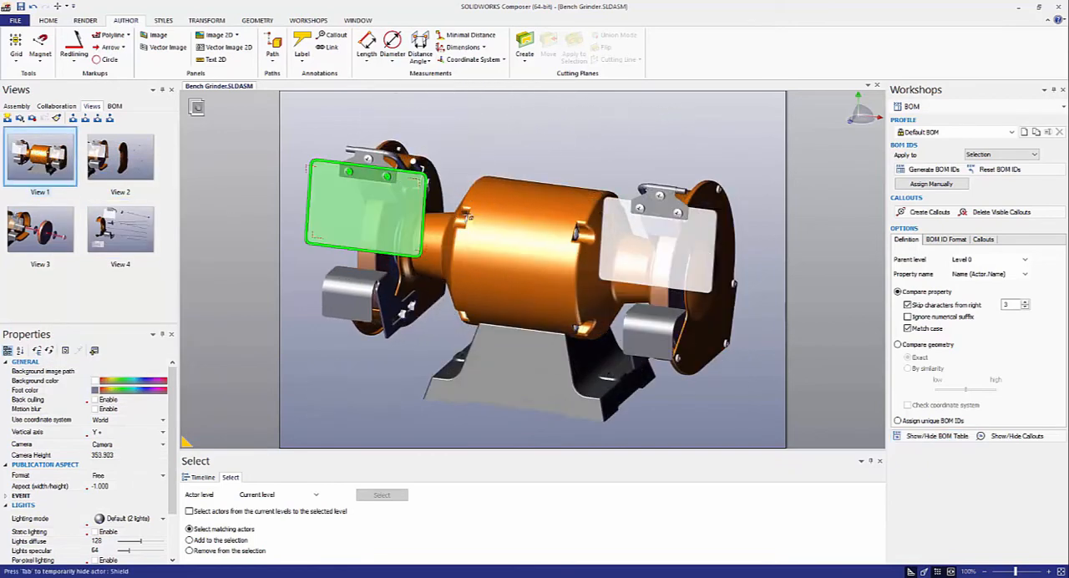
# Select the motor shaft and rotor and create a detail-view inset of them via High Resolution Image.
pyautogui.click(543, 267)
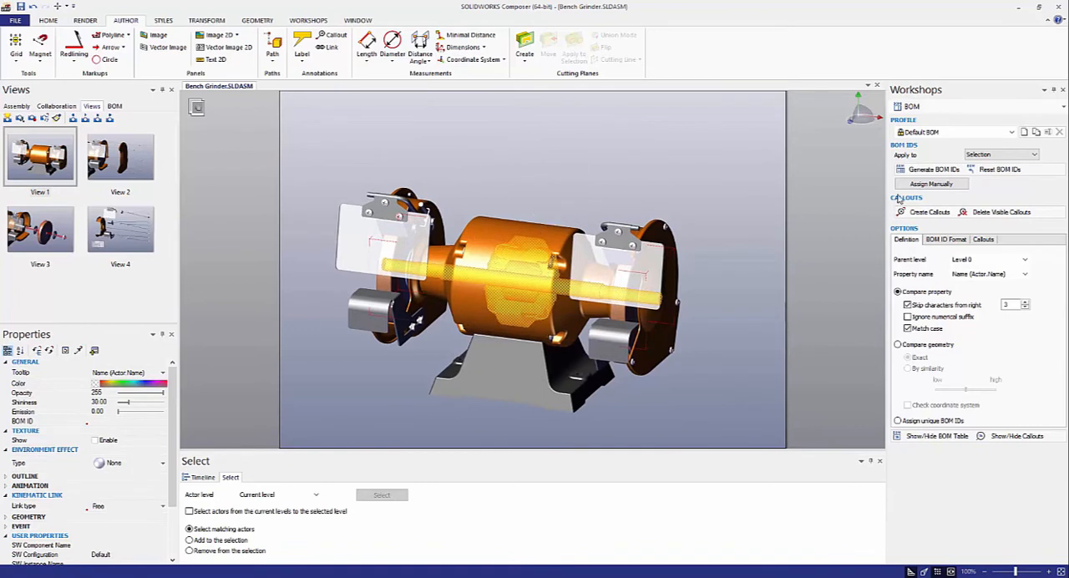
pyautogui.moveTo(964, 111)
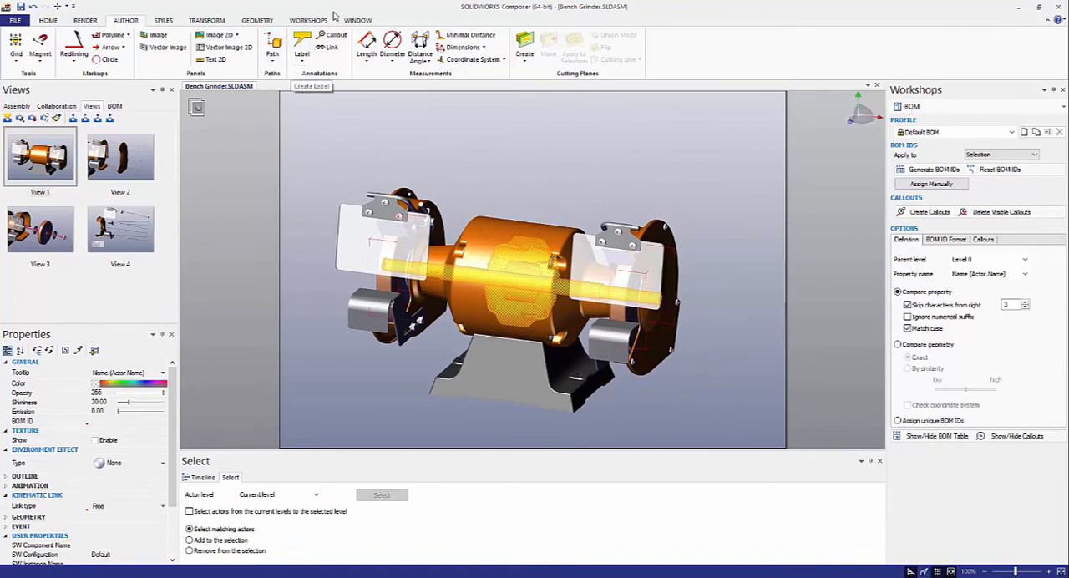
pyautogui.click(308, 20)
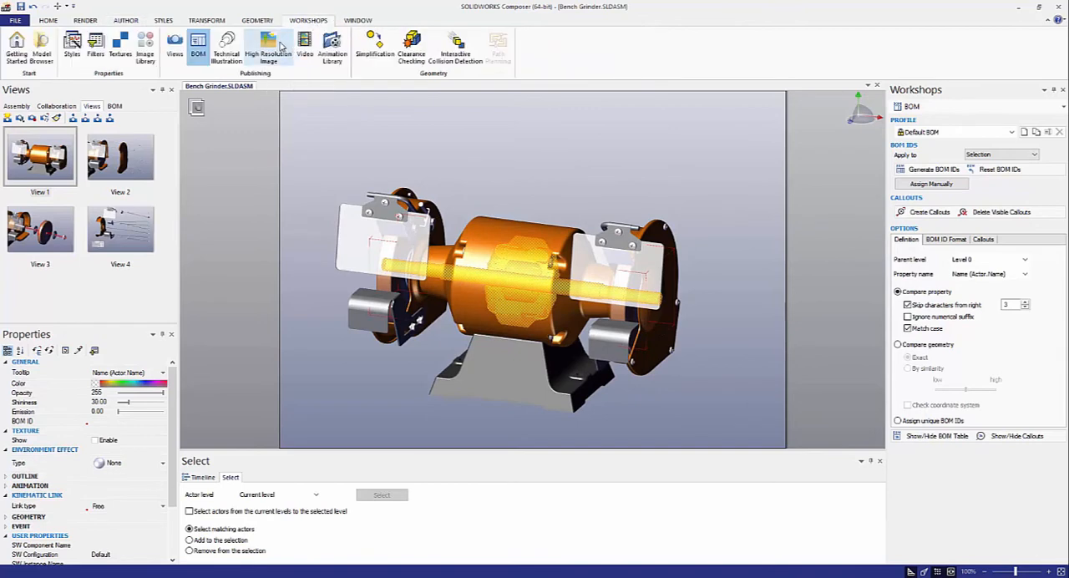
pyautogui.click(268, 47)
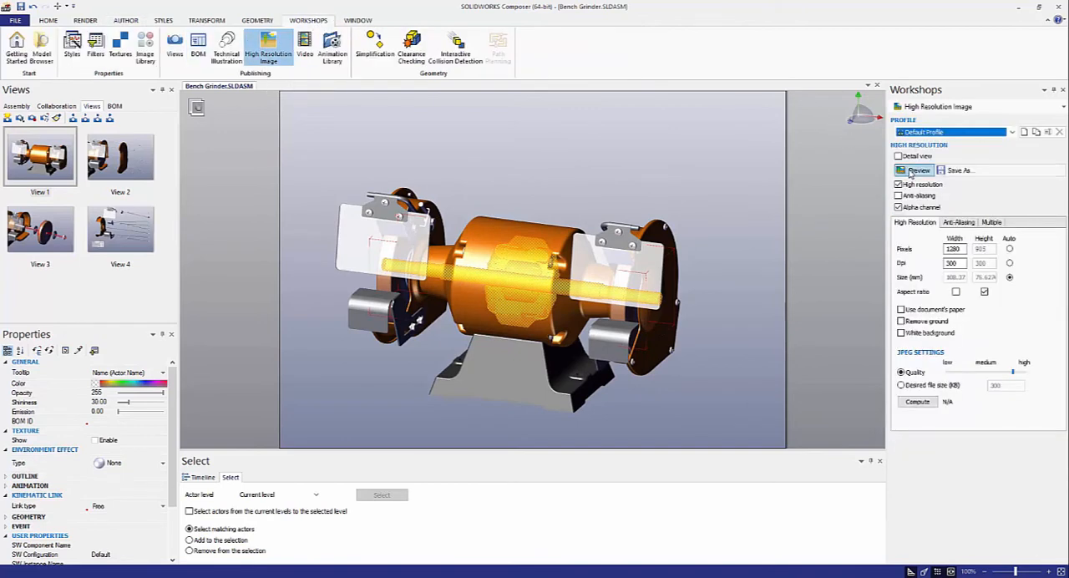
pyautogui.click(919, 170)
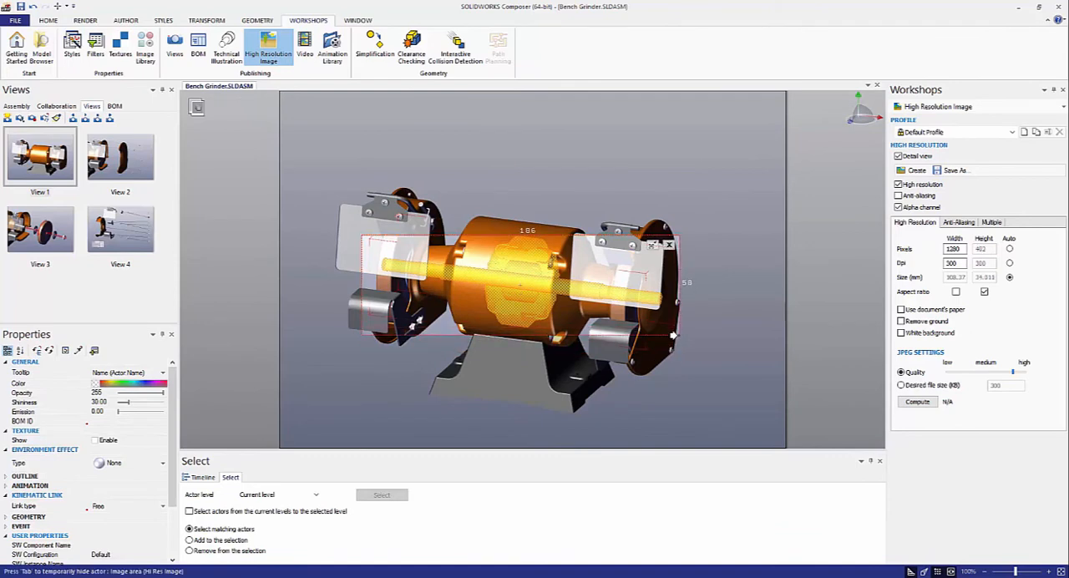
pyautogui.click(576, 292)
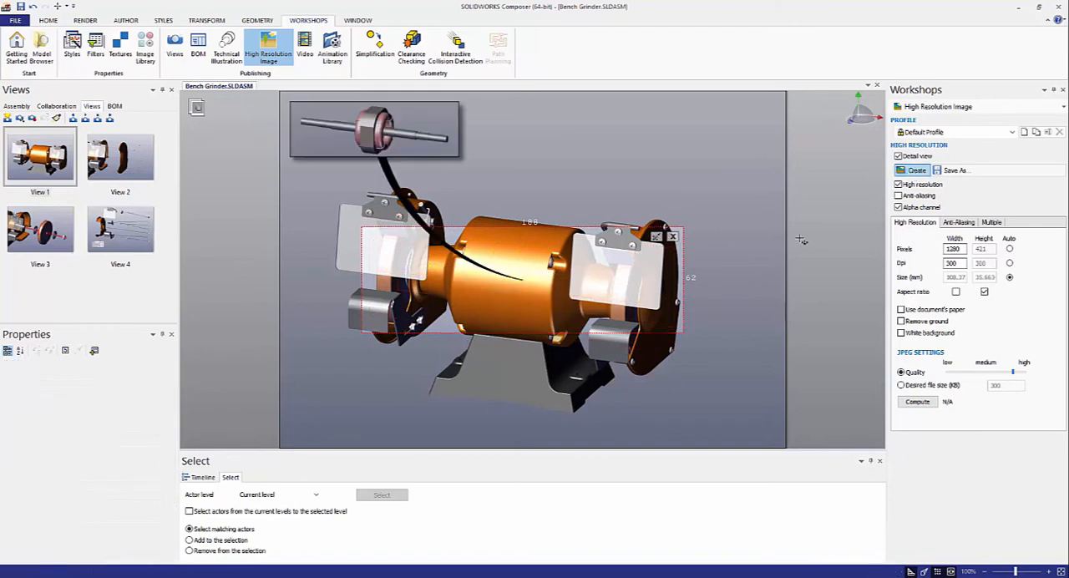
pyautogui.moveTo(759, 243)
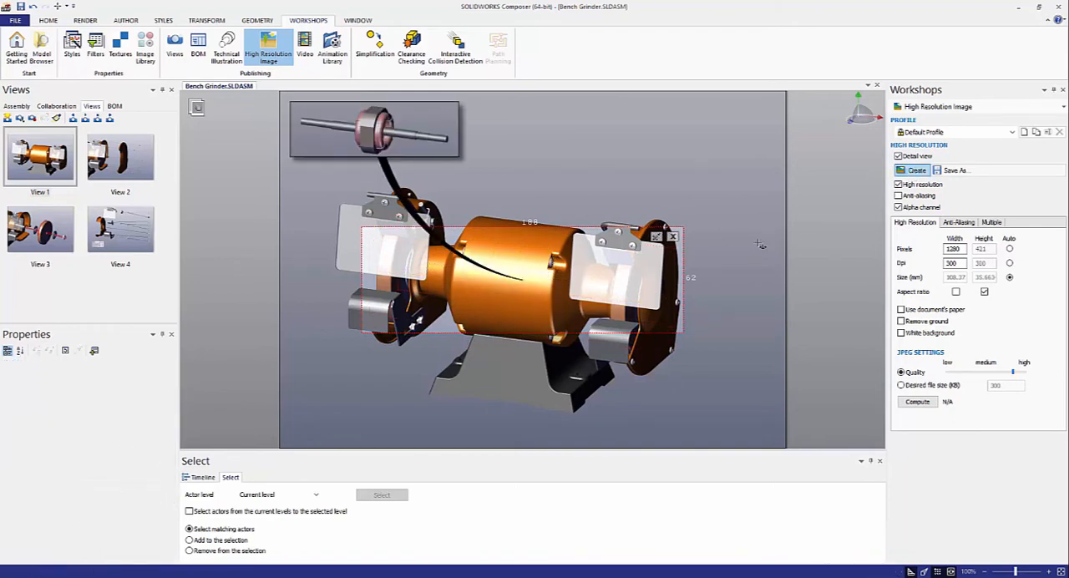
# Turn off Detail view and lower the orange motor housing's opacity to about 154.
pyautogui.click(900, 157)
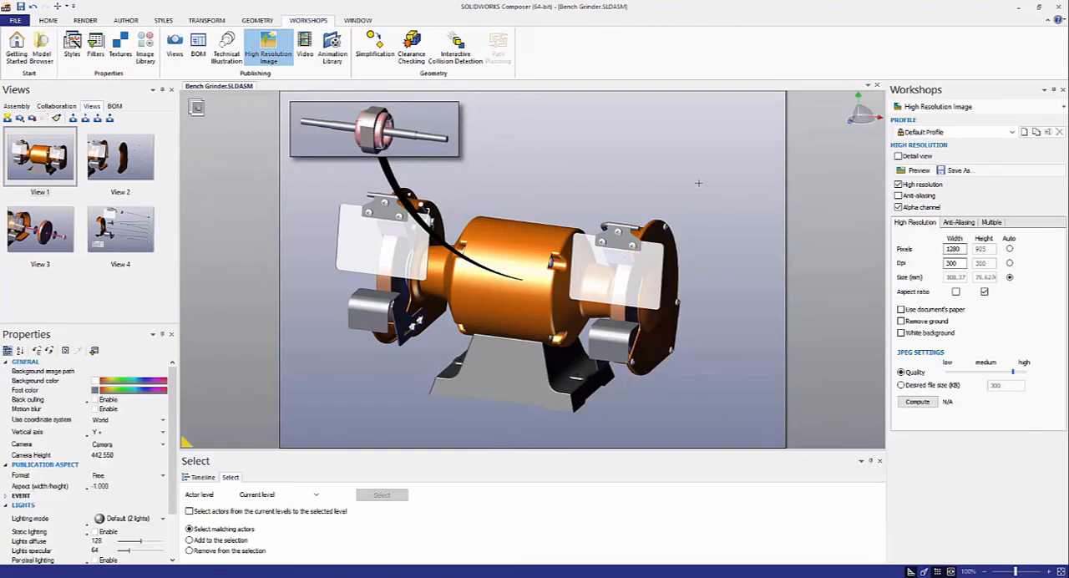
pyautogui.click(576, 288)
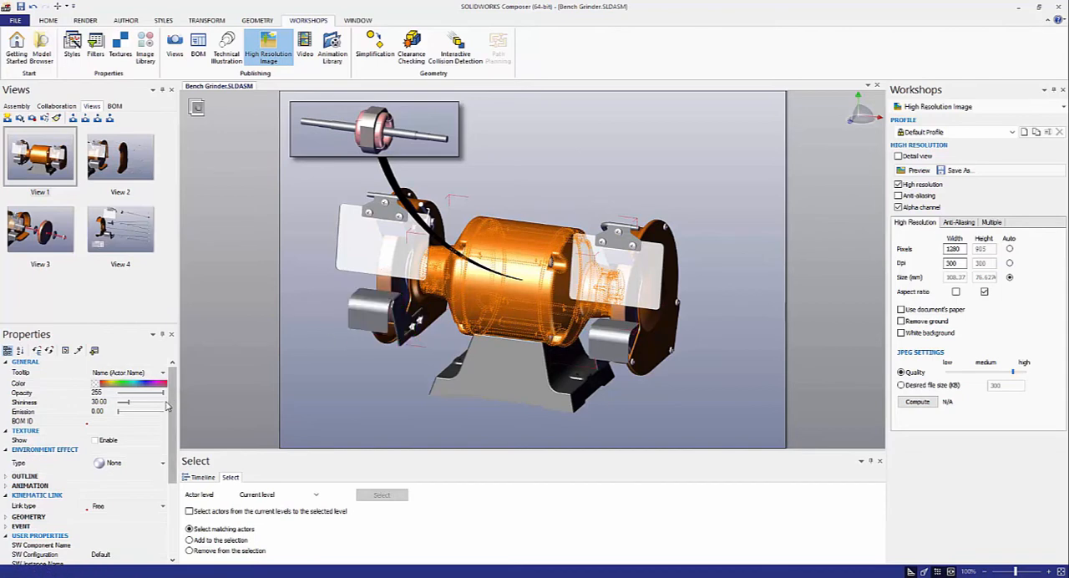
pyautogui.moveTo(163, 392); pyautogui.dragTo(156, 393)
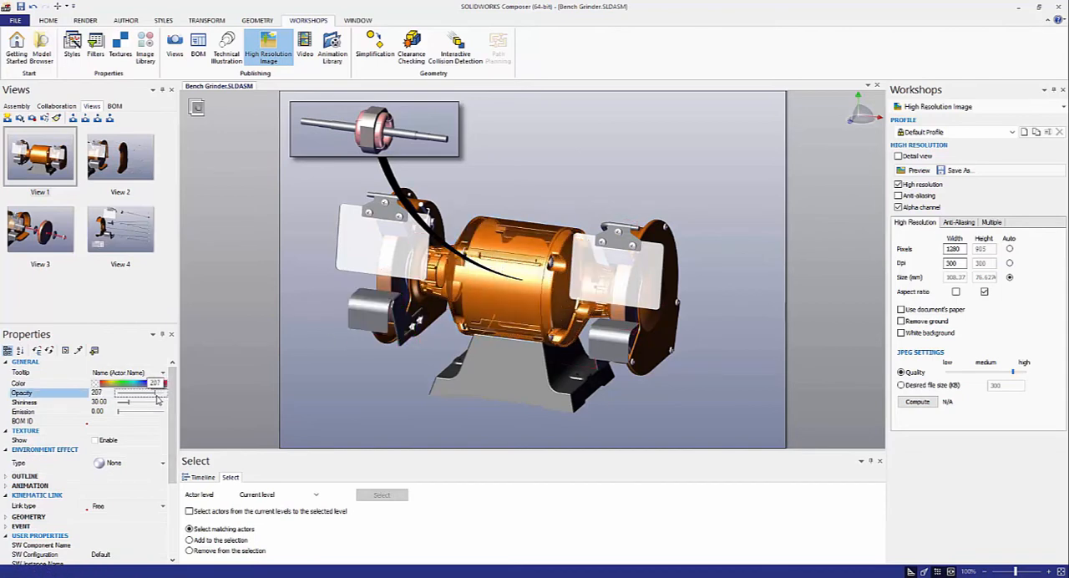
pyautogui.moveTo(159, 393); pyautogui.dragTo(146, 393)
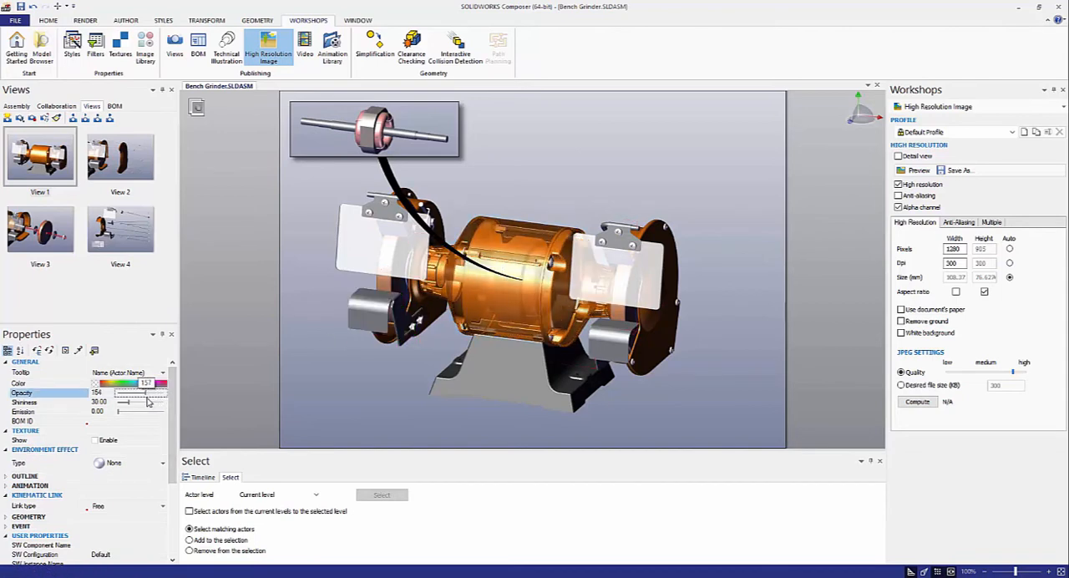
pyautogui.moveTo(124, 393); pyautogui.dragTo(154, 392)
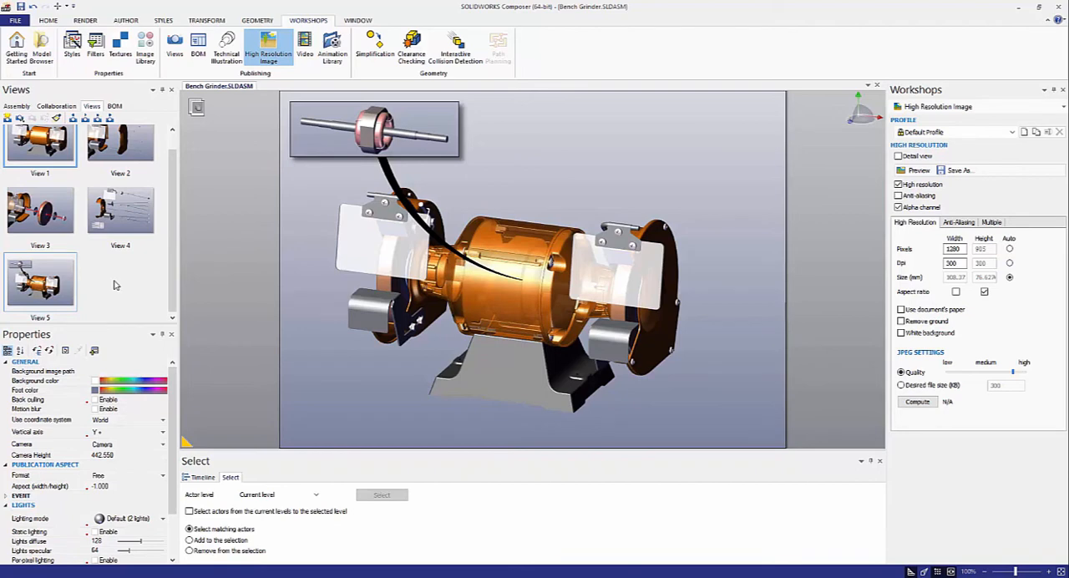
pyautogui.moveTo(116, 285)
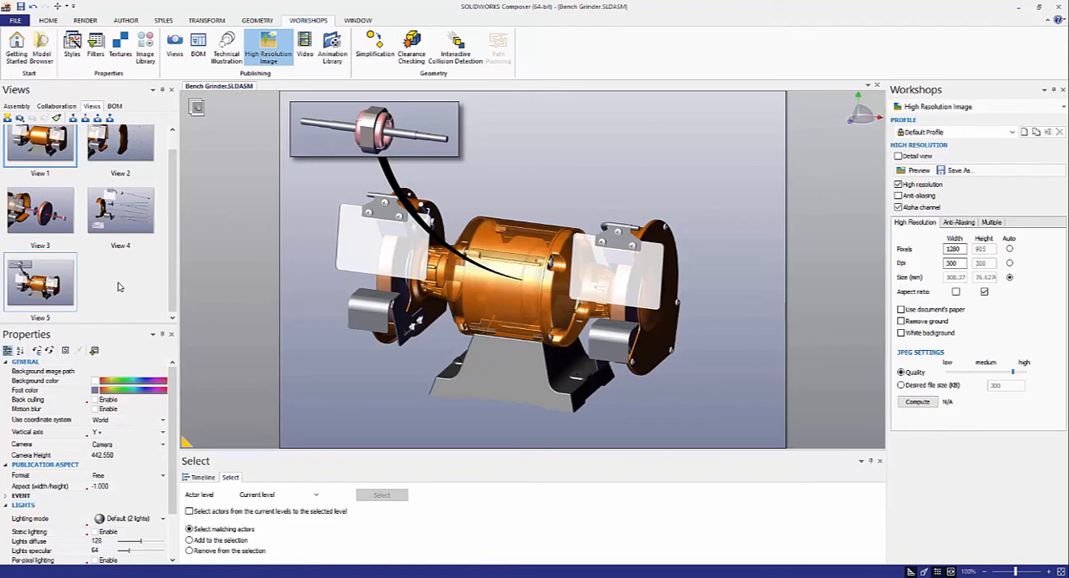
# Select the newly saved View 5 in the Views panel.
pyautogui.click(420, 142)
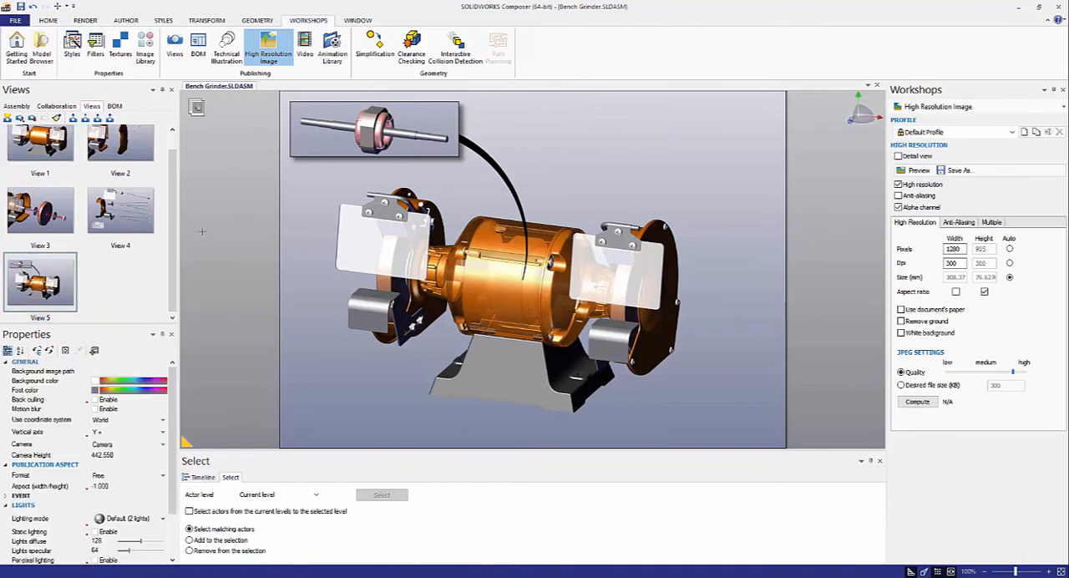
pyautogui.moveTo(126, 264)
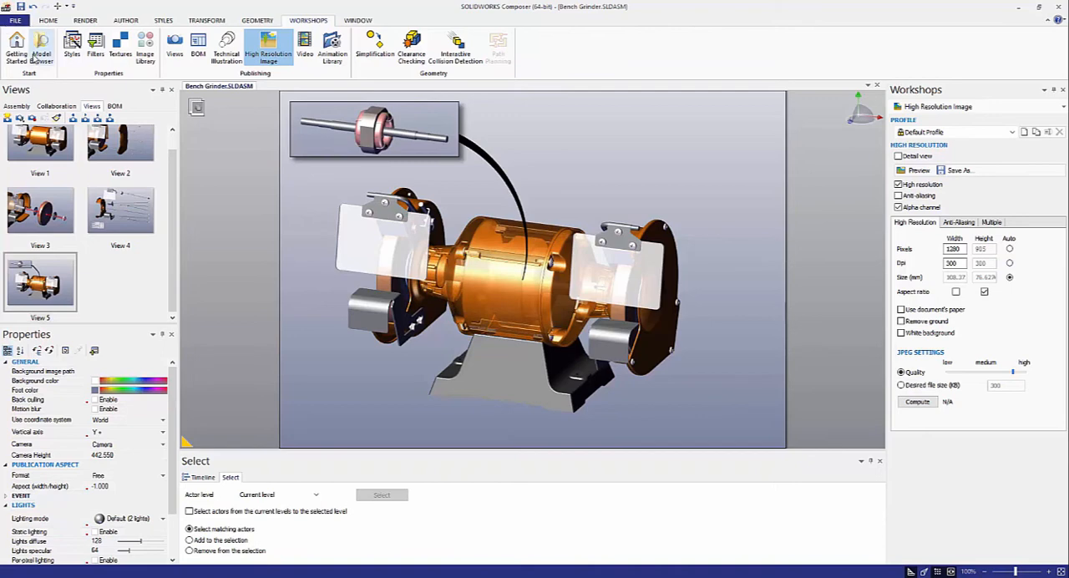
# Merge SafetyGlasses.SLDPRT into the open bench grinder document.
pyautogui.click(15, 19)
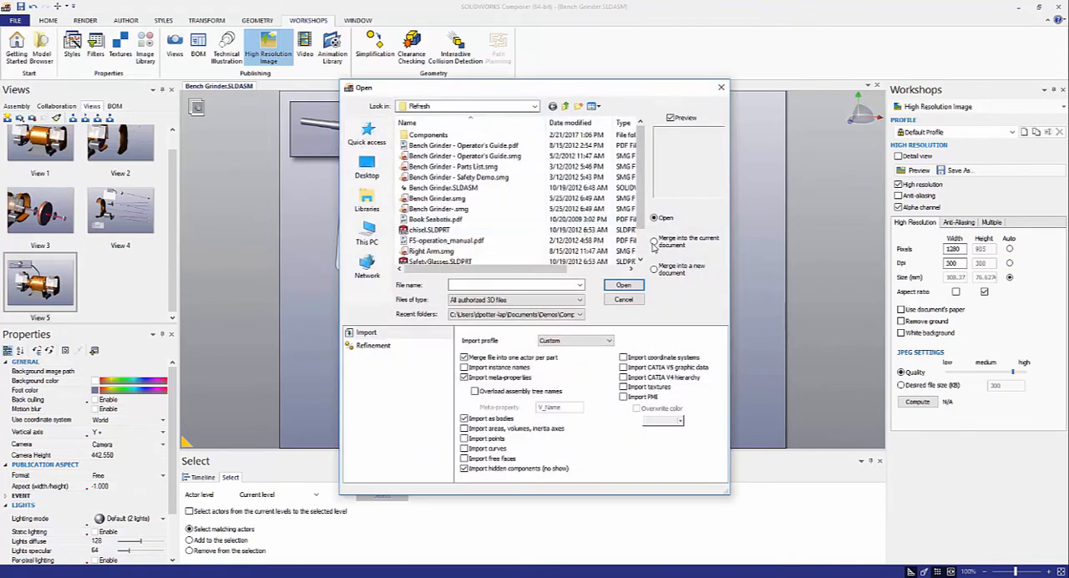
pyautogui.click(654, 241)
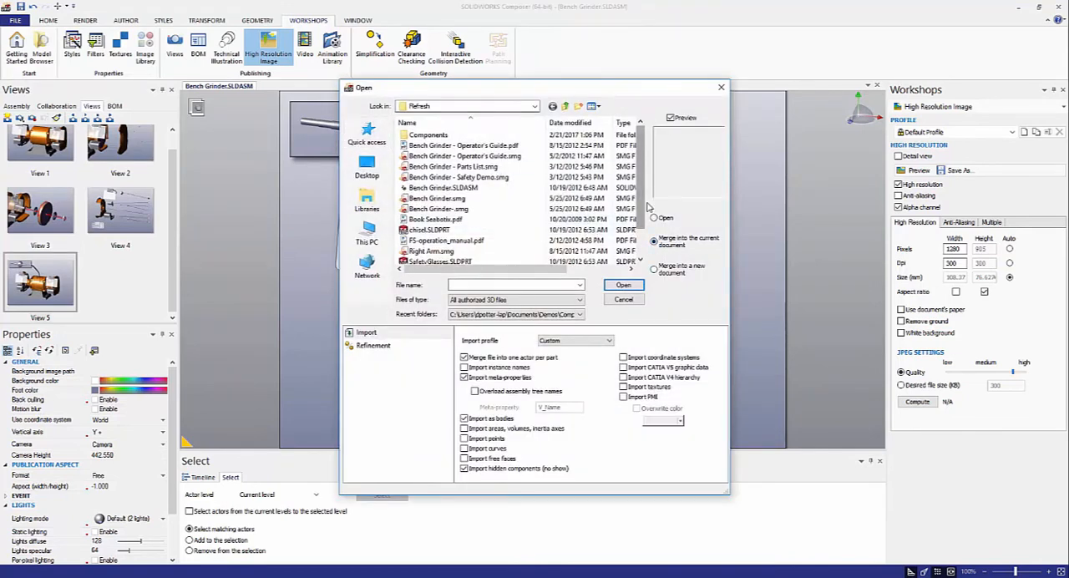
pyautogui.scroll(-3)
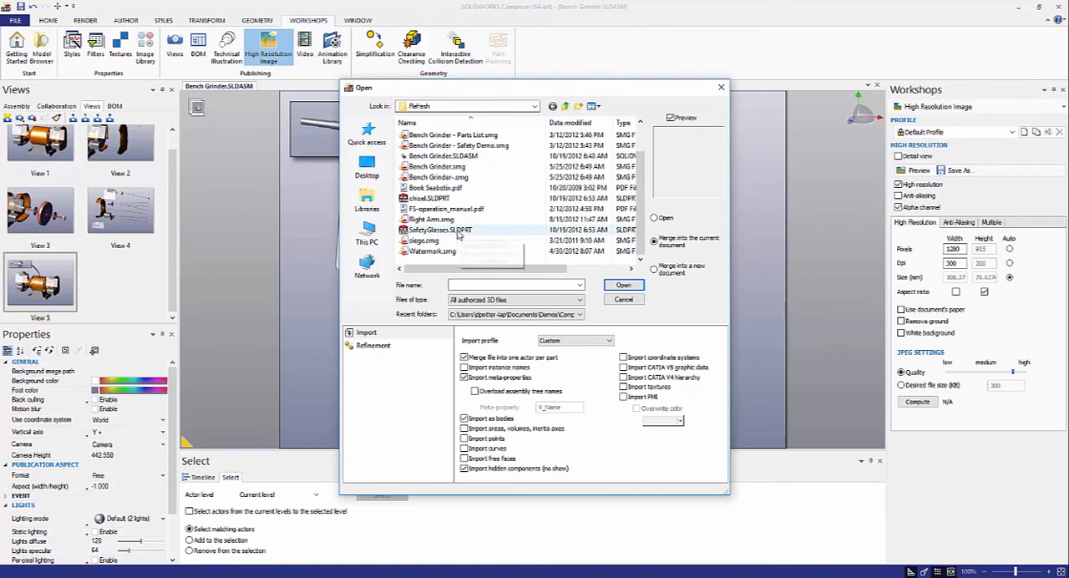
pyautogui.click(623, 285)
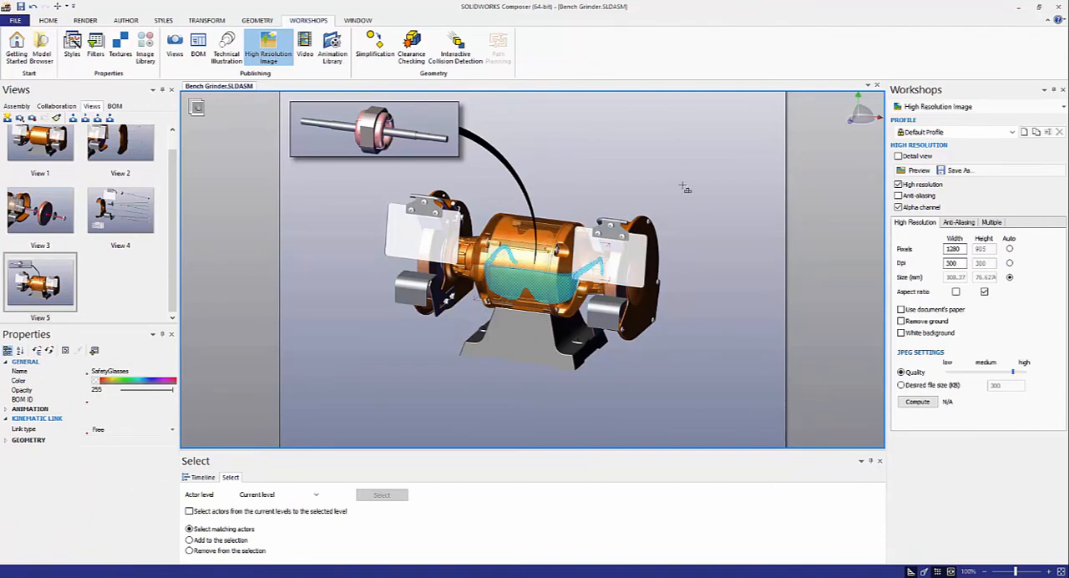
pyautogui.moveTo(645, 168)
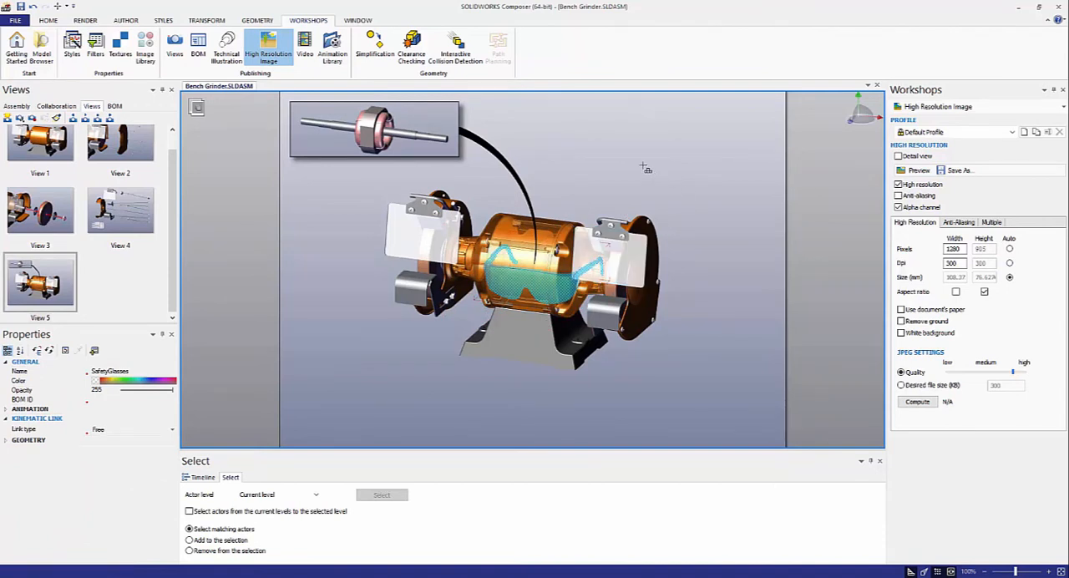
# Isolate the merged safety glasses with Show Only, hiding the grinder.
pyautogui.rightClick(644, 168)
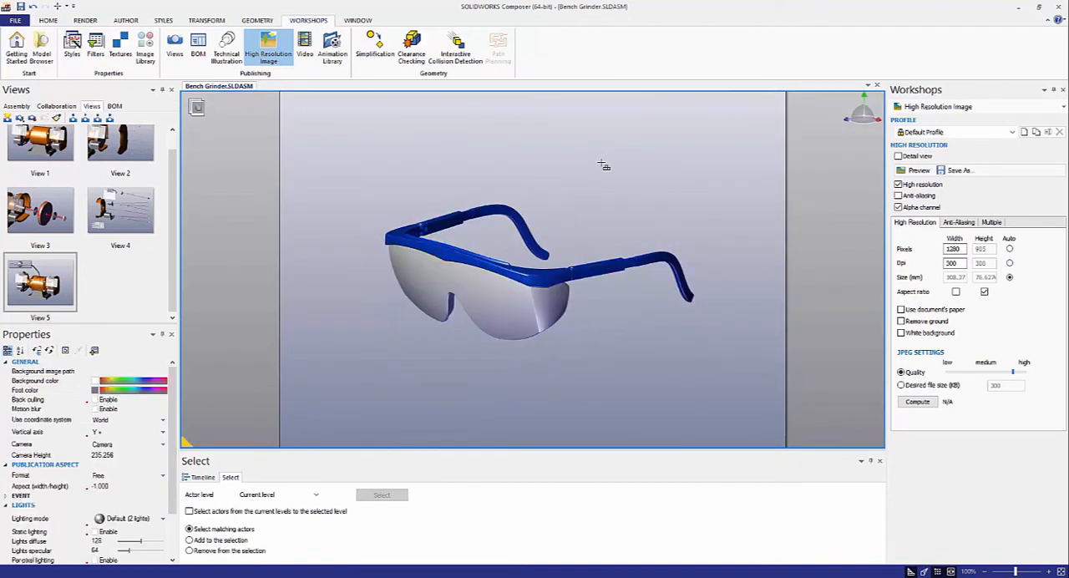
pyautogui.moveTo(609, 164)
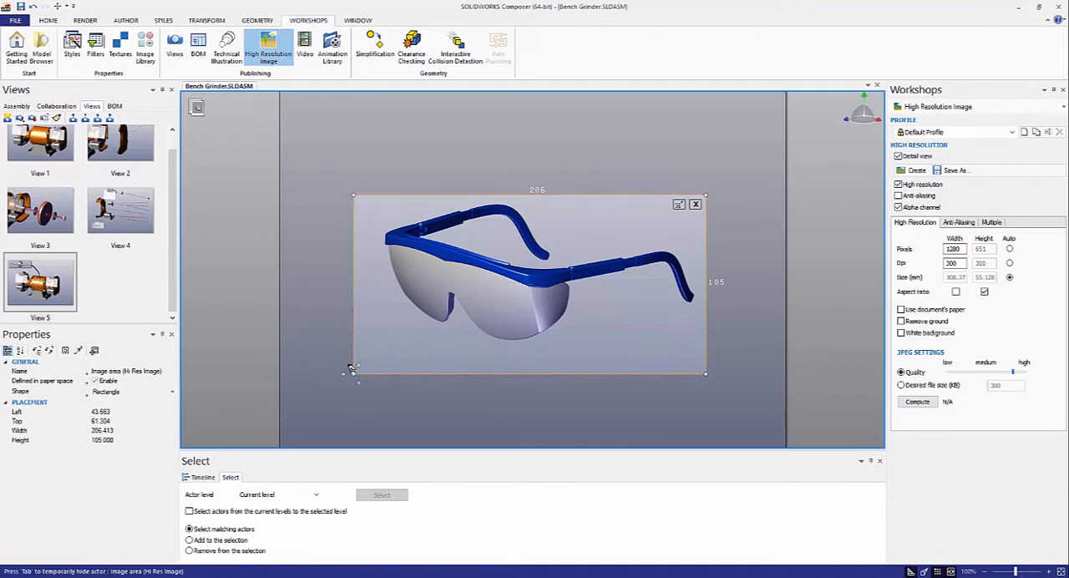
# Frame the safety glasses for a detail inset and select the resulting inset.
pyautogui.moveTo(351, 372); pyautogui.dragTo(358, 348)
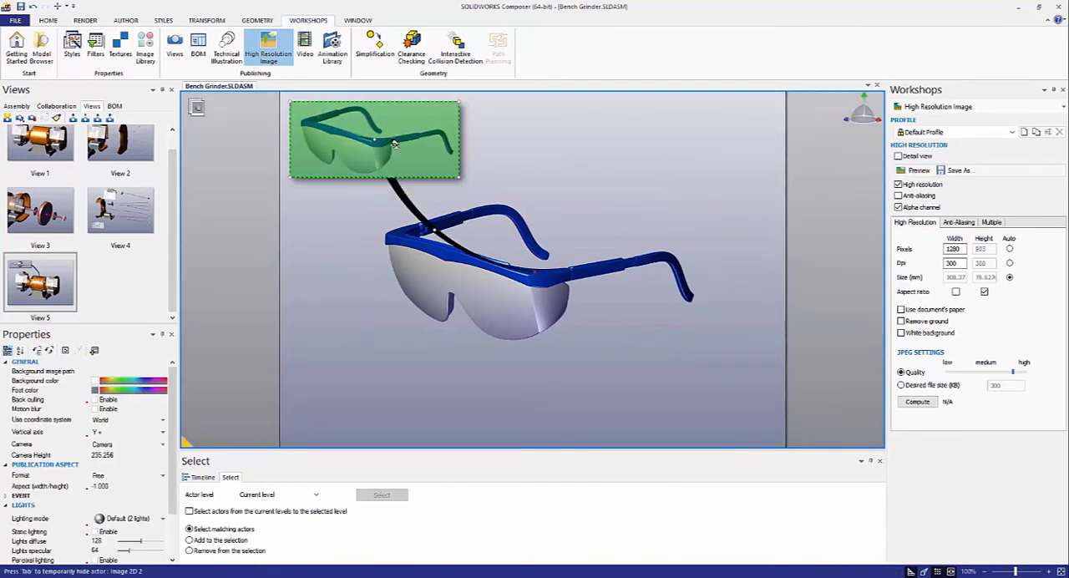
pyautogui.click(374, 138)
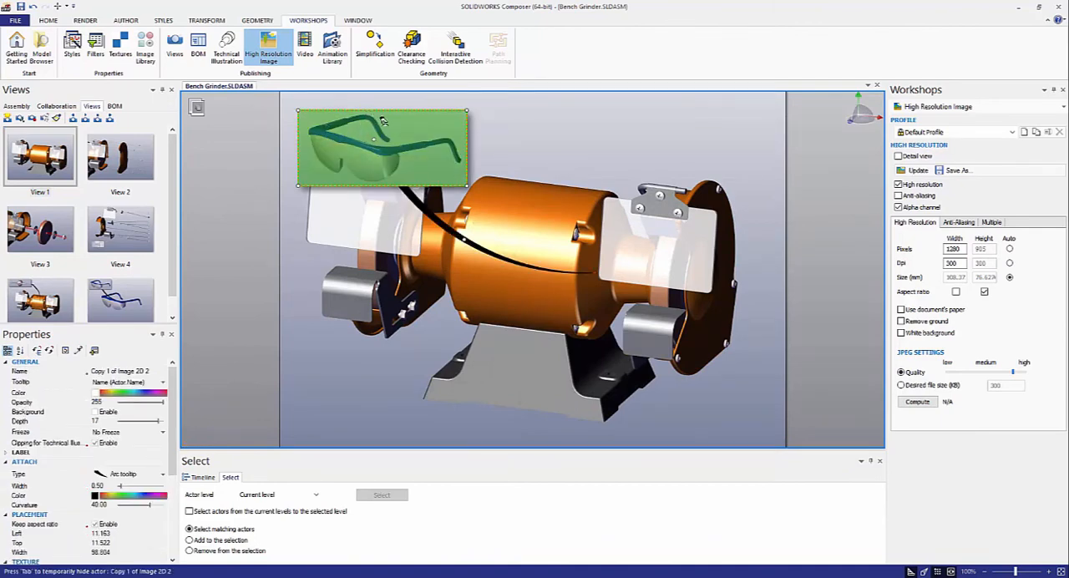
# Move the glasses inset to the upper right and attach its leader to the right eye shield.
pyautogui.moveTo(383, 146); pyautogui.dragTo(675, 134)
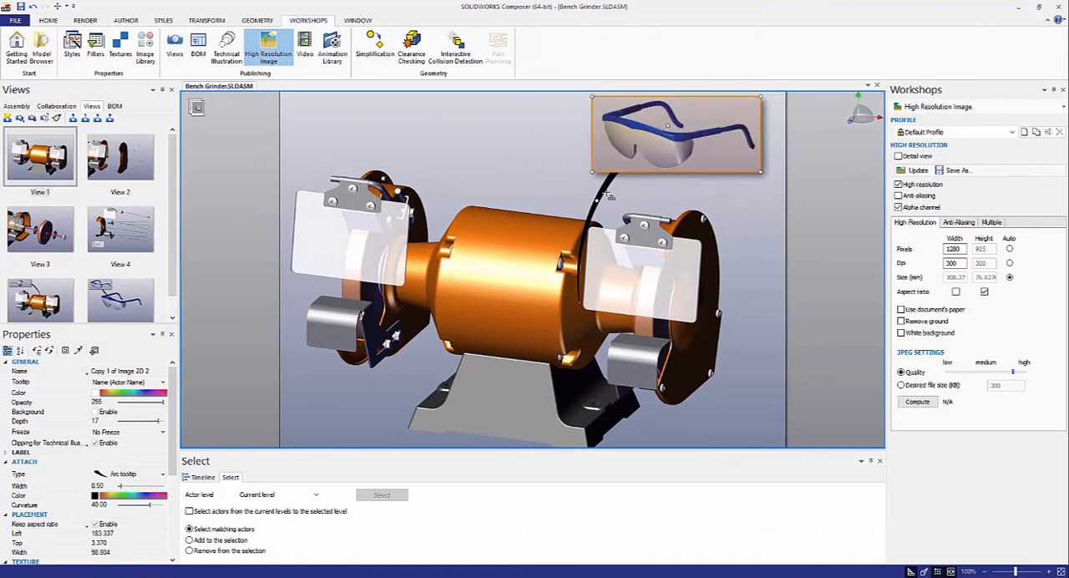
pyautogui.click(677, 133)
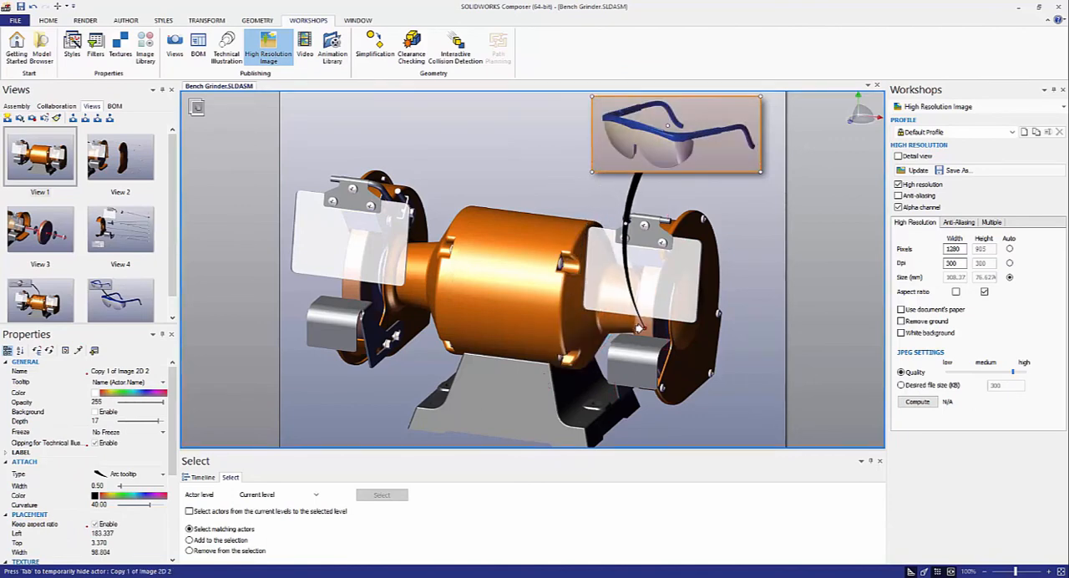
pyautogui.click(648, 234)
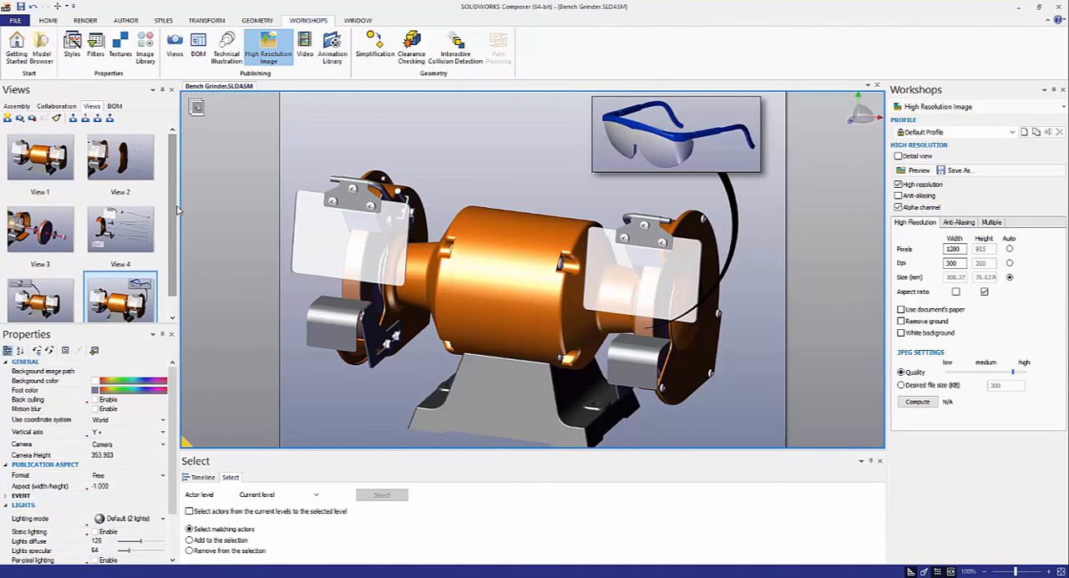
pyautogui.moveTo(174, 208)
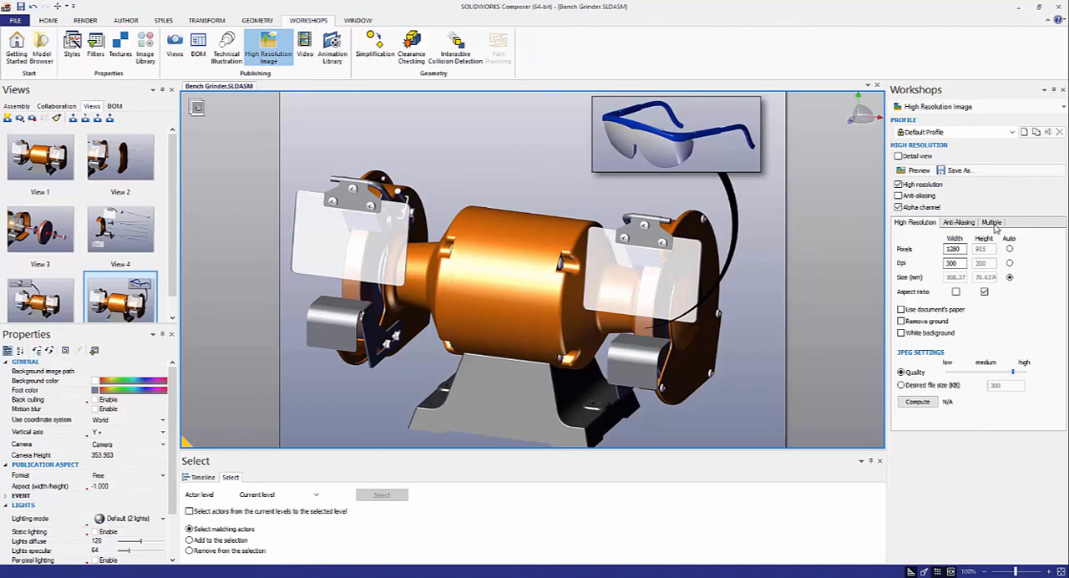
# Enable one image per view named 'Bench Grinder Operator's Guide_%viewname%'.
pyautogui.click(990, 223)
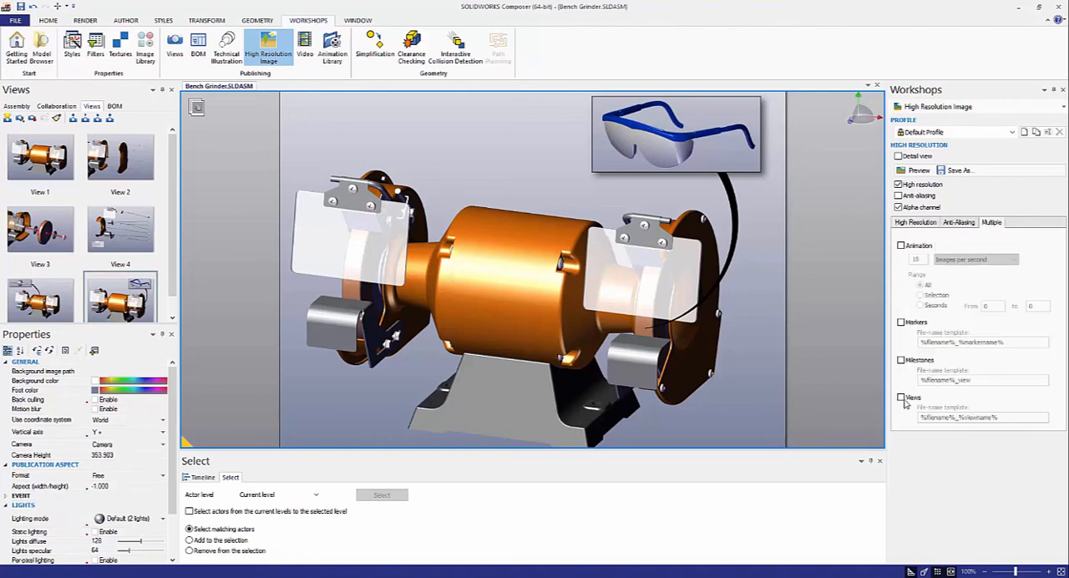
pyautogui.click(901, 397)
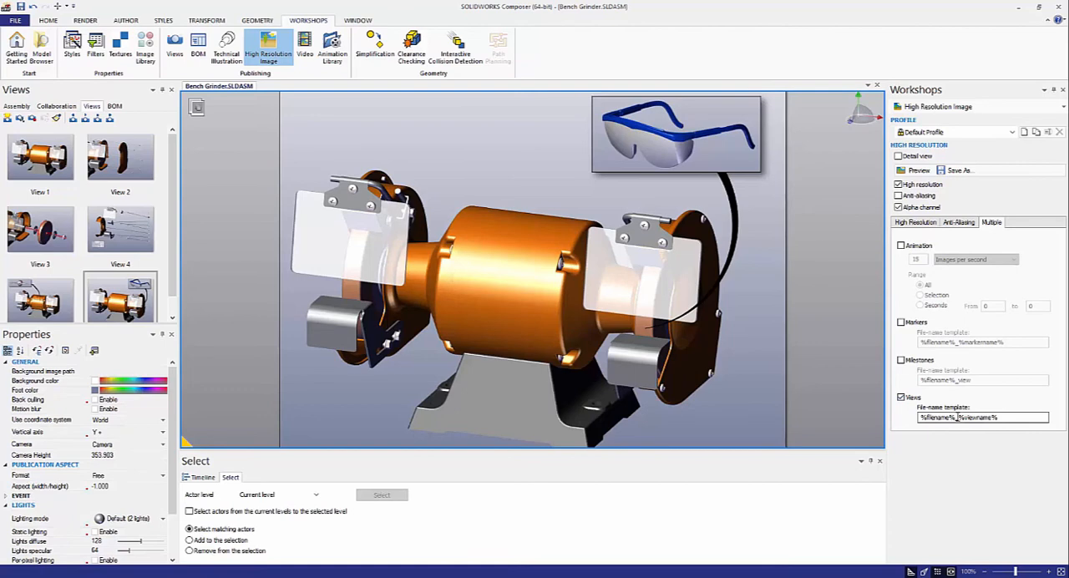
pyautogui.click(351, 334)
pyautogui.write('Bench')
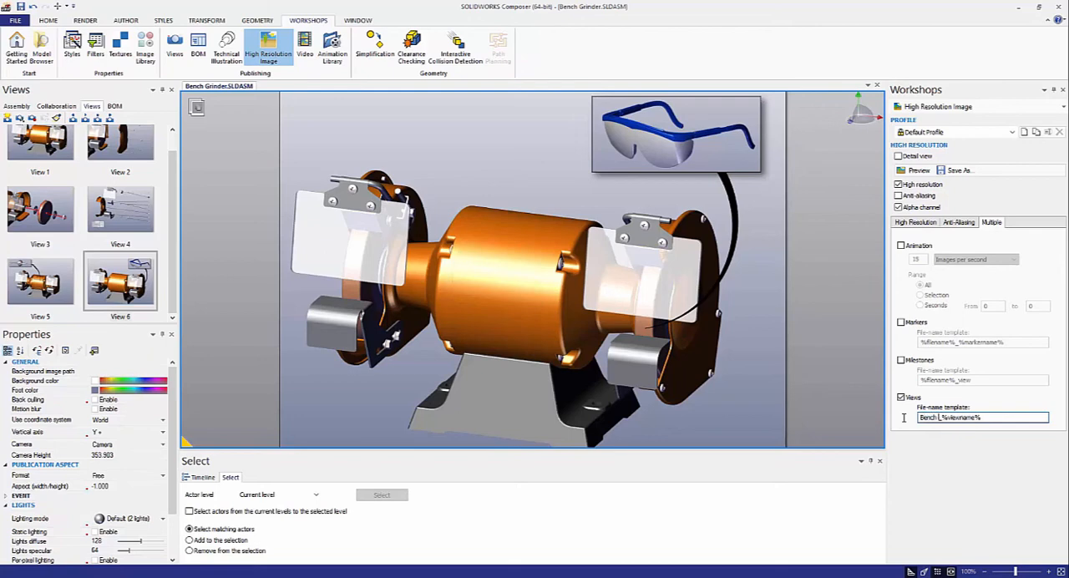
pyautogui.write("Grinder Operator's Guide")
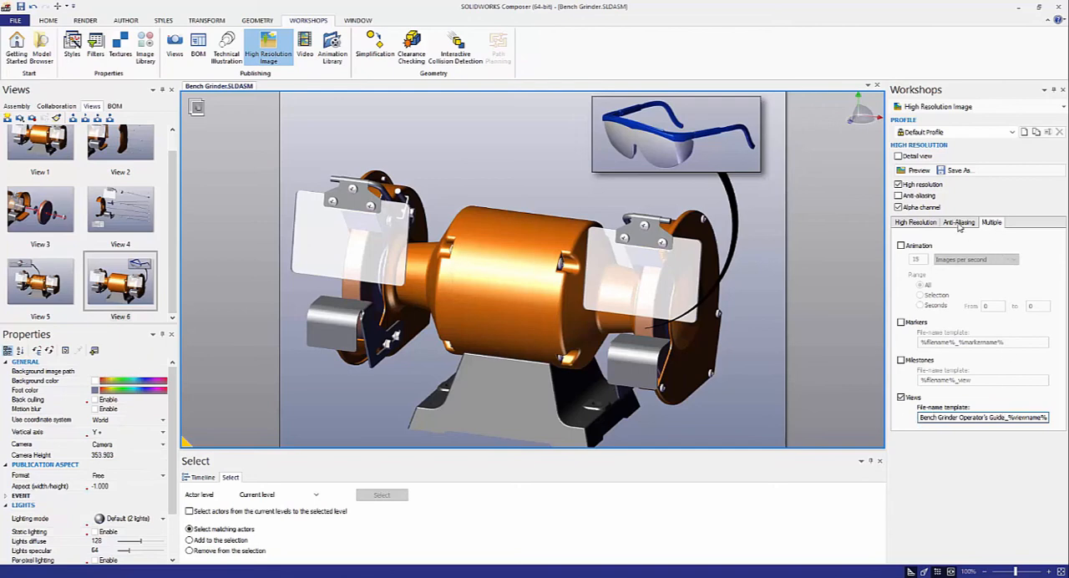
pyautogui.click(915, 222)
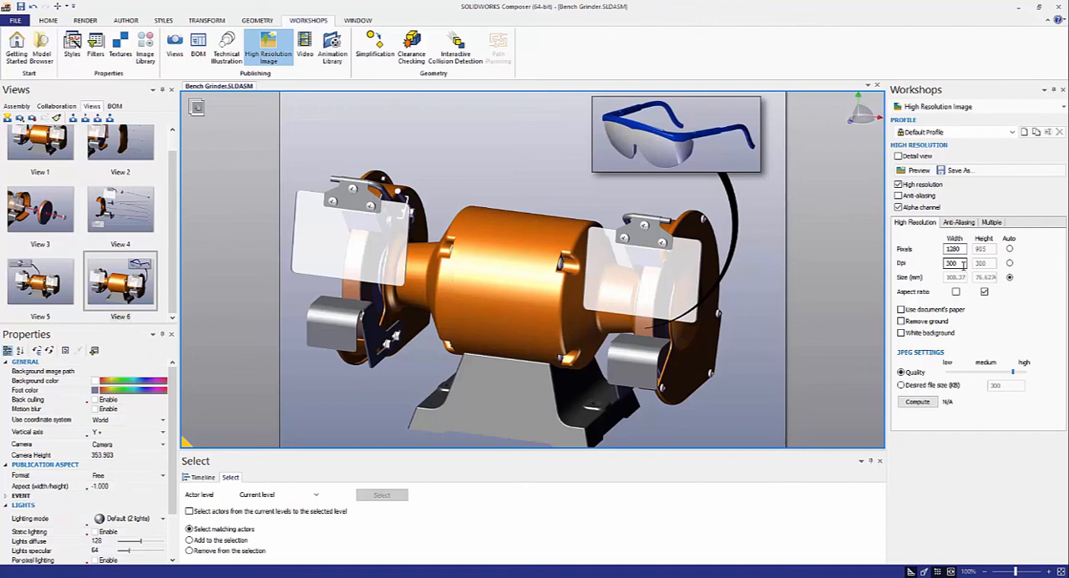
# Save the view images as 'Bench Grinder Operator's Guide' JPGs in the Refresh folder.
pyautogui.click(953, 263)
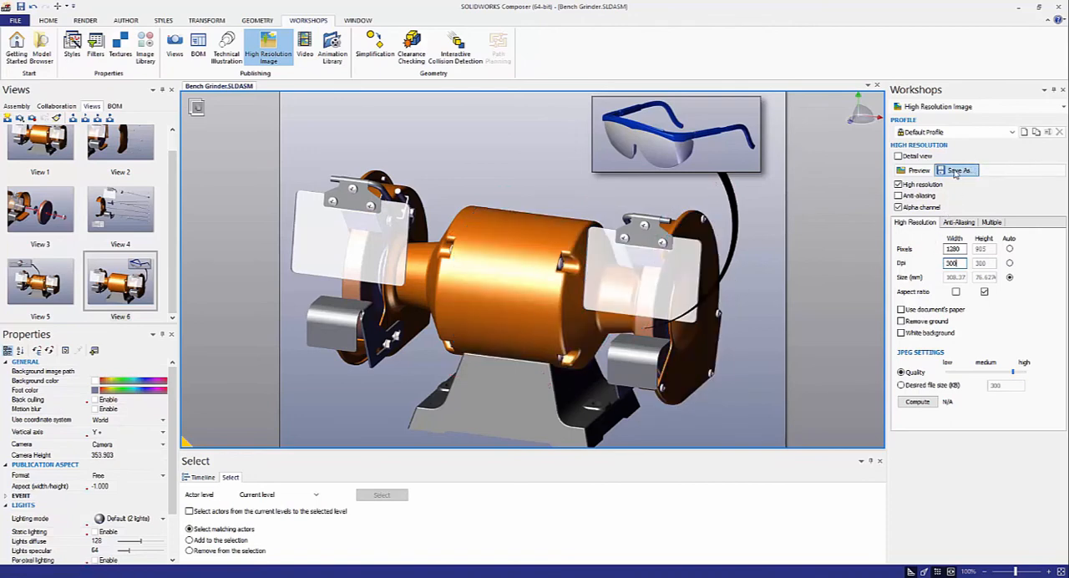
pyautogui.click(957, 170)
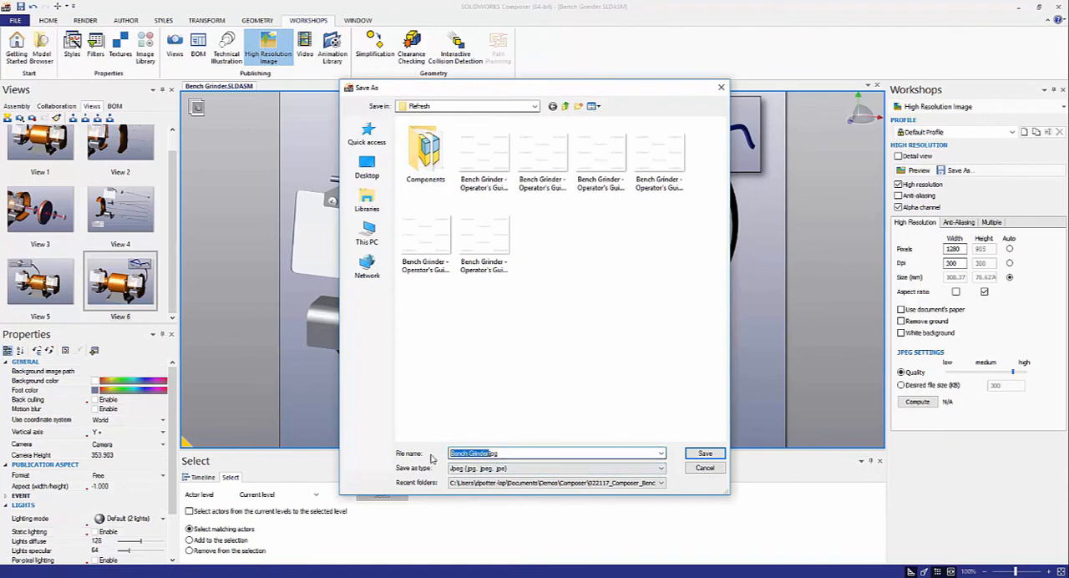
pyautogui.click(484, 454)
pyautogui.write(" Operator's Guide")
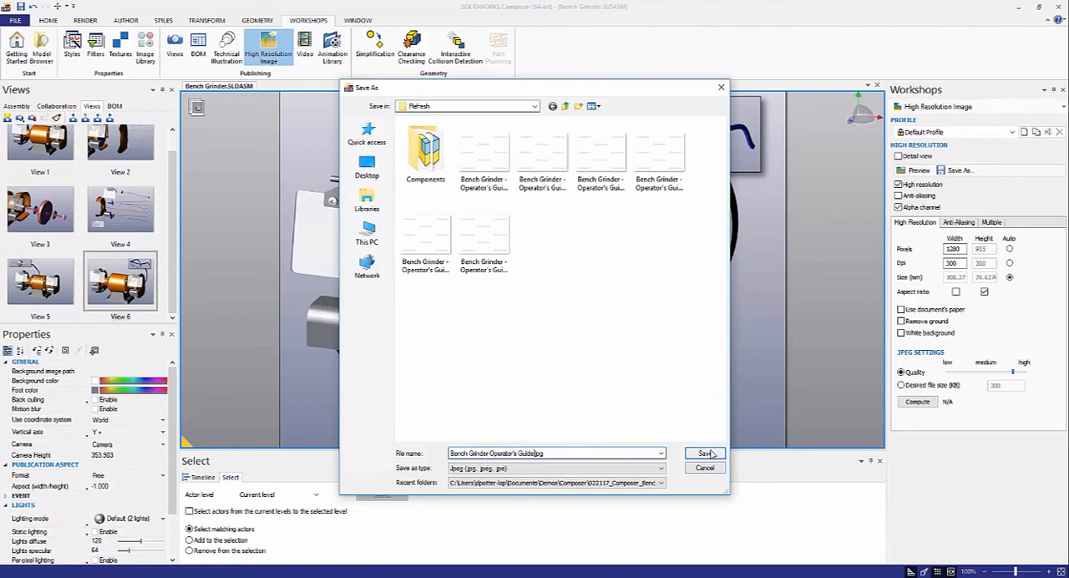
pyautogui.click(704, 453)
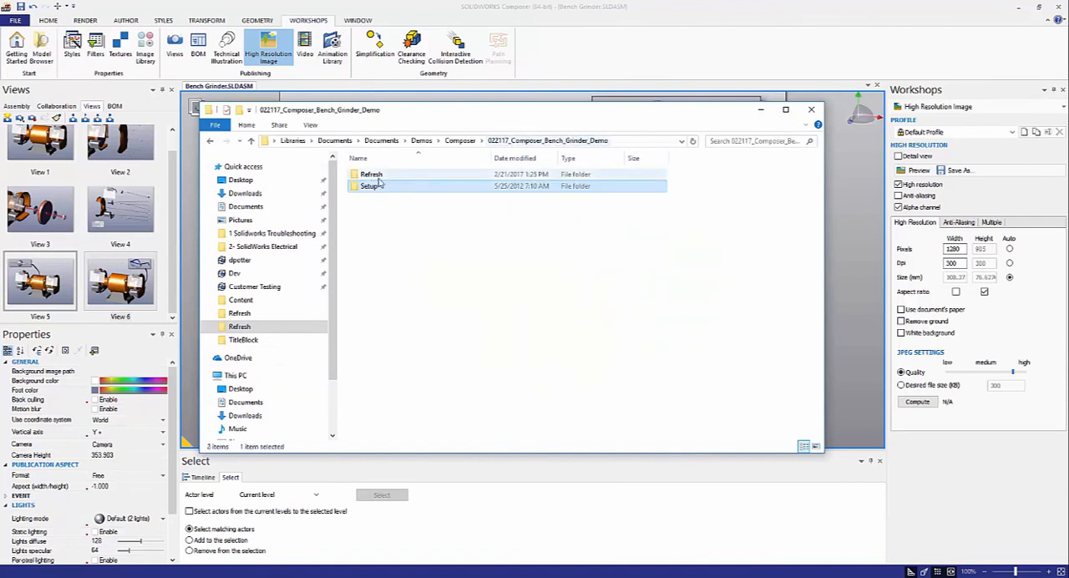
# Open the Refresh folder to check the six view JPGs, then close the window.
pyautogui.doubleClick(370, 173)
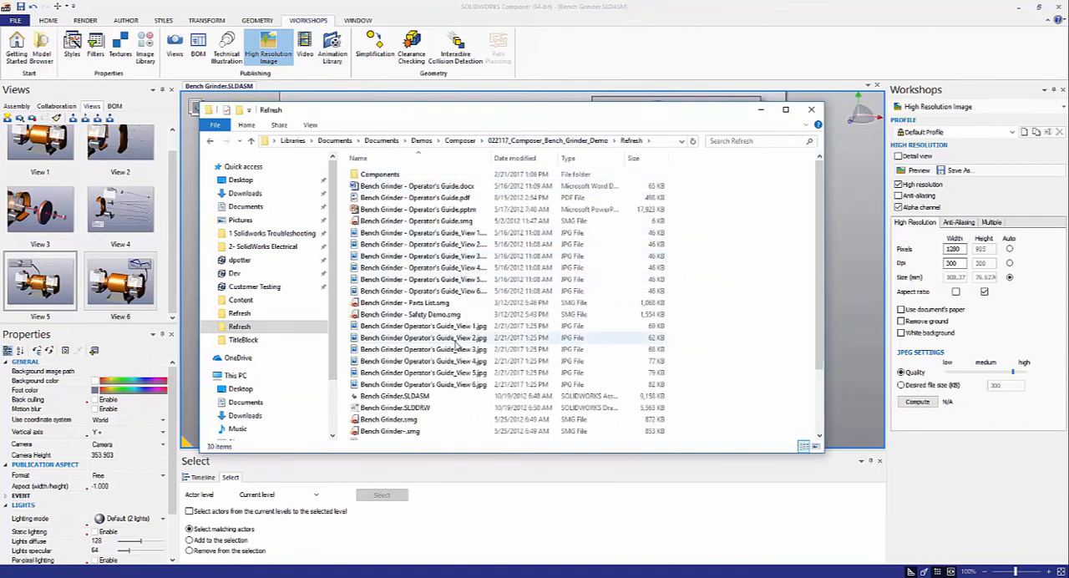
pyautogui.click(424, 326)
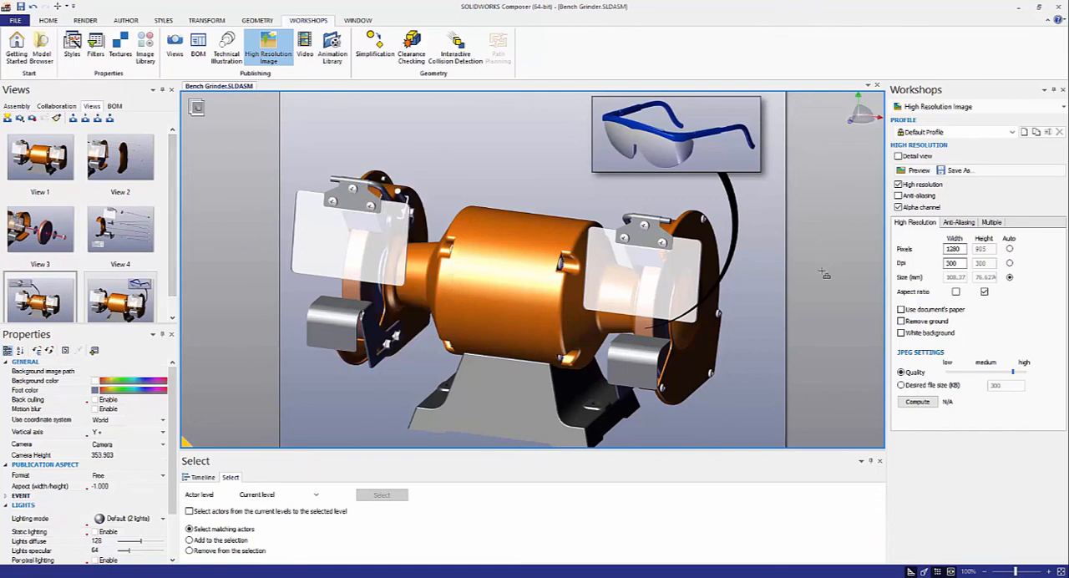
pyautogui.moveTo(208, 240)
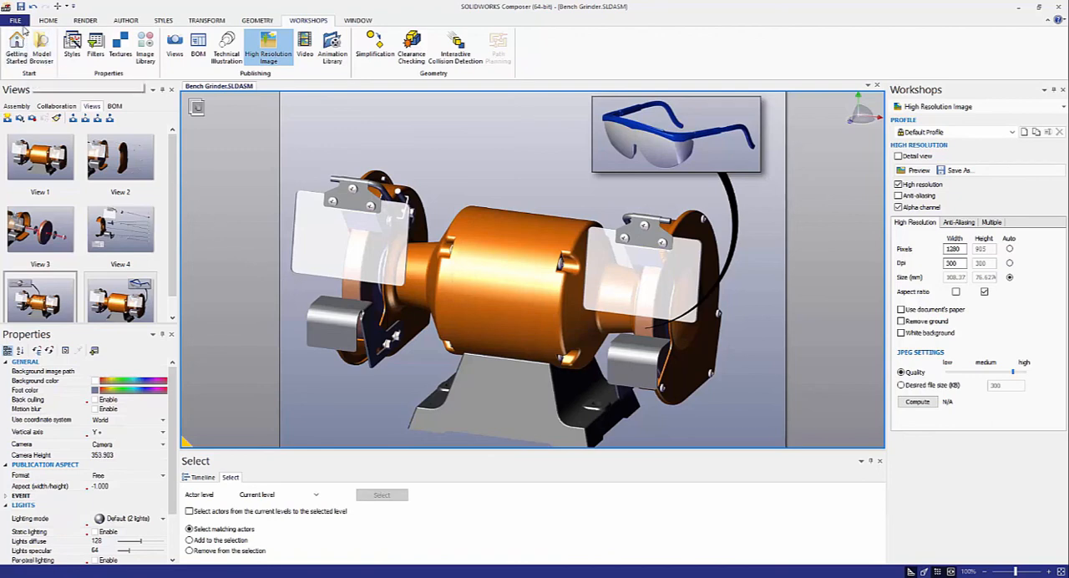
# Save the grinder scene as the Composer file Bench Grinder.smg.
pyautogui.click(15, 20)
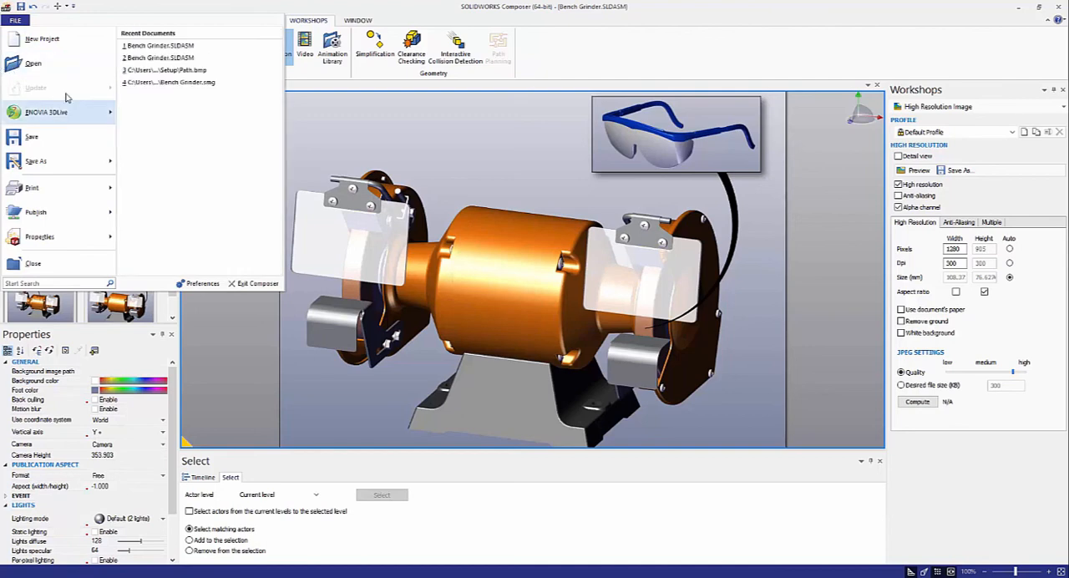
pyautogui.click(14, 19)
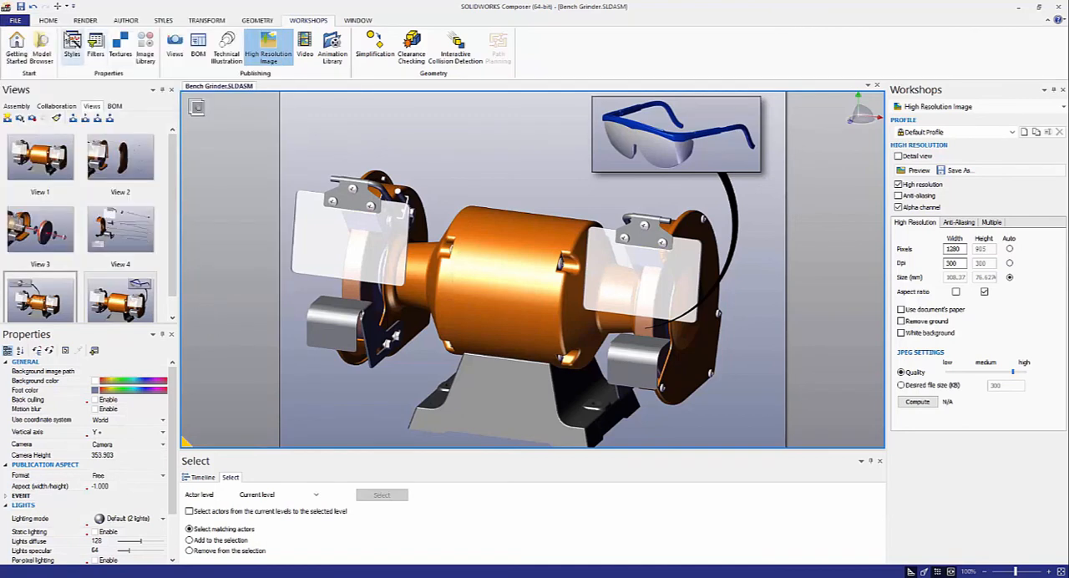
pyautogui.click(959, 170)
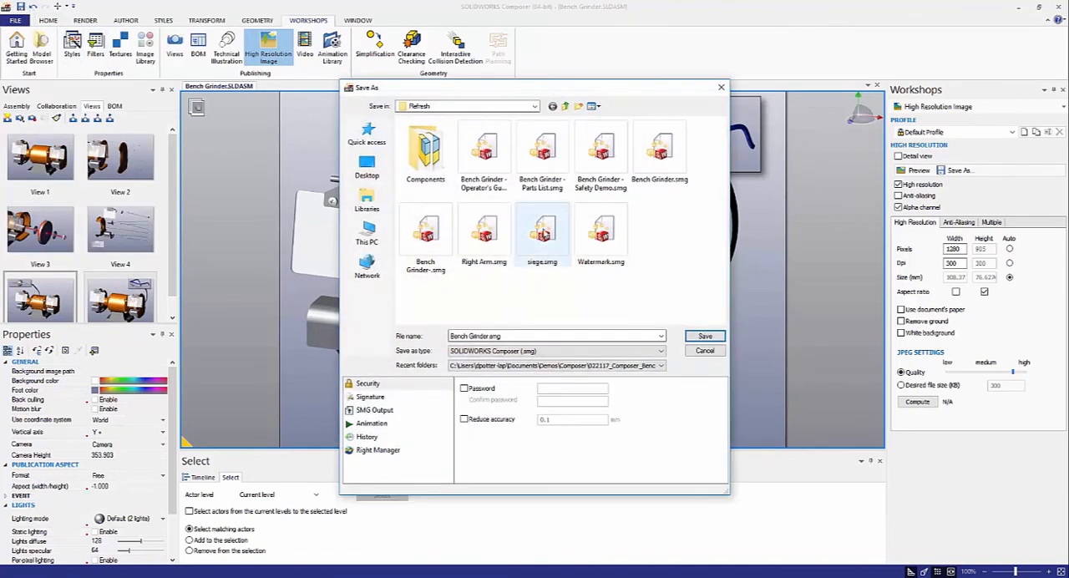
pyautogui.click(704, 336)
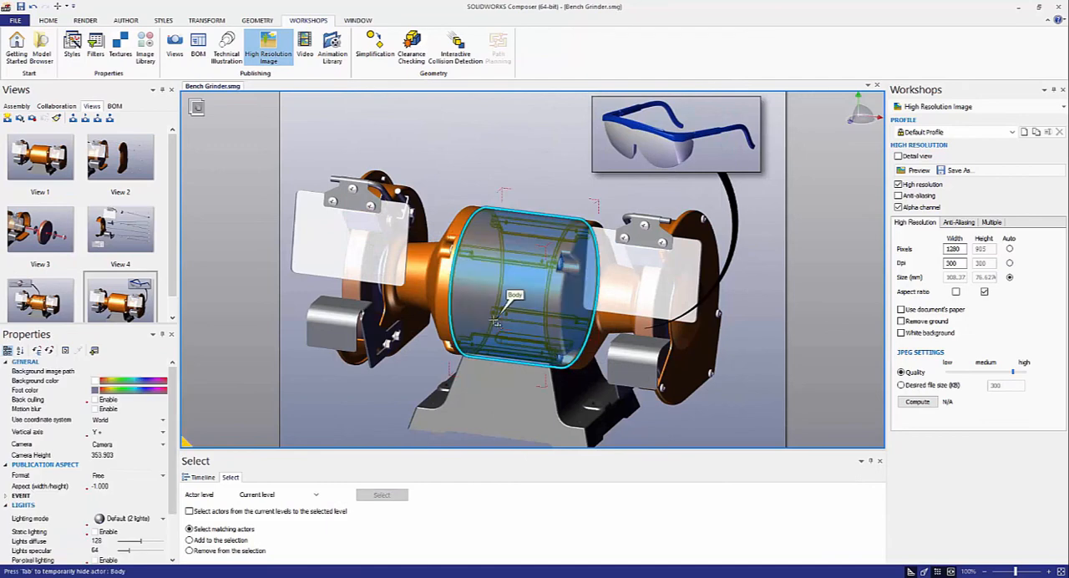
pyautogui.click(14, 19)
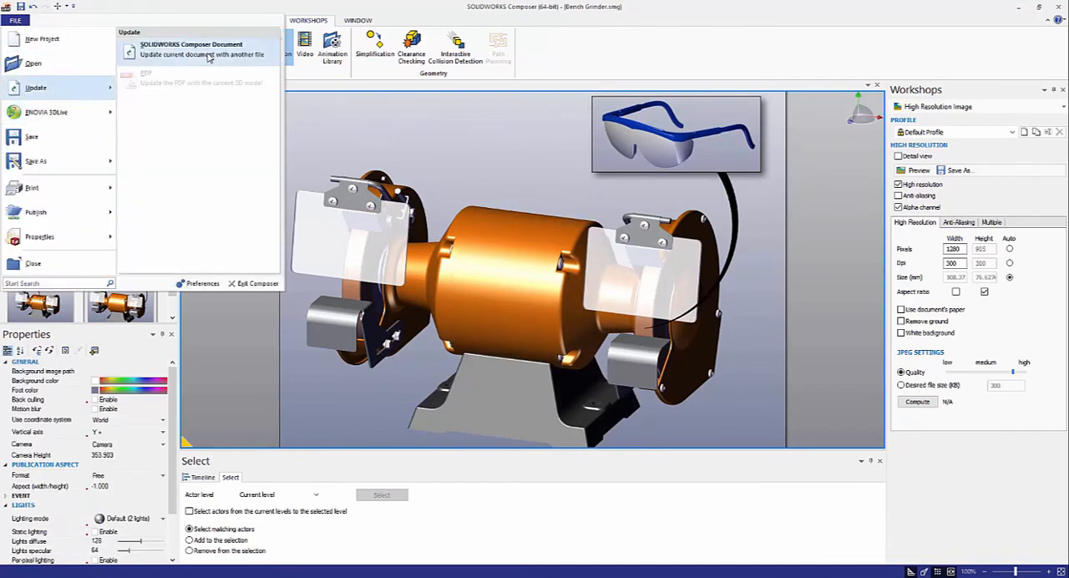
# Update from Bench Grinder.SLDASM's Design Change configuration, adding the SOLIDWORKS logo and red switch.
pyautogui.click(201, 54)
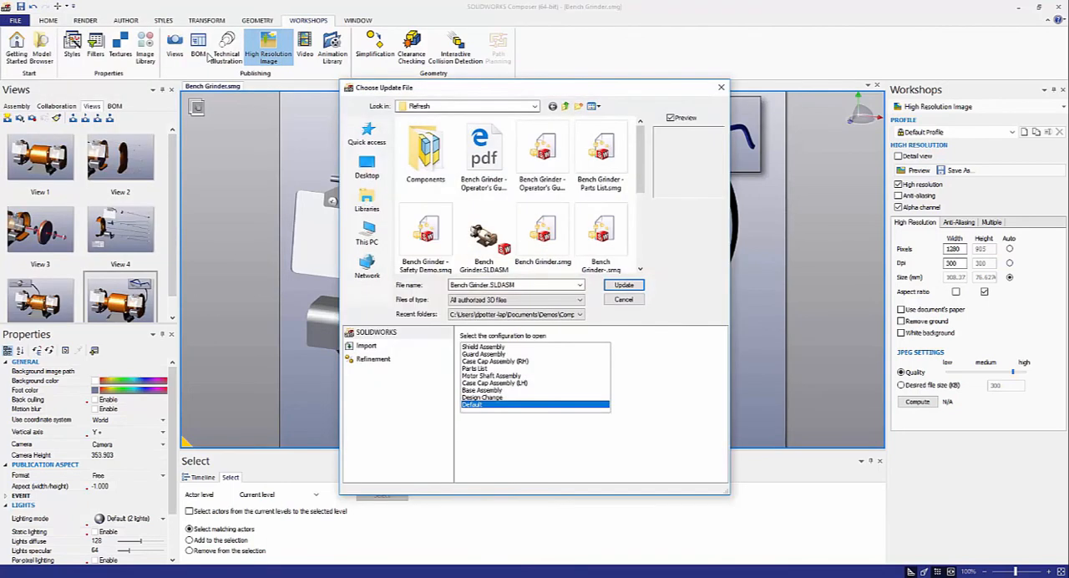
pyautogui.click(484, 232)
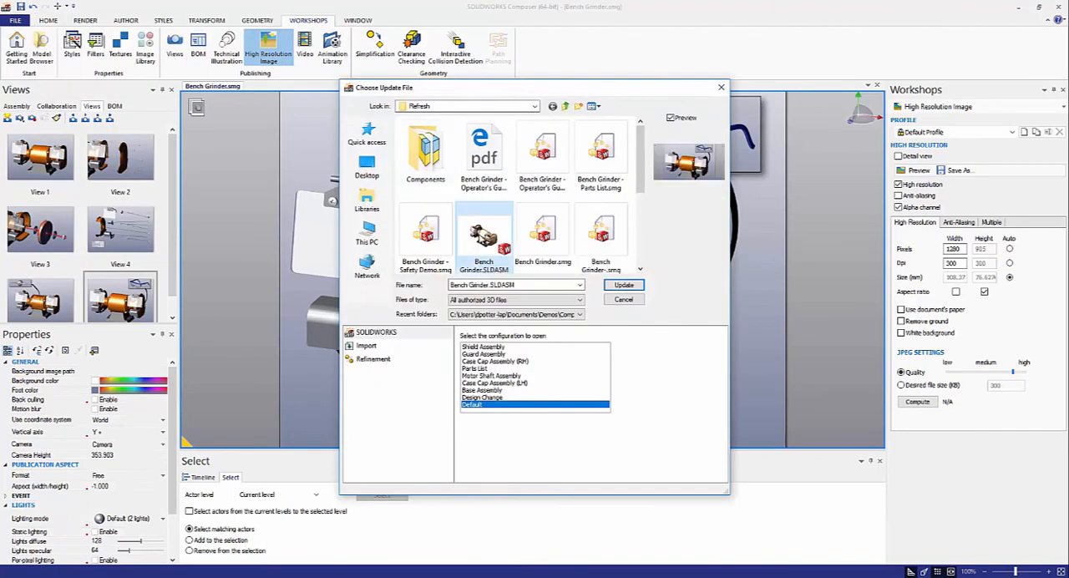
pyautogui.moveTo(480, 403)
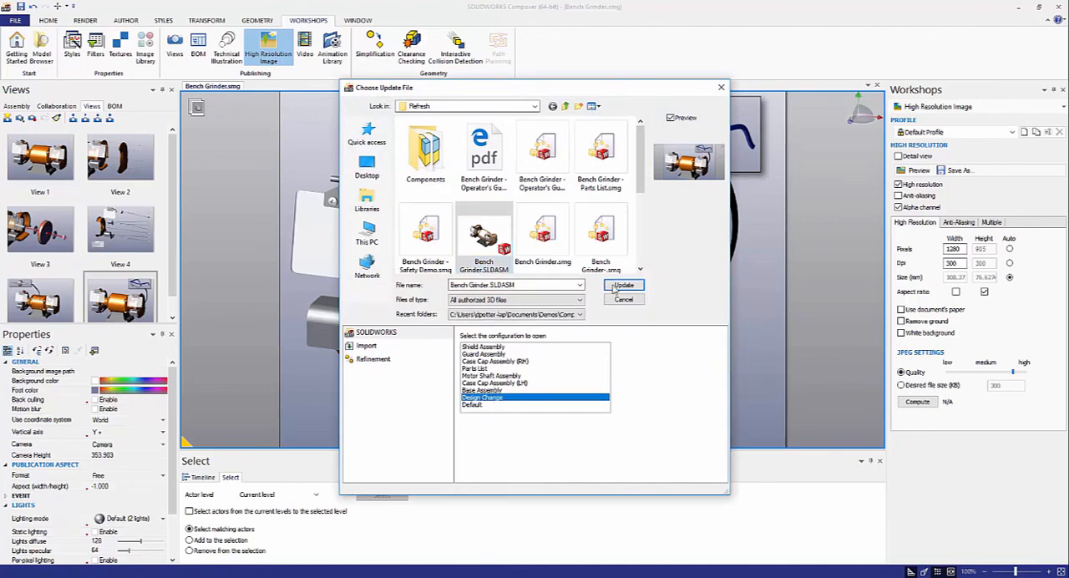
pyautogui.click(623, 285)
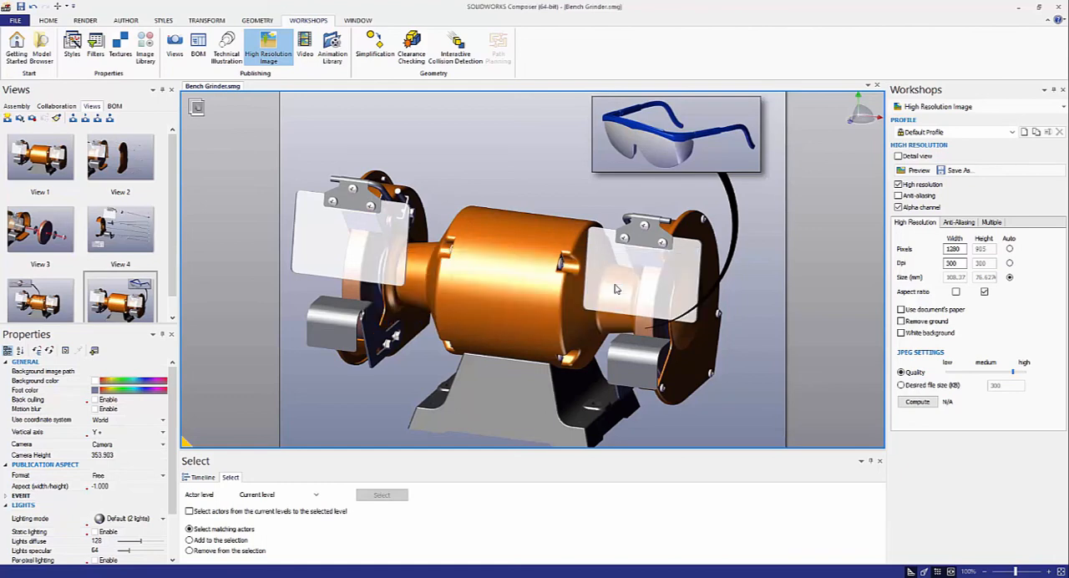
pyautogui.click(616, 288)
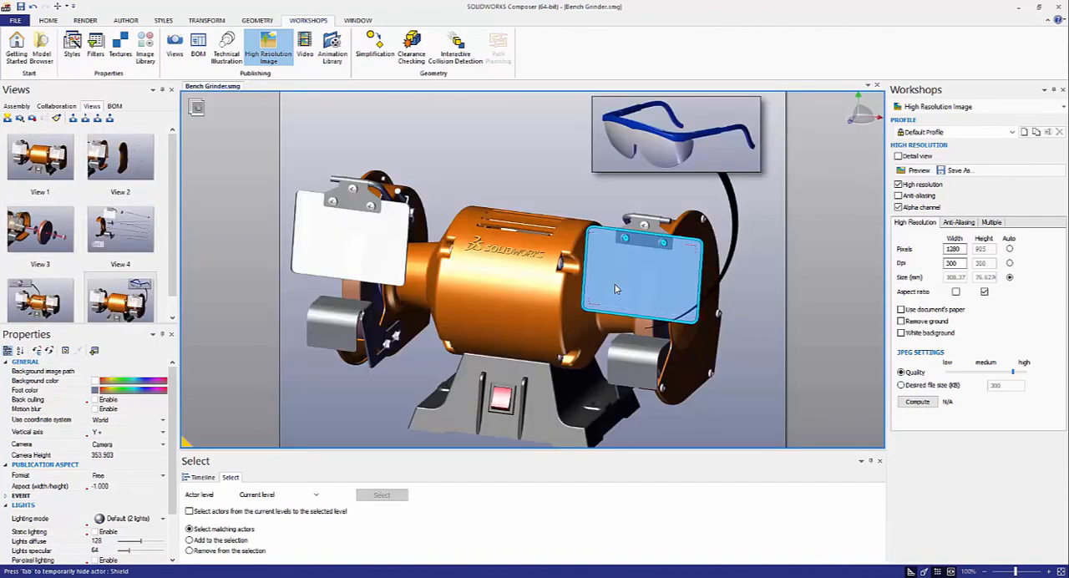
pyautogui.click(40, 157)
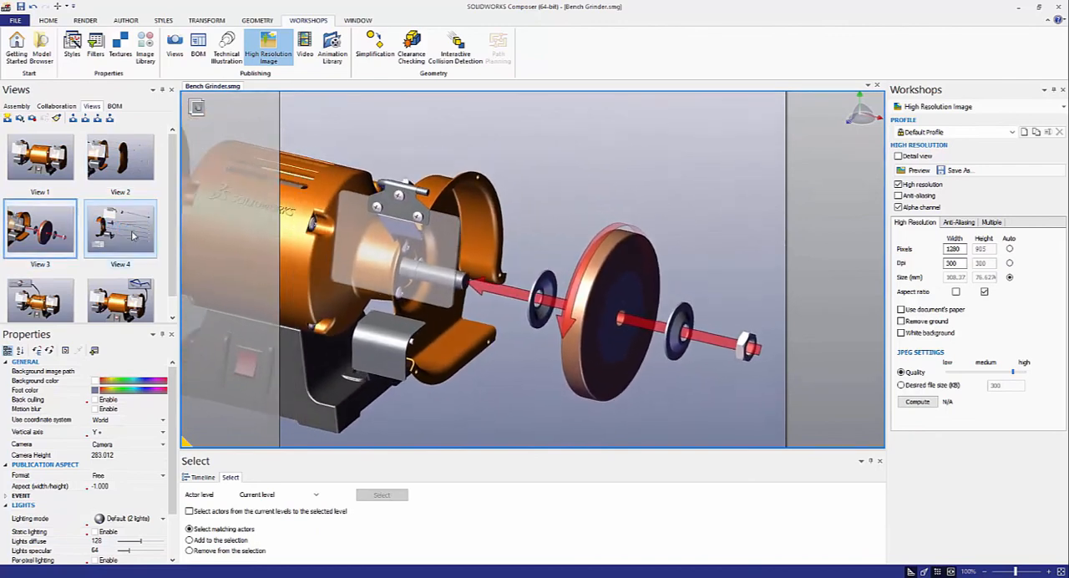
pyautogui.click(120, 228)
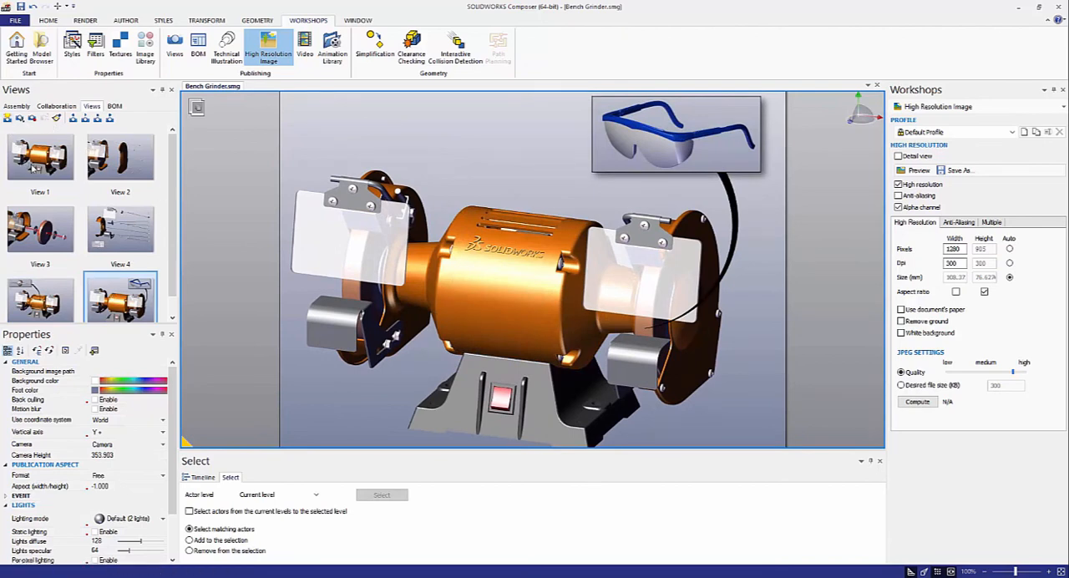
pyautogui.moveTo(86, 224)
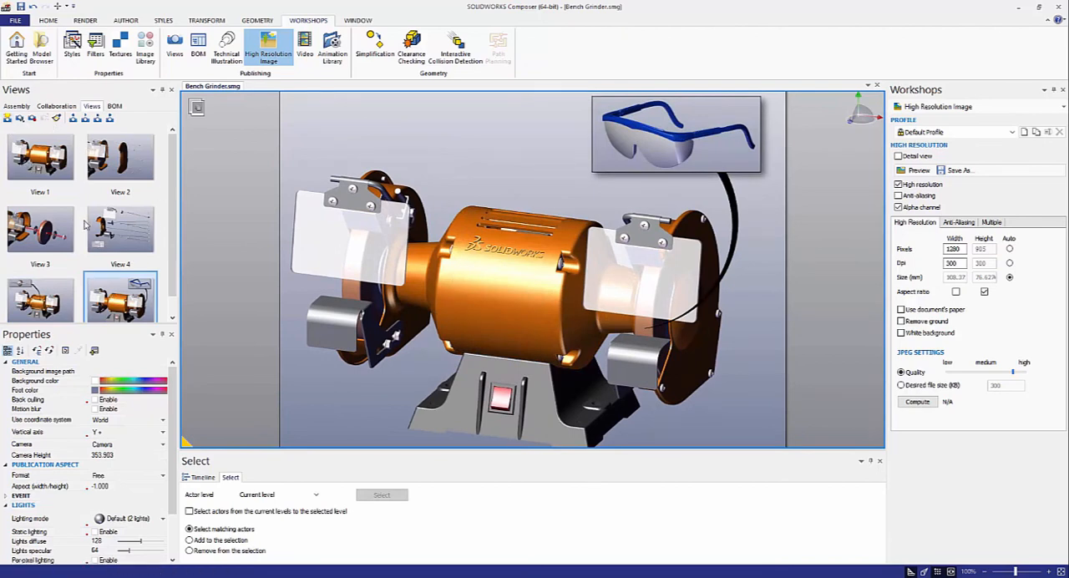